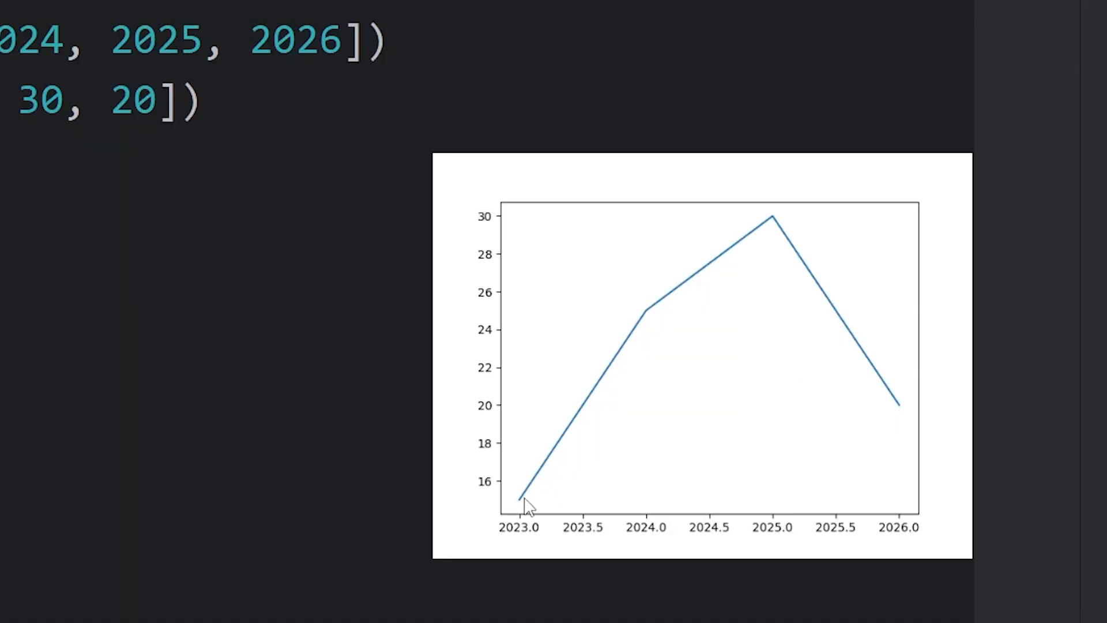
mouse_move(845, 314)
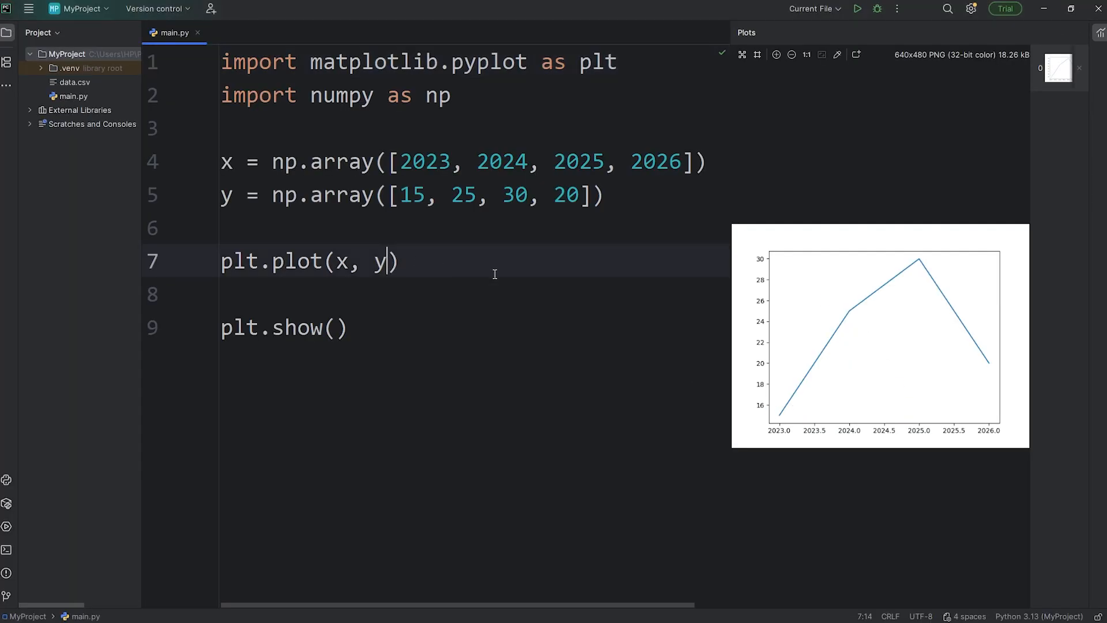
mouse_move(565, 288)
type(", ")
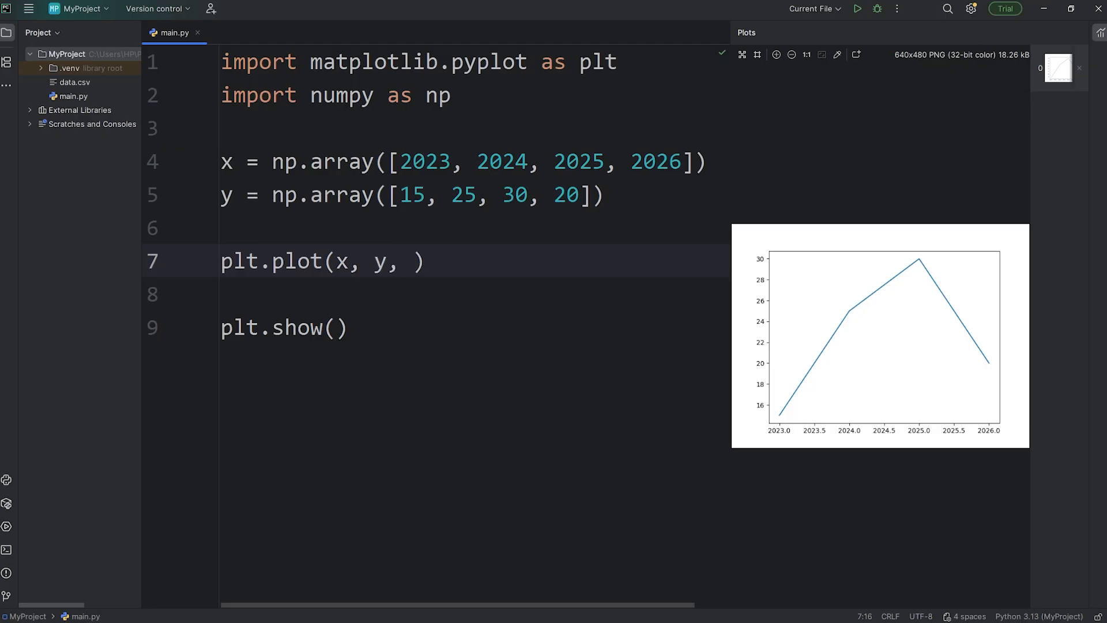
Add a marker argument, previewing '.', 'v' and '*' styles, and settle on '.'
type("marker=\"")
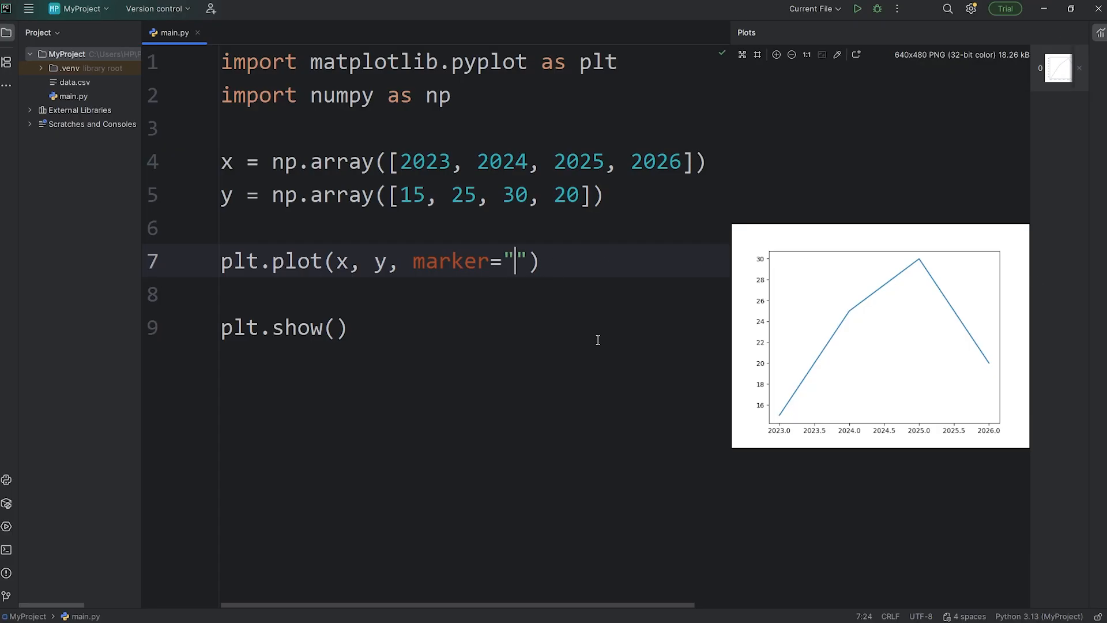
type(".")
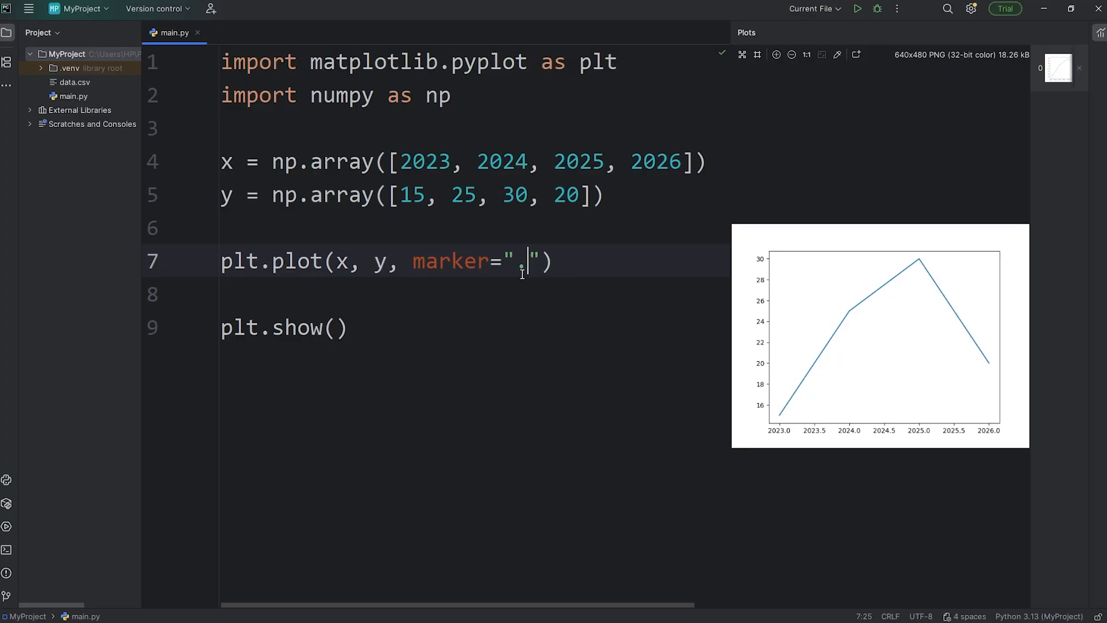
left_click(854, 8)
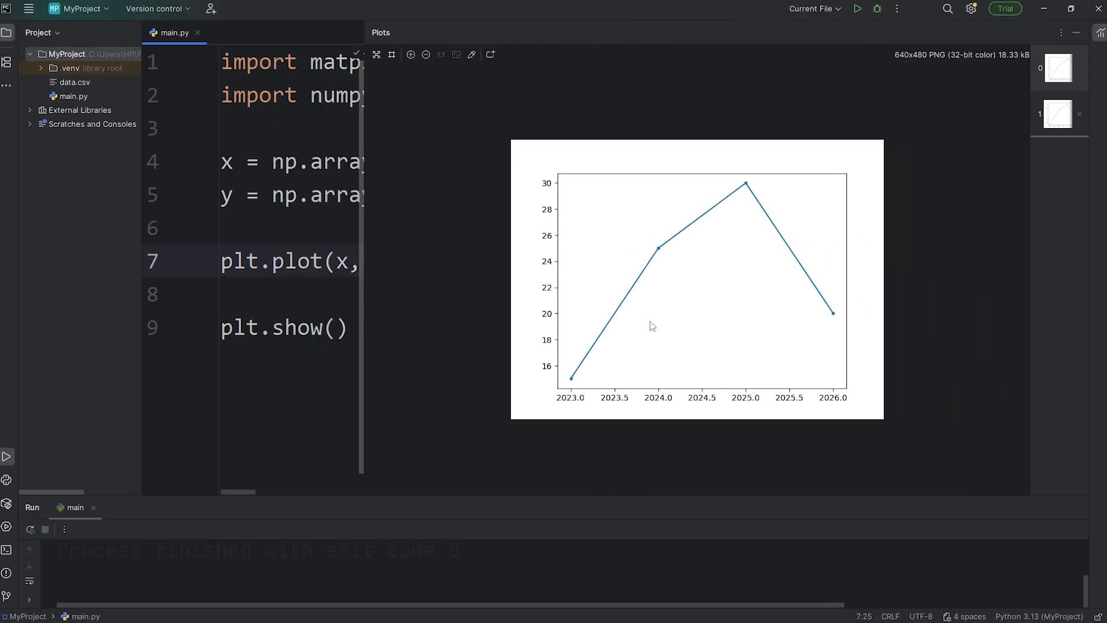
left_click(410, 54)
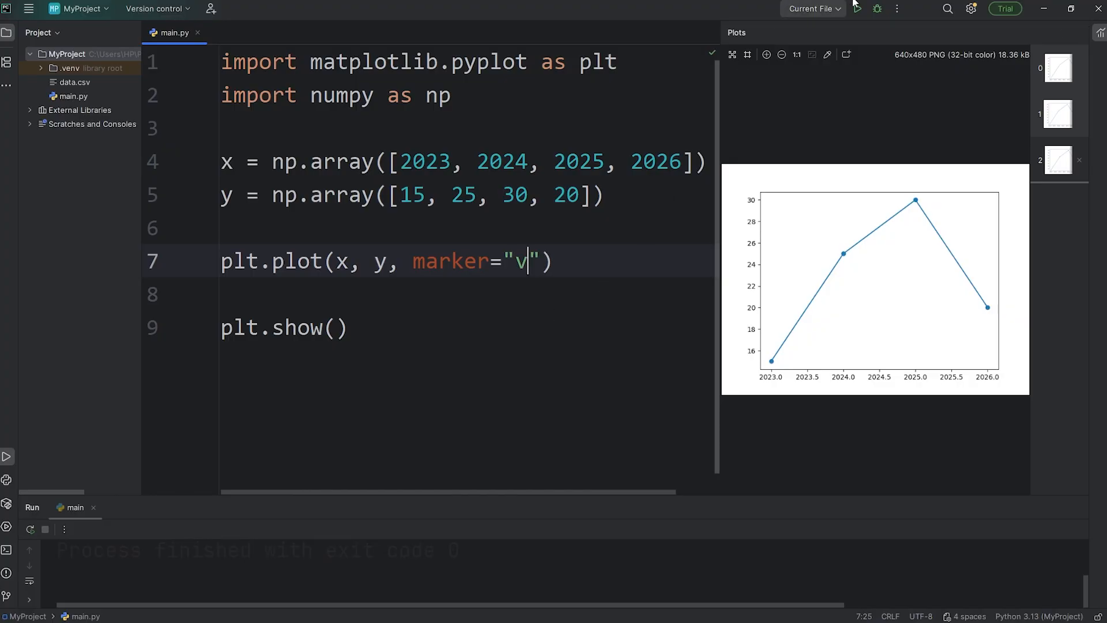
left_click(856, 8)
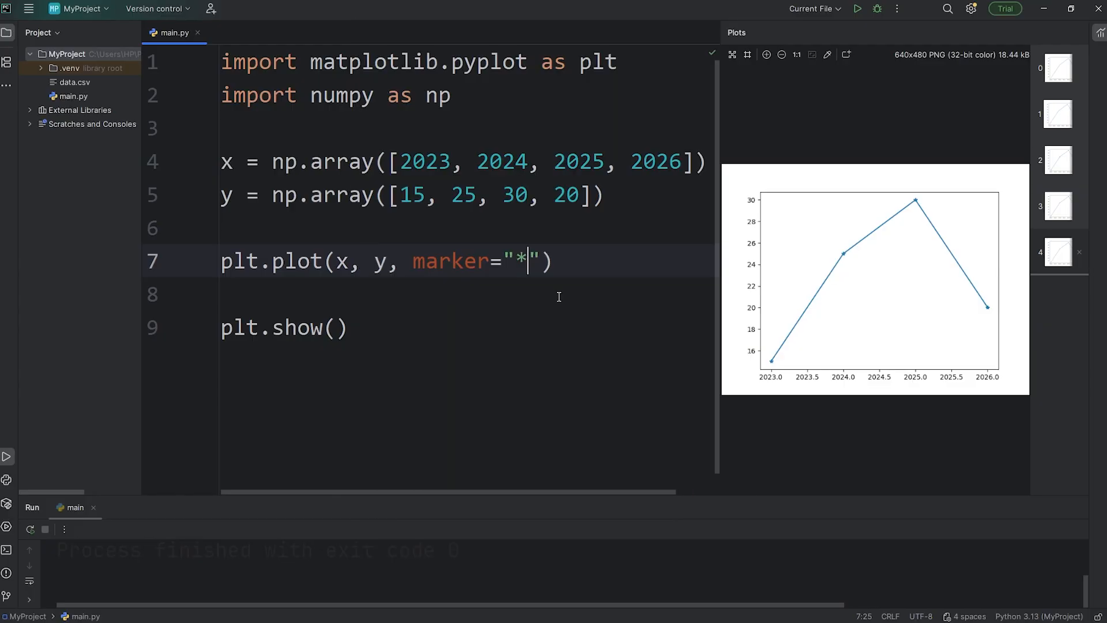
type(".")
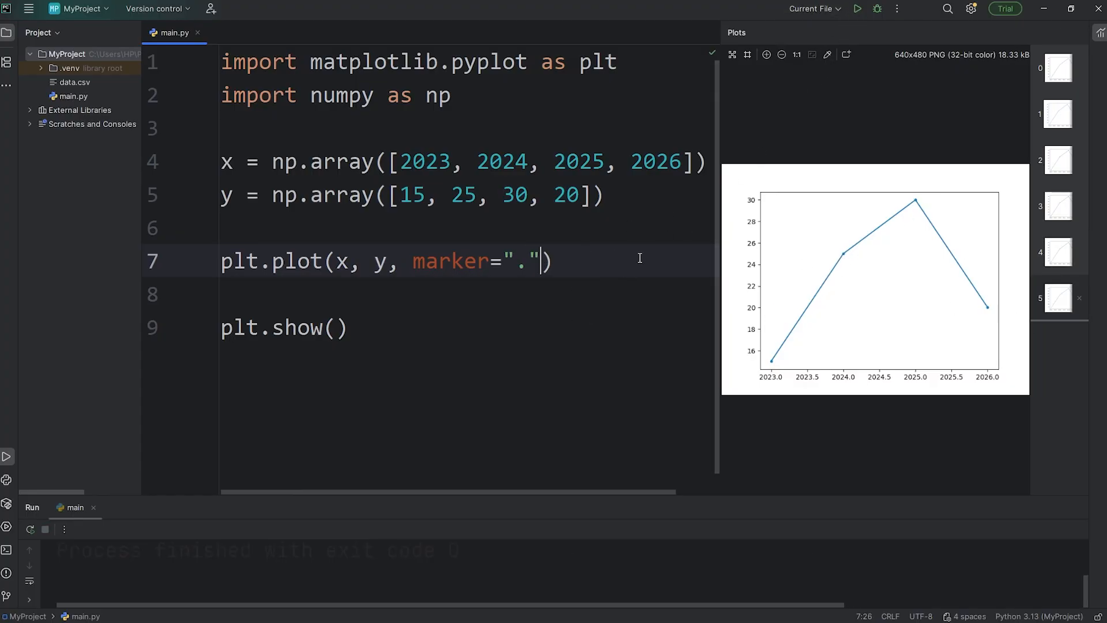
Add a markersize argument, previewing sizes 10, 20 and 30
type(",")
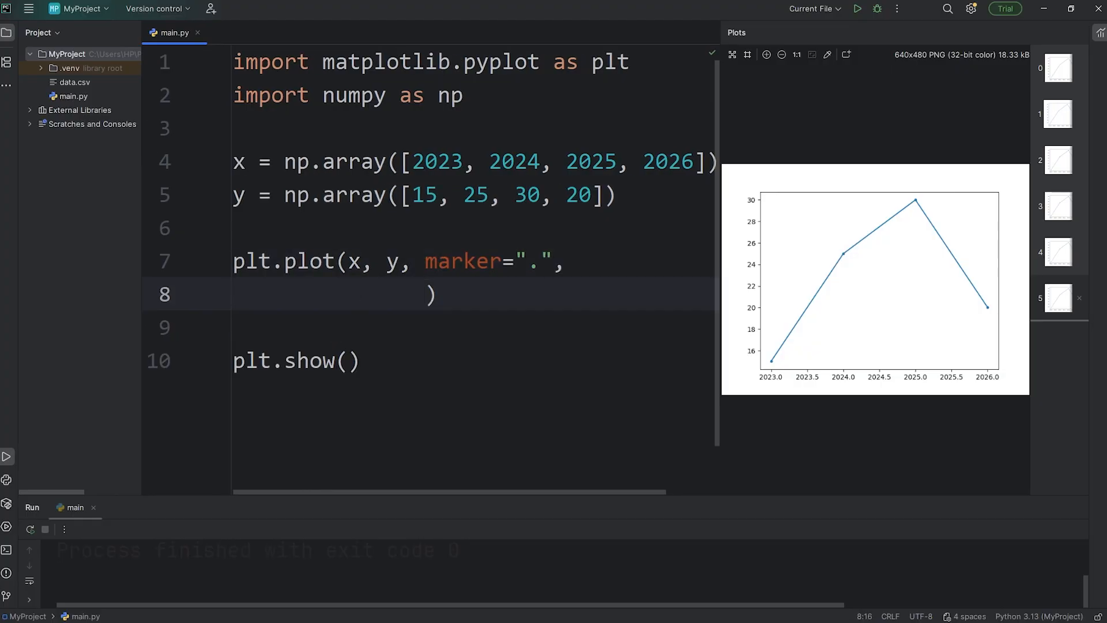
type("markersize")
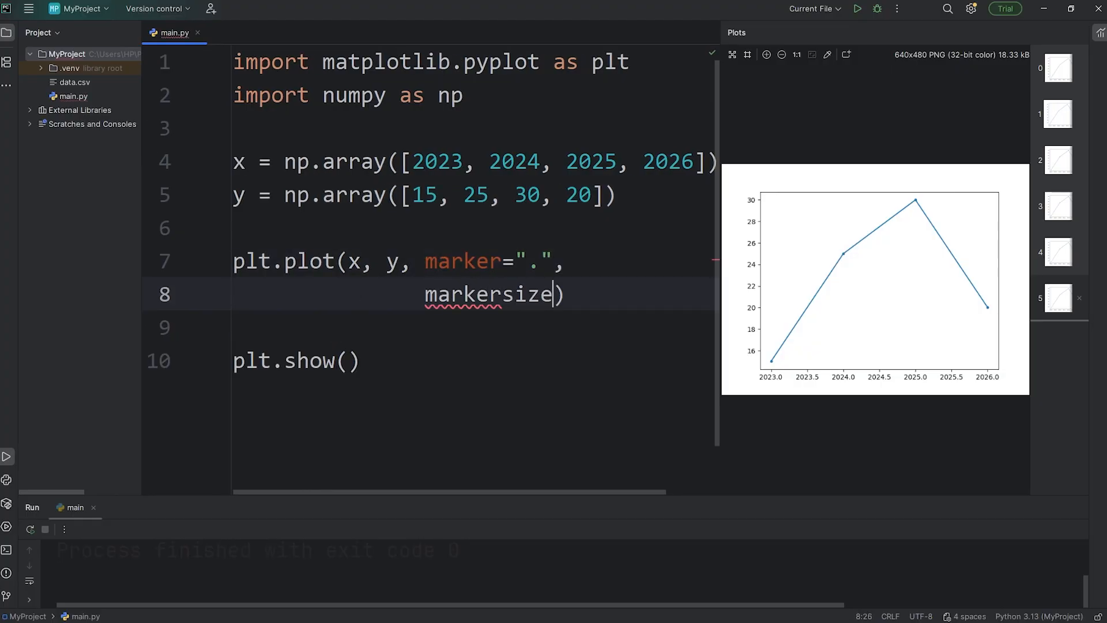
type("=")
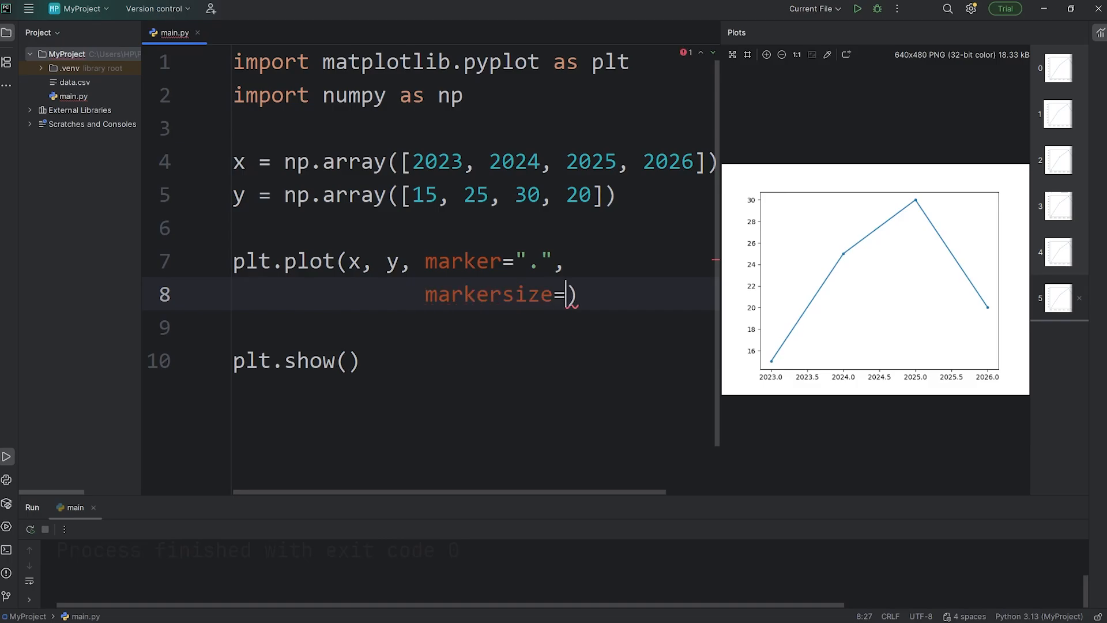
type("10")
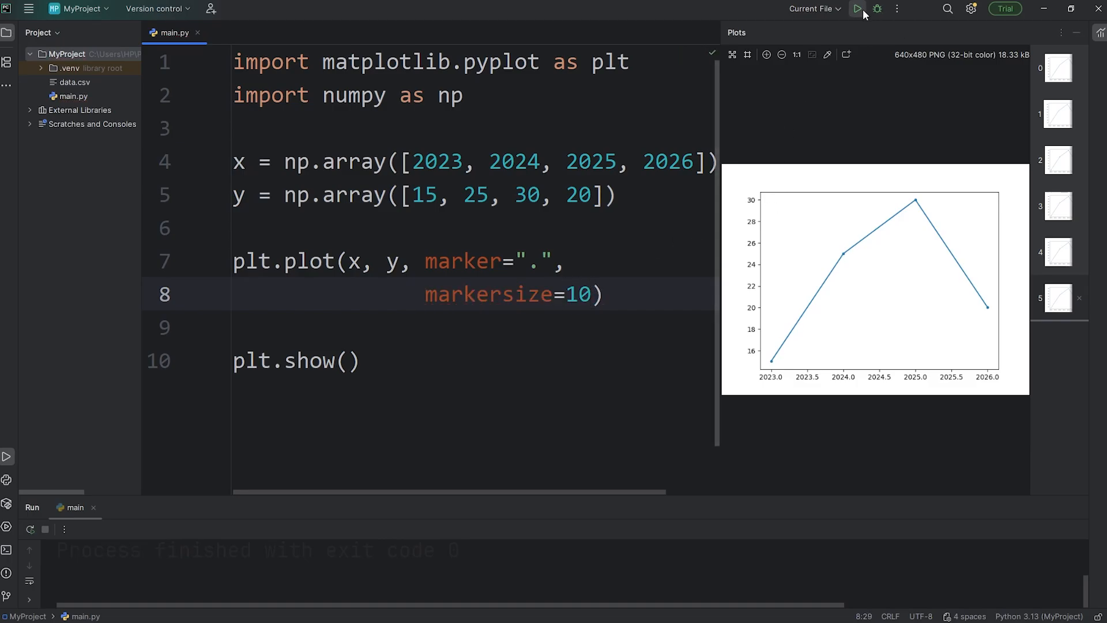
left_click(856, 9)
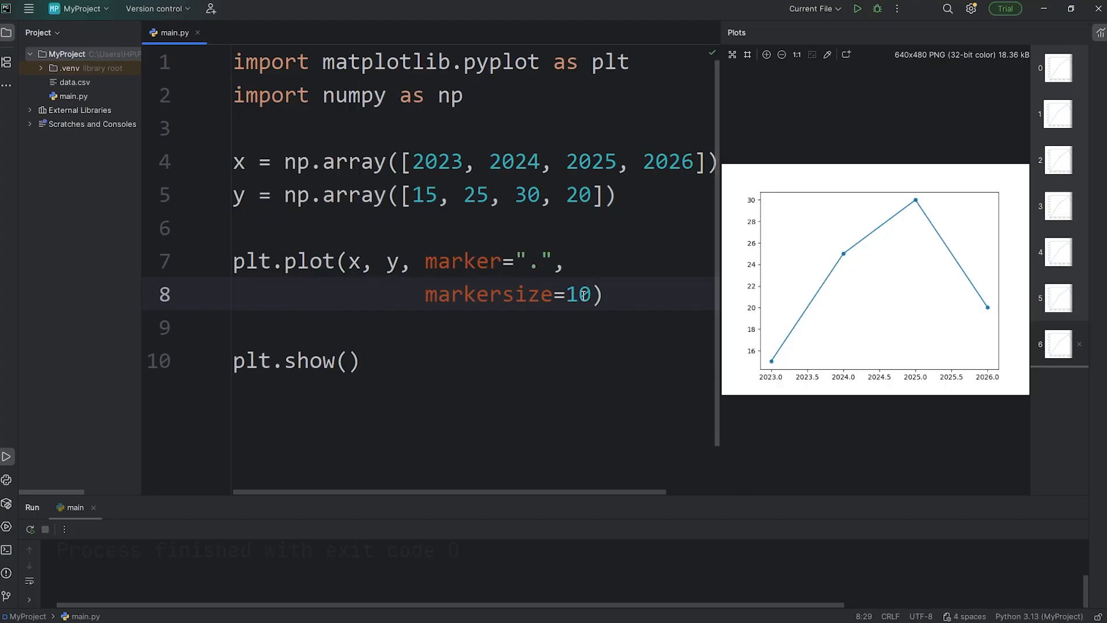
type("2")
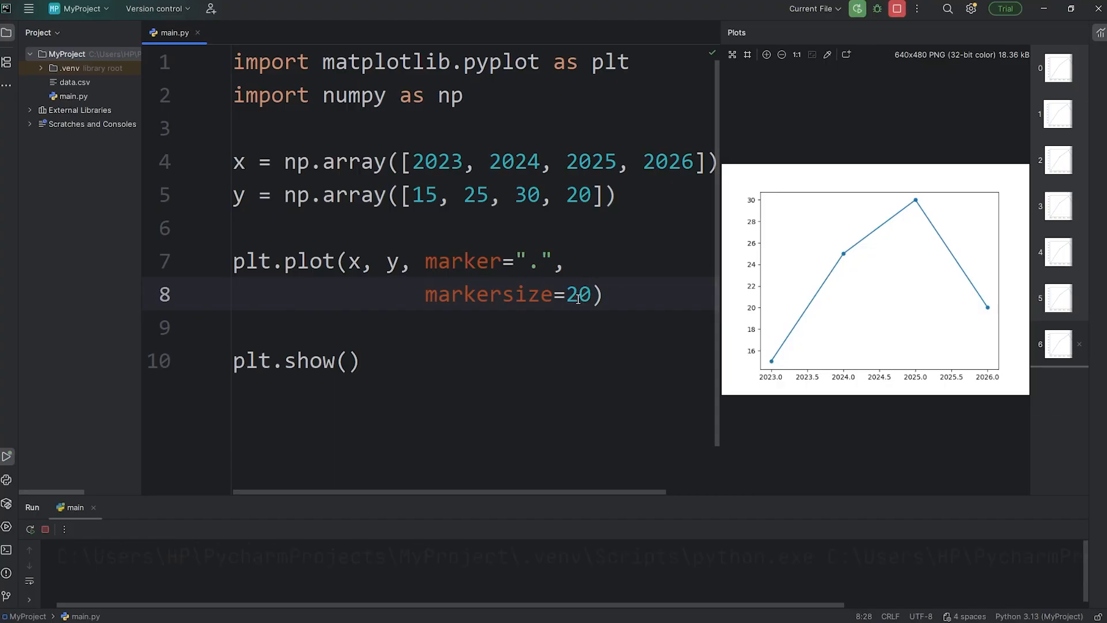
type("3")
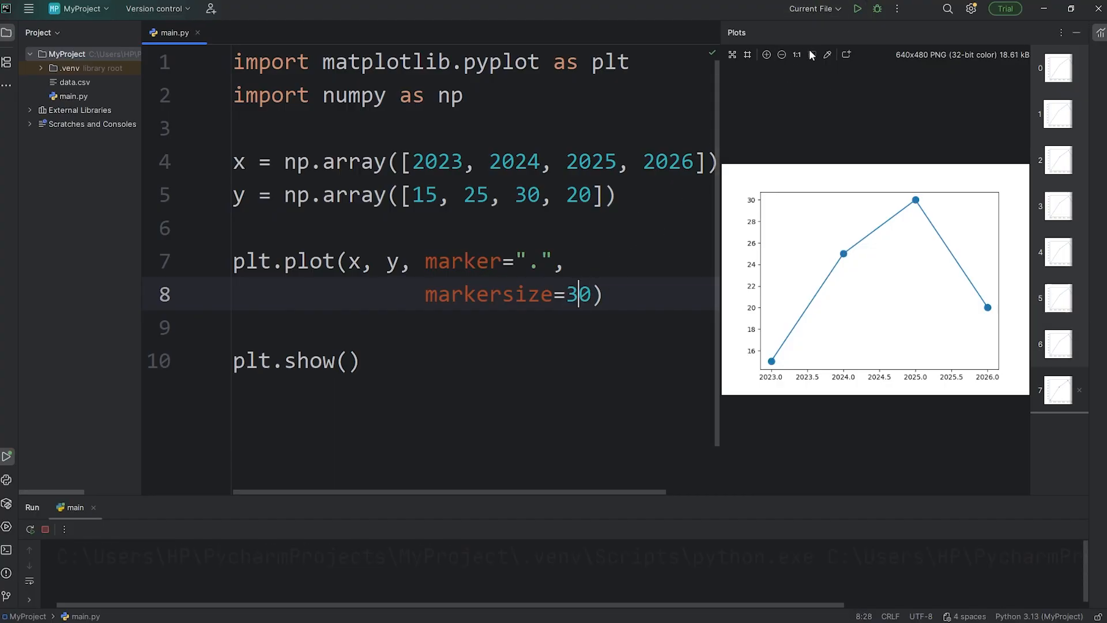
left_click(856, 9)
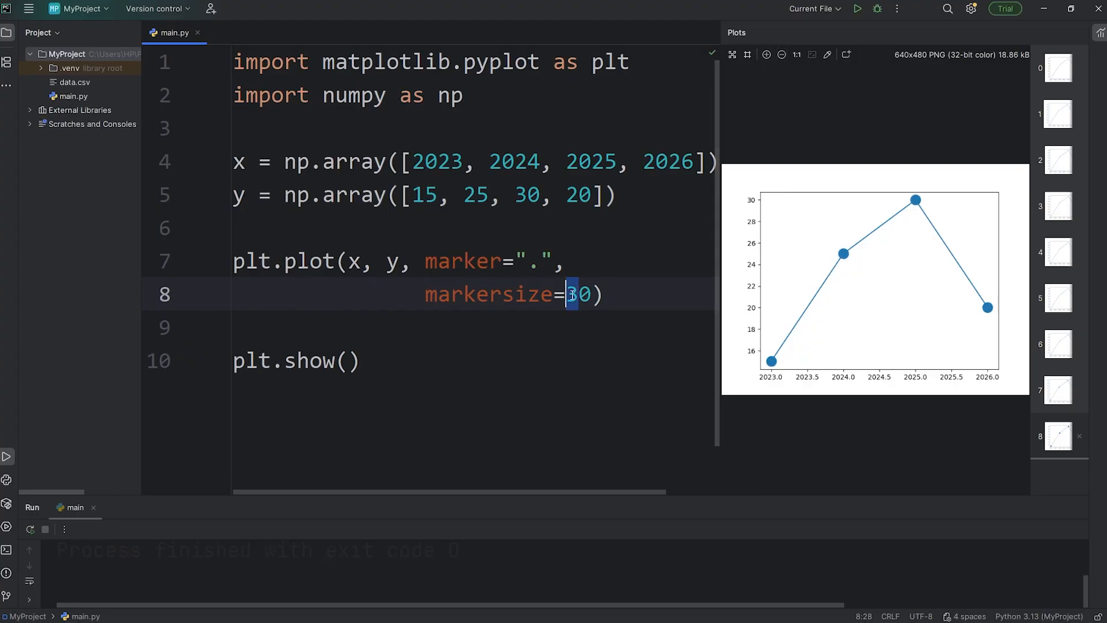
Preview marker size 1000 and the ms alias, then restore the markersize keyword
type("1000")
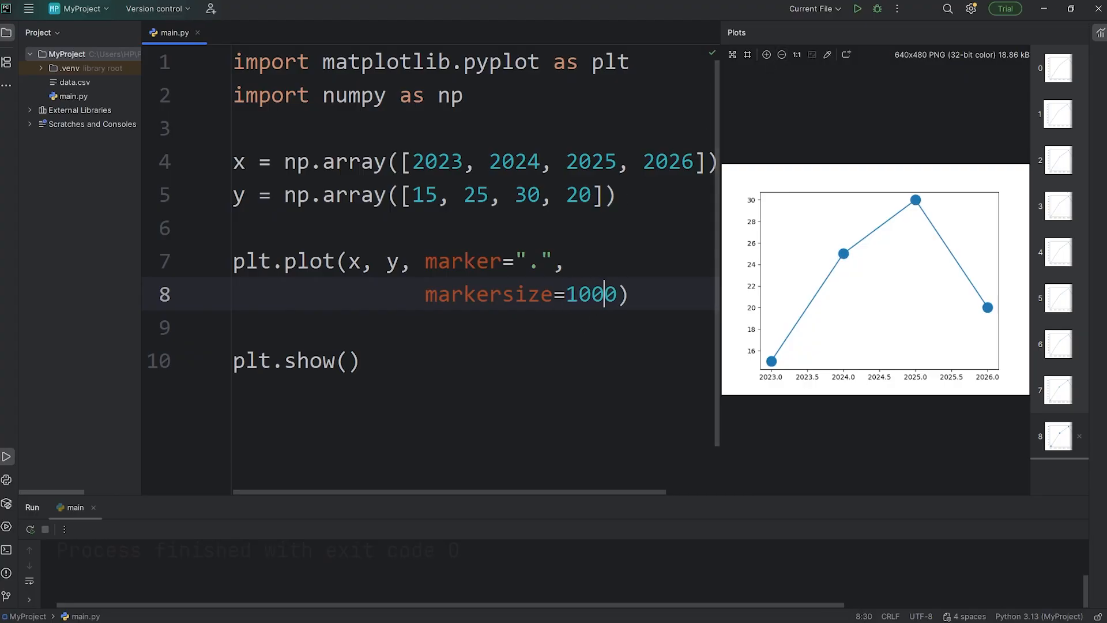
left_click(856, 9)
type("3")
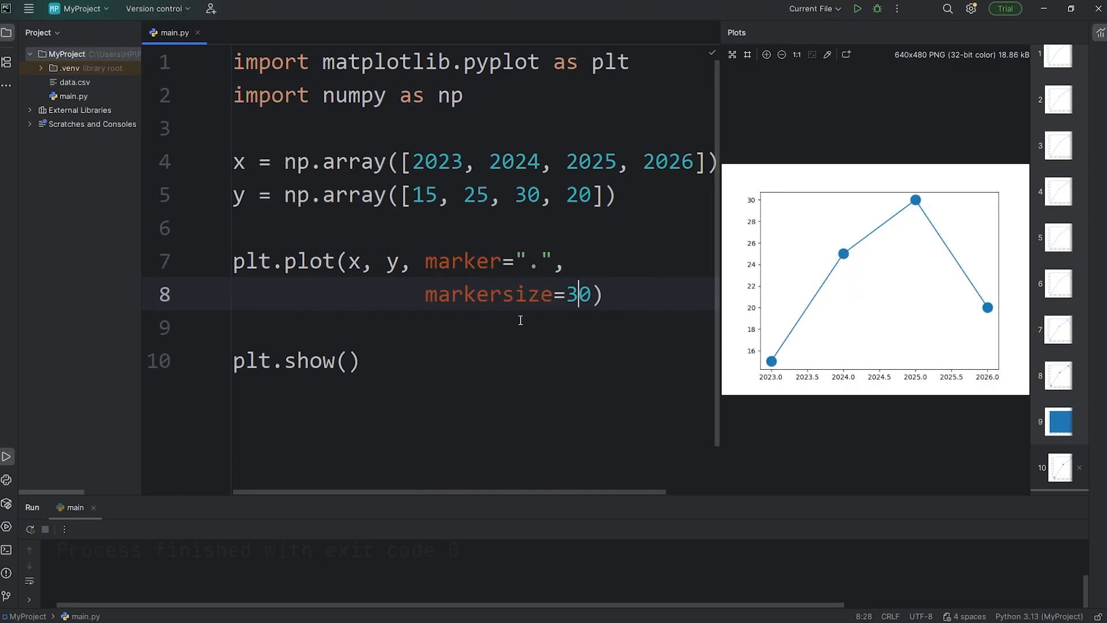
double_click(487, 295)
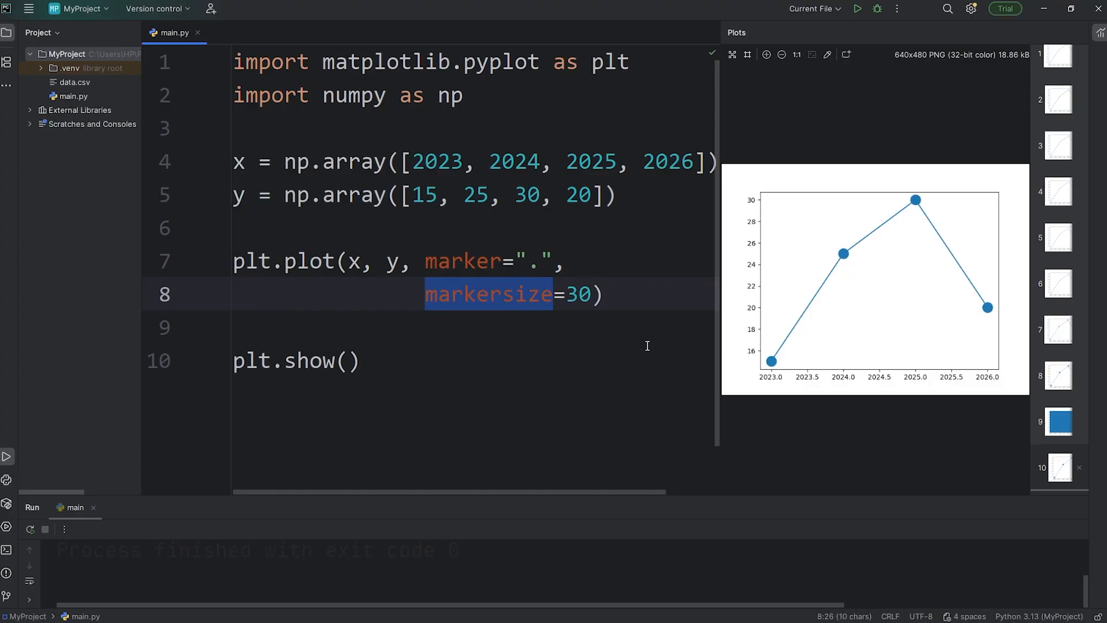
type("ms=30)")
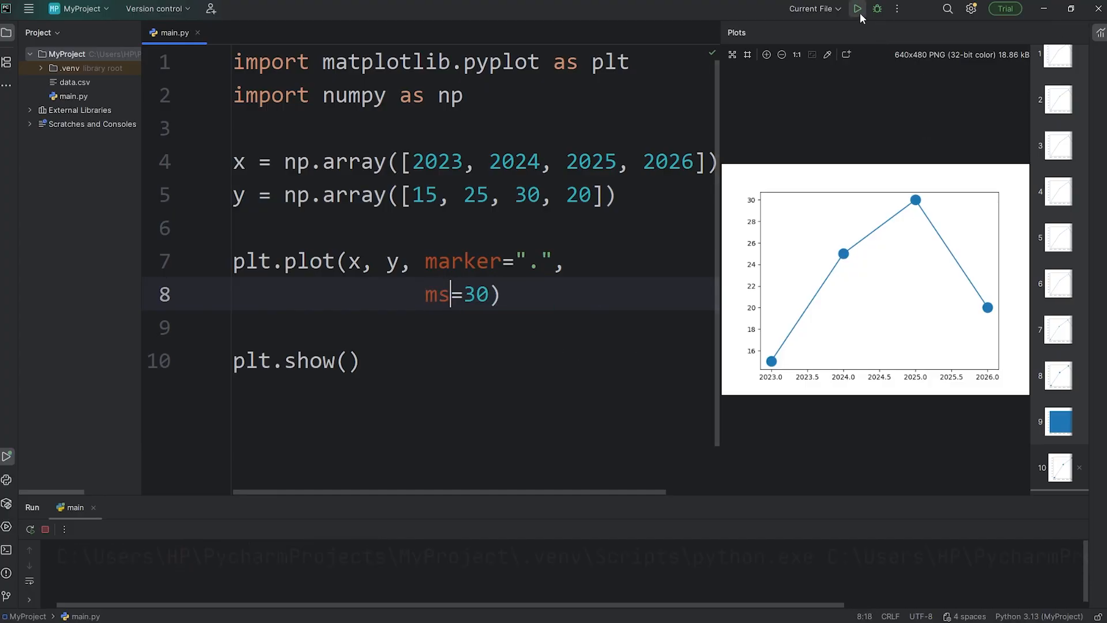
left_click(856, 8)
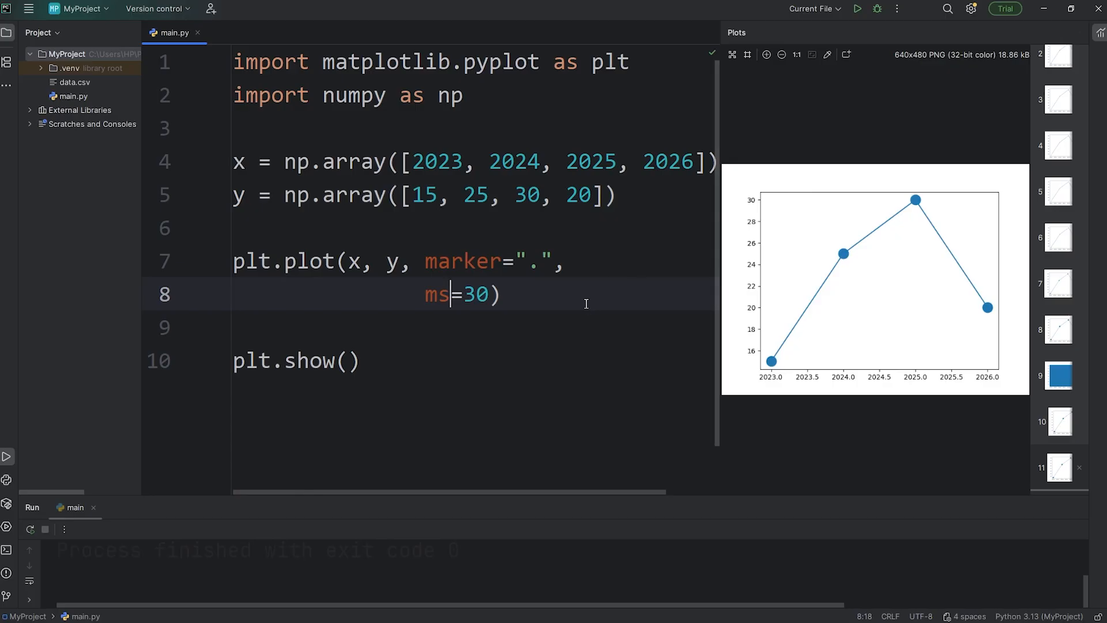
type("arkersize")
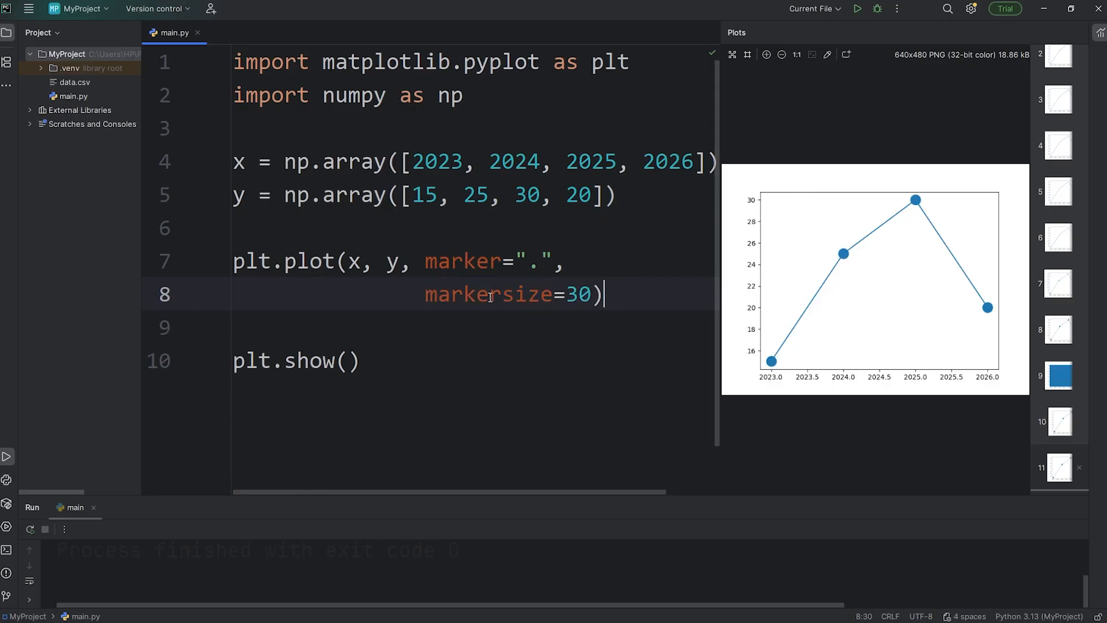
mouse_move(459, 304)
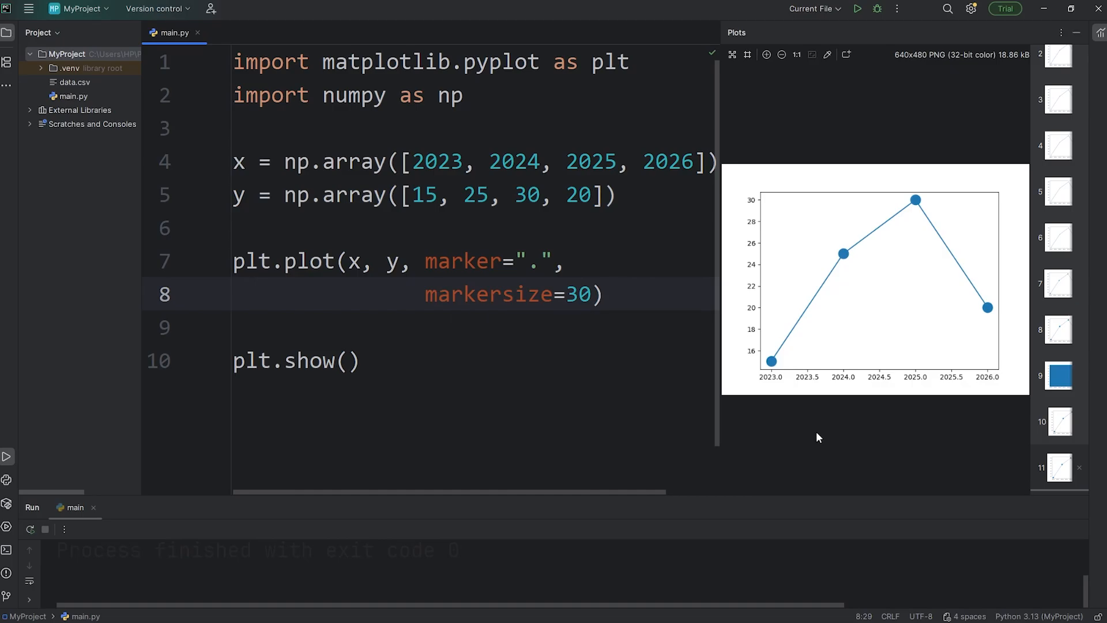
Add markerfacecolor="cyan" on a new argument line and rerun the plot
type(",")
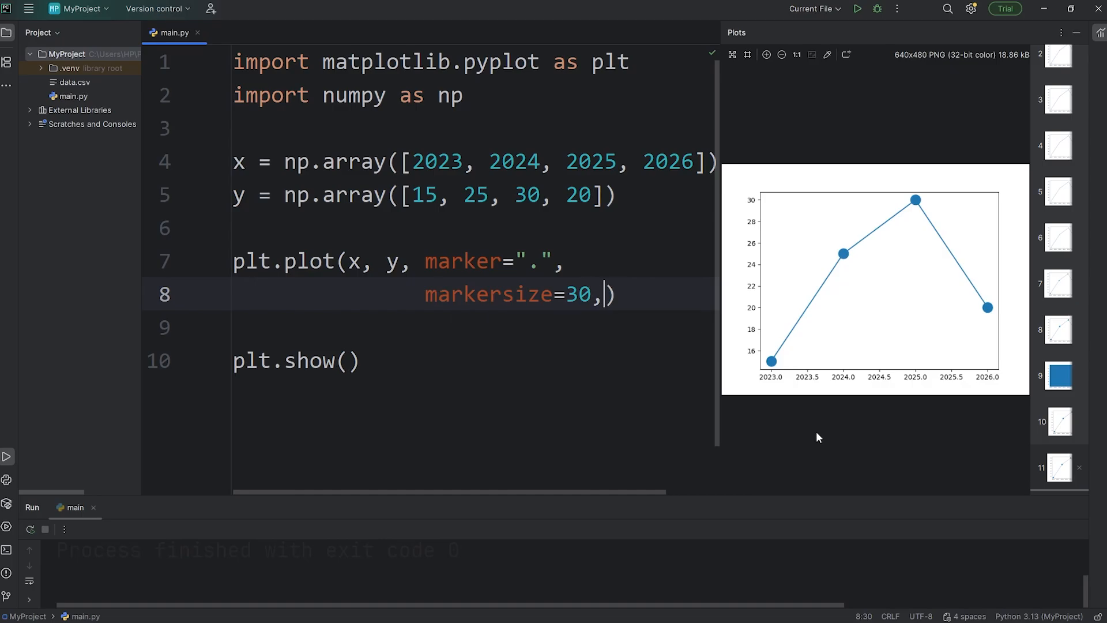
key("enter")
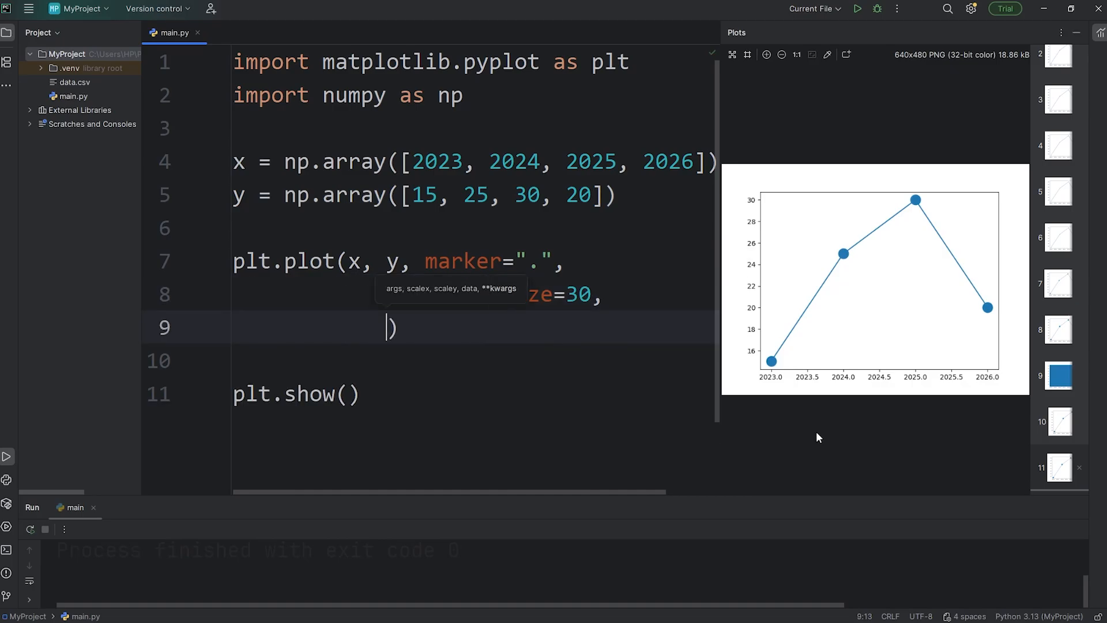
type("m")
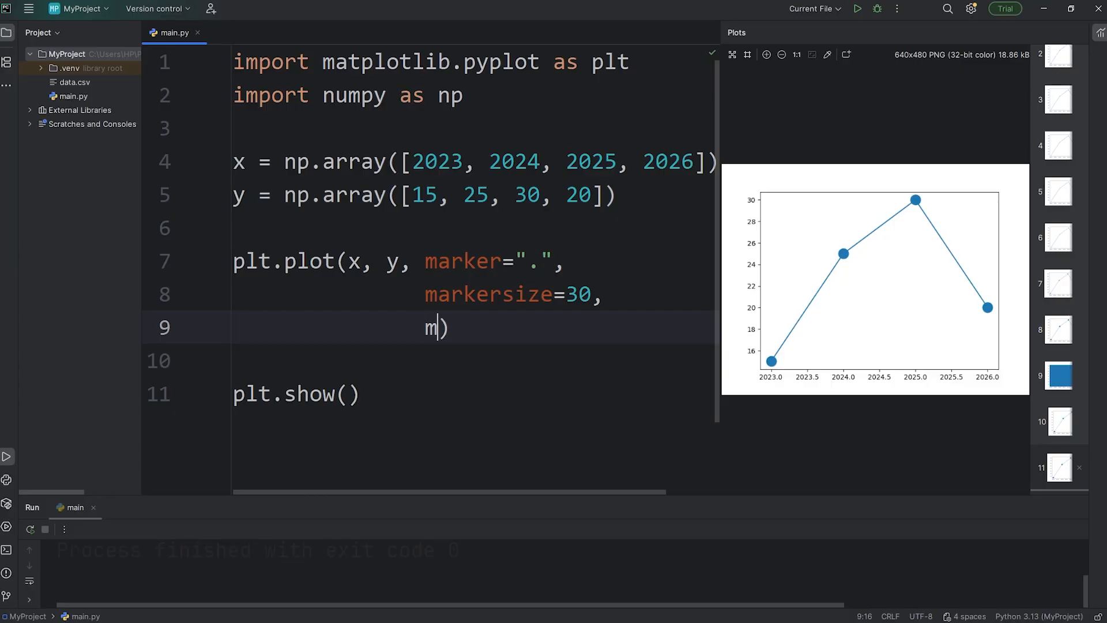
type("arkerfa")
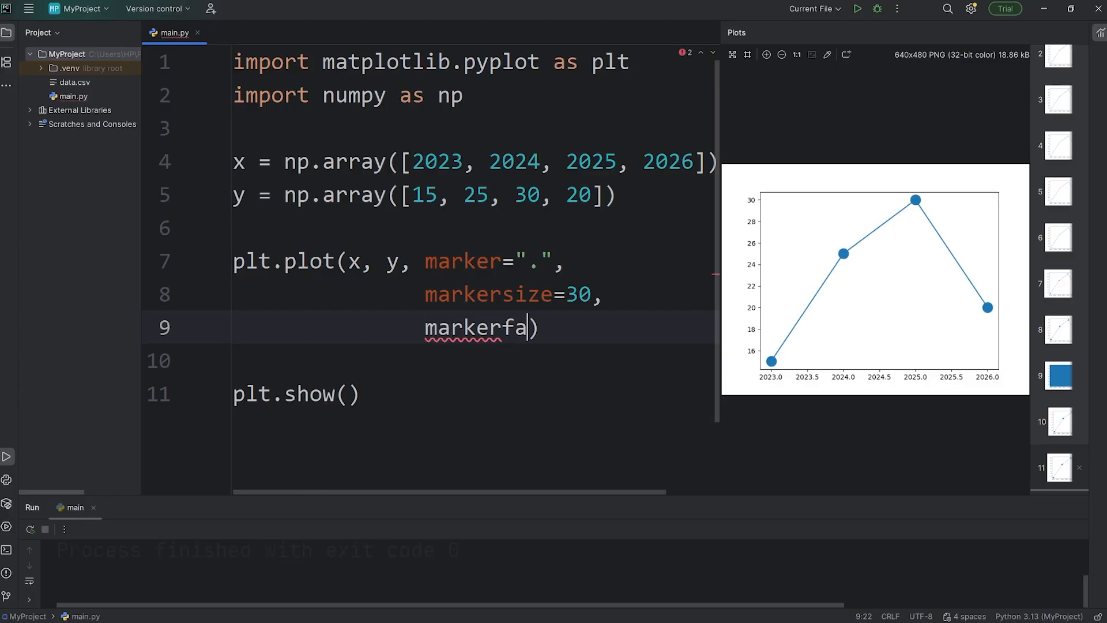
type("cecolor=")
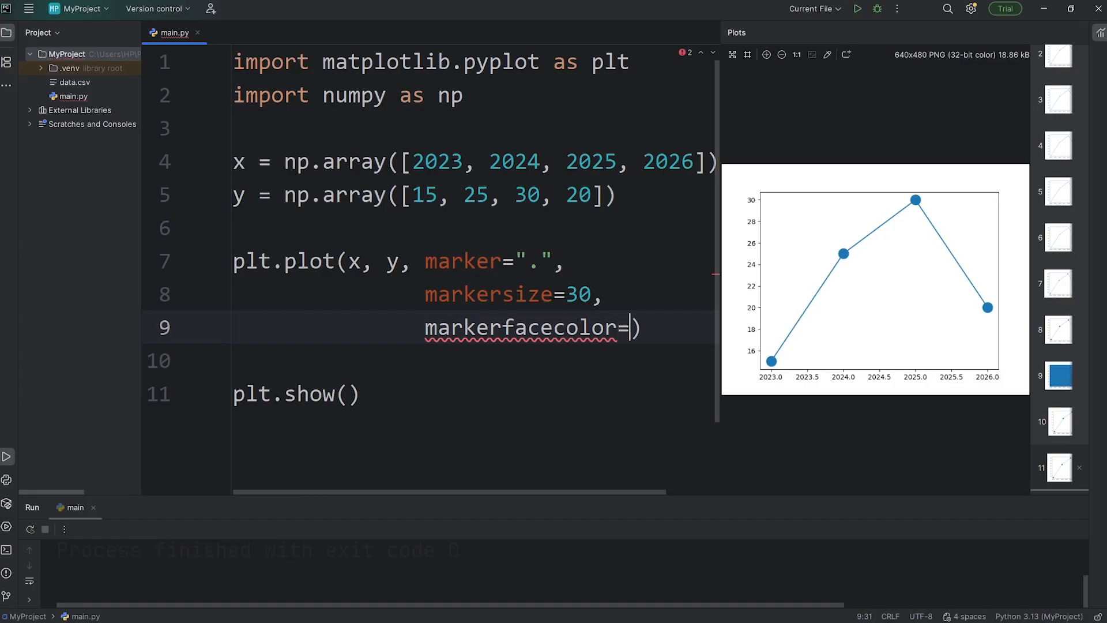
type("\"\"")
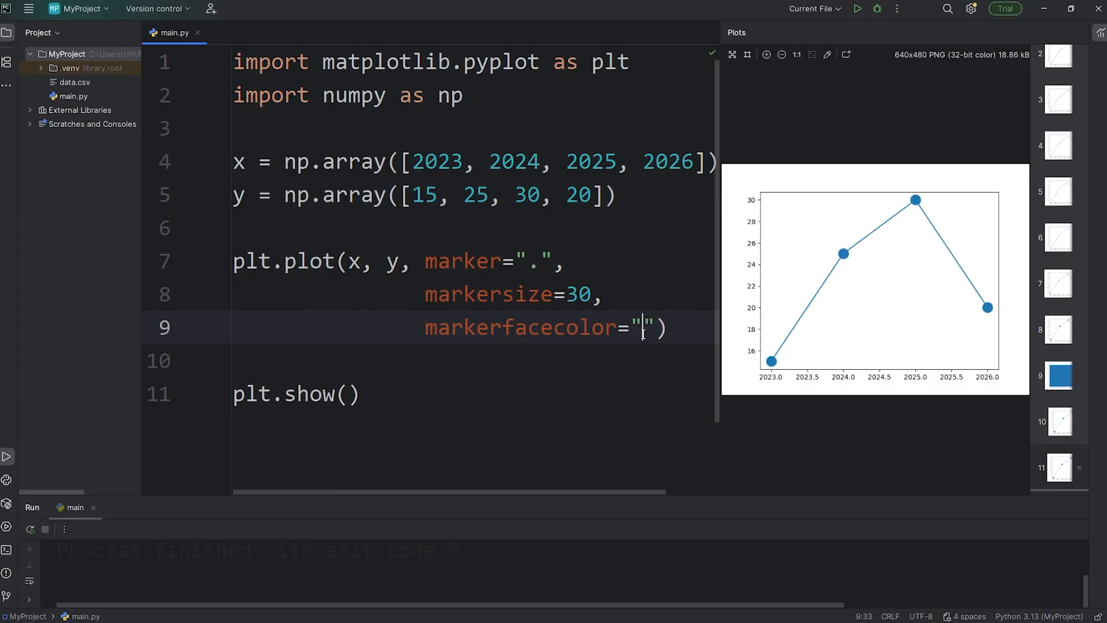
mouse_move(636, 371)
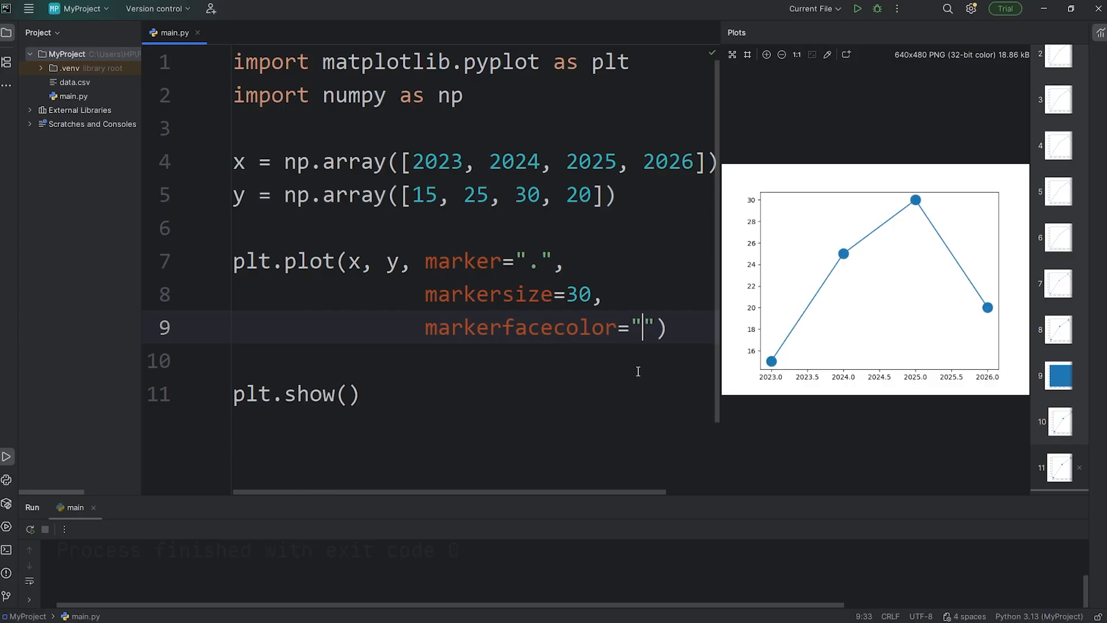
type("cyan")
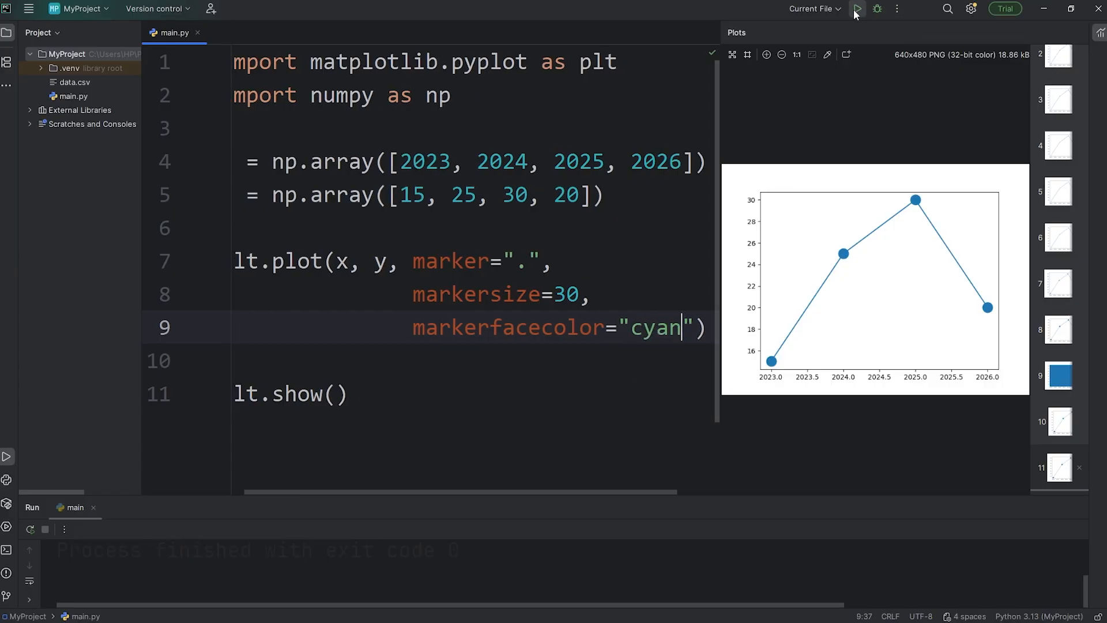
left_click(855, 8)
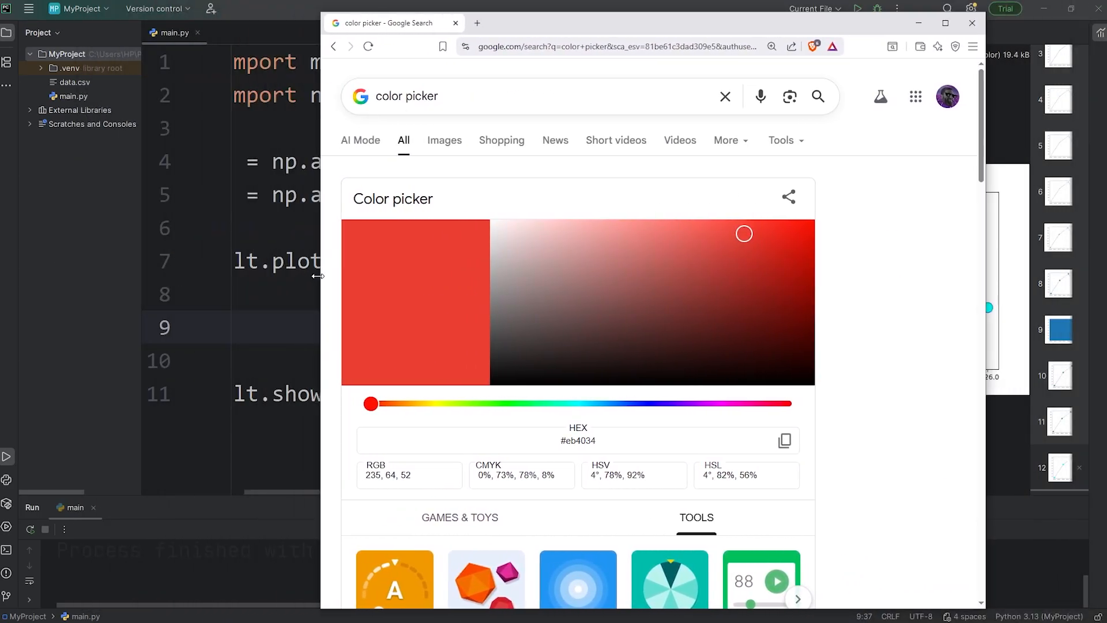
Slide the Google color picker hue from red past yellow to a light blue
left_click_drag(370, 403, 422, 403)
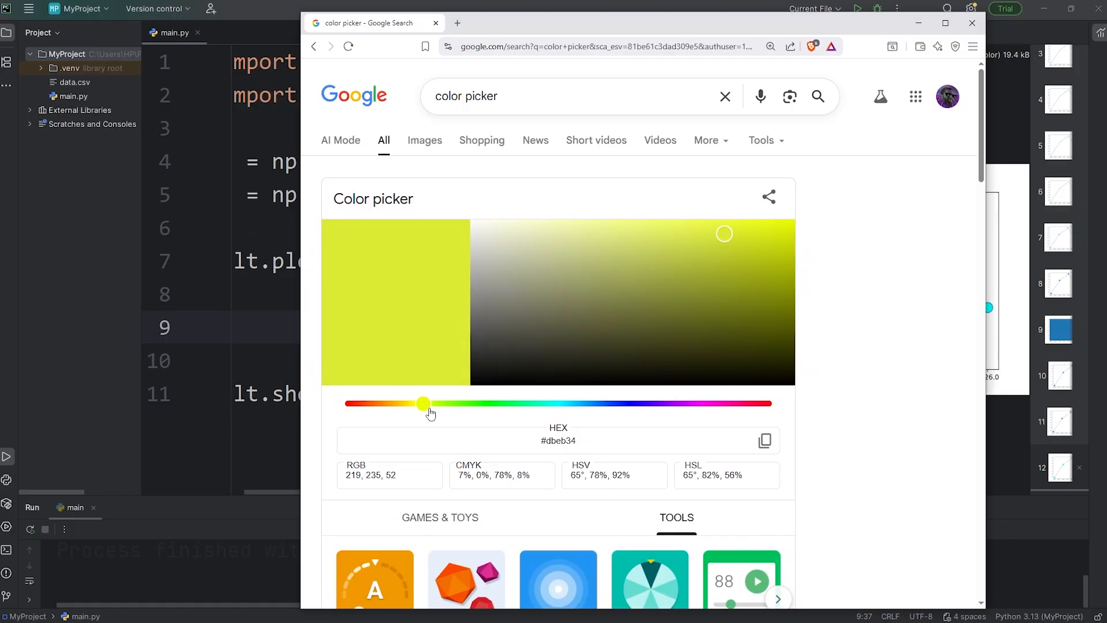
left_click_drag(423, 403, 572, 403)
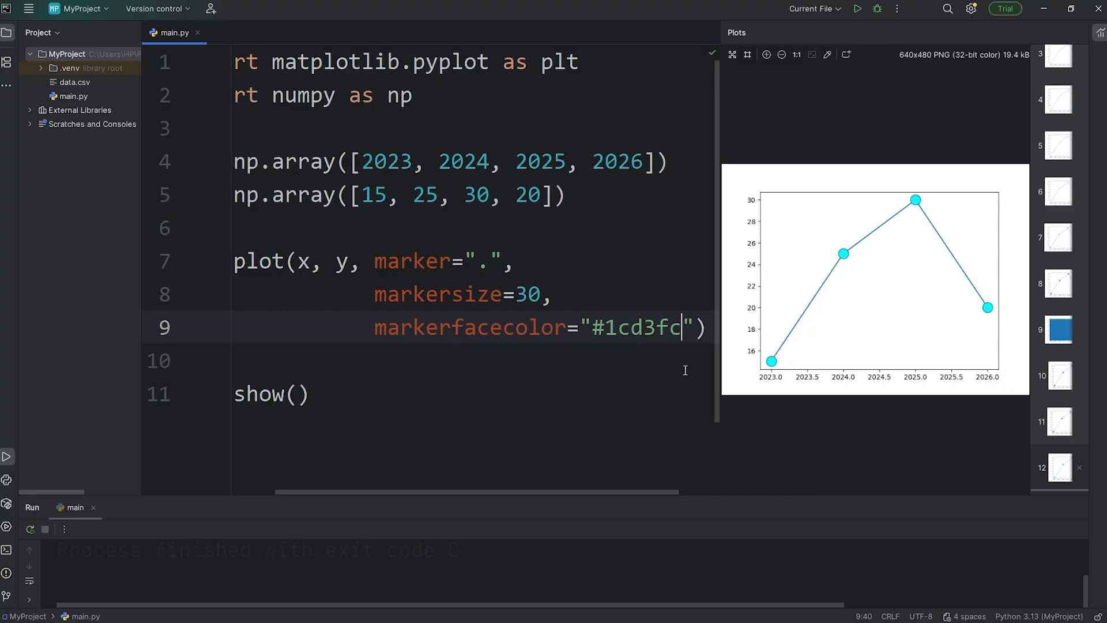
mouse_move(856, 9)
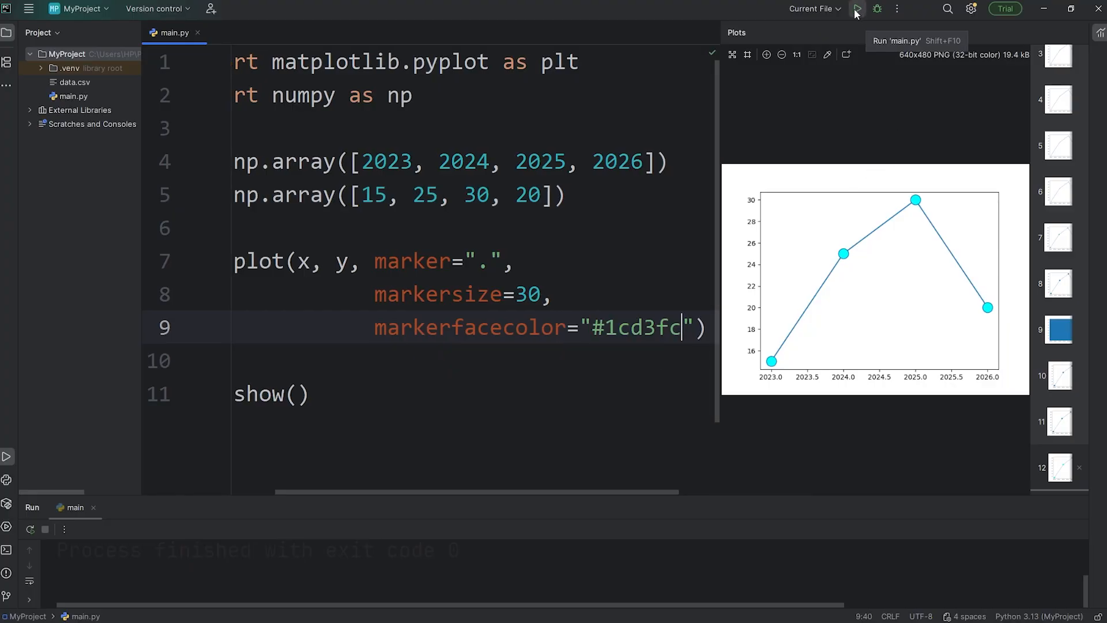
Rerun with #1cd3fc marker faces, try the mfc alias, then keep markerfacecolor
left_click(855, 8)
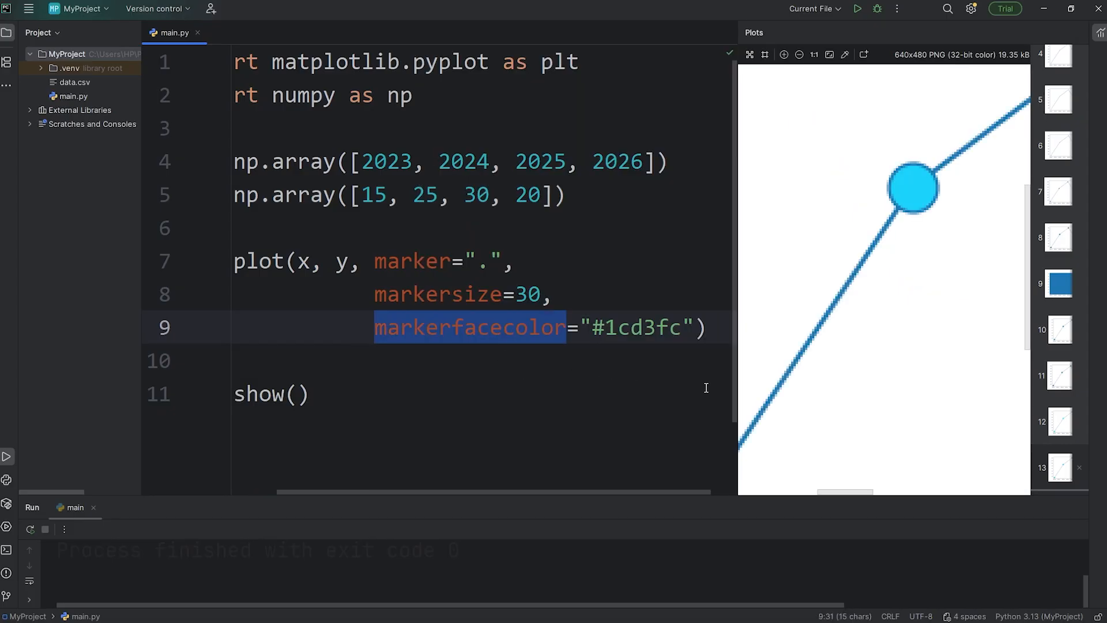
type("mf")
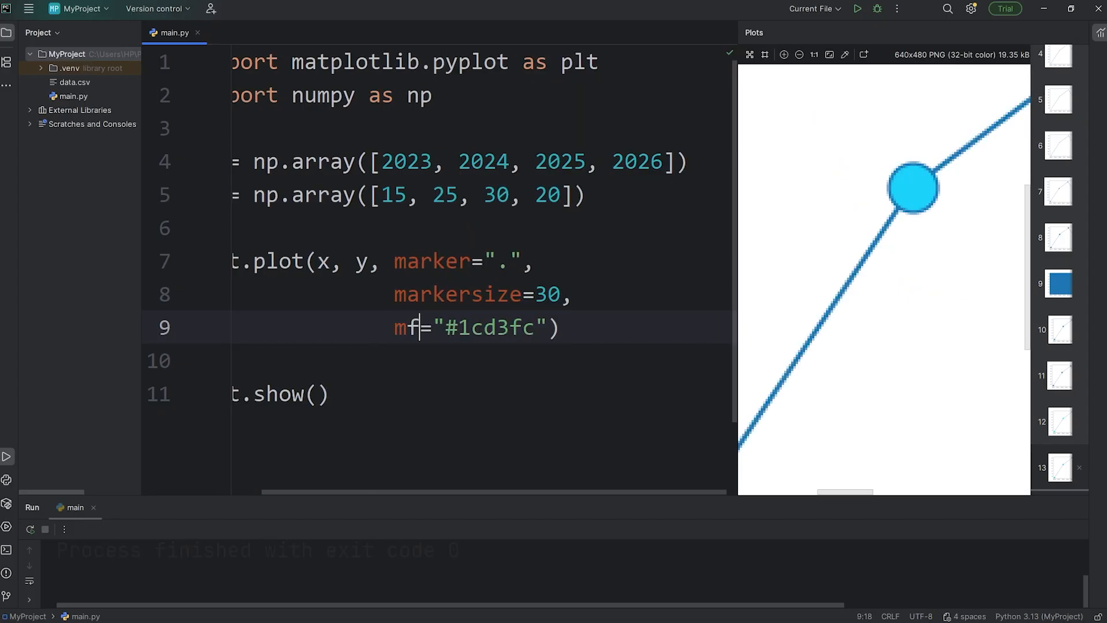
type("c")
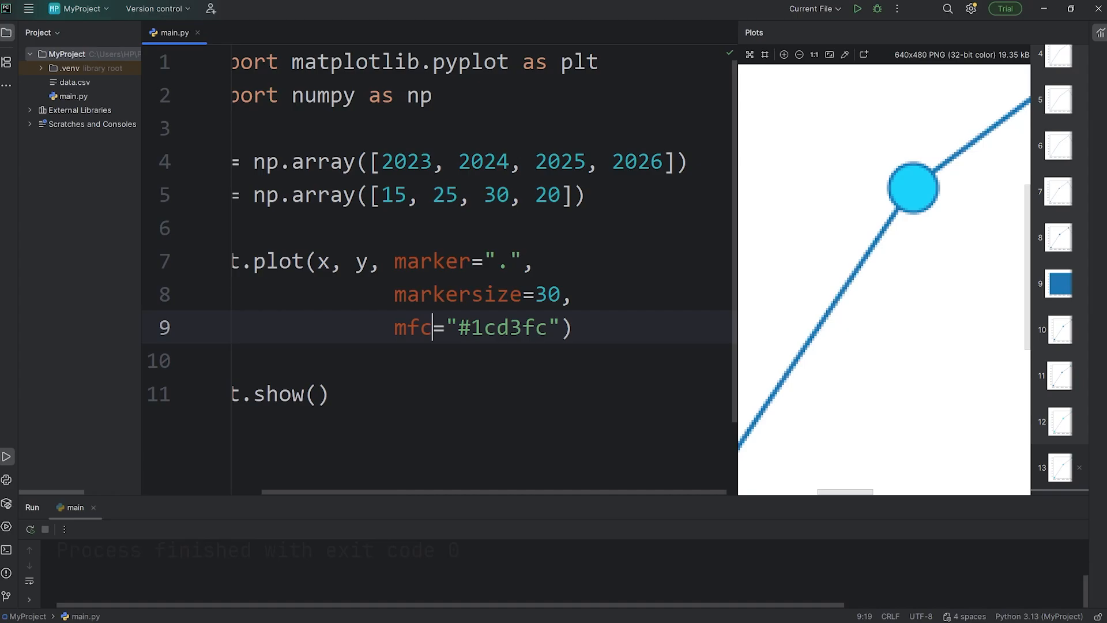
type("markerfacecolor")
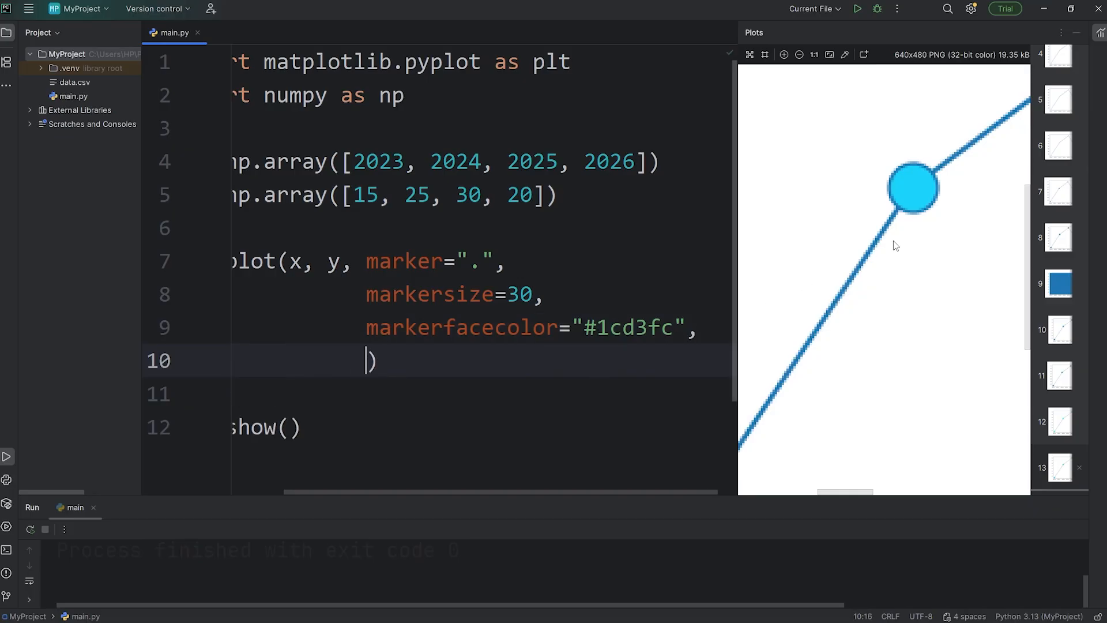
mouse_move(667, 348)
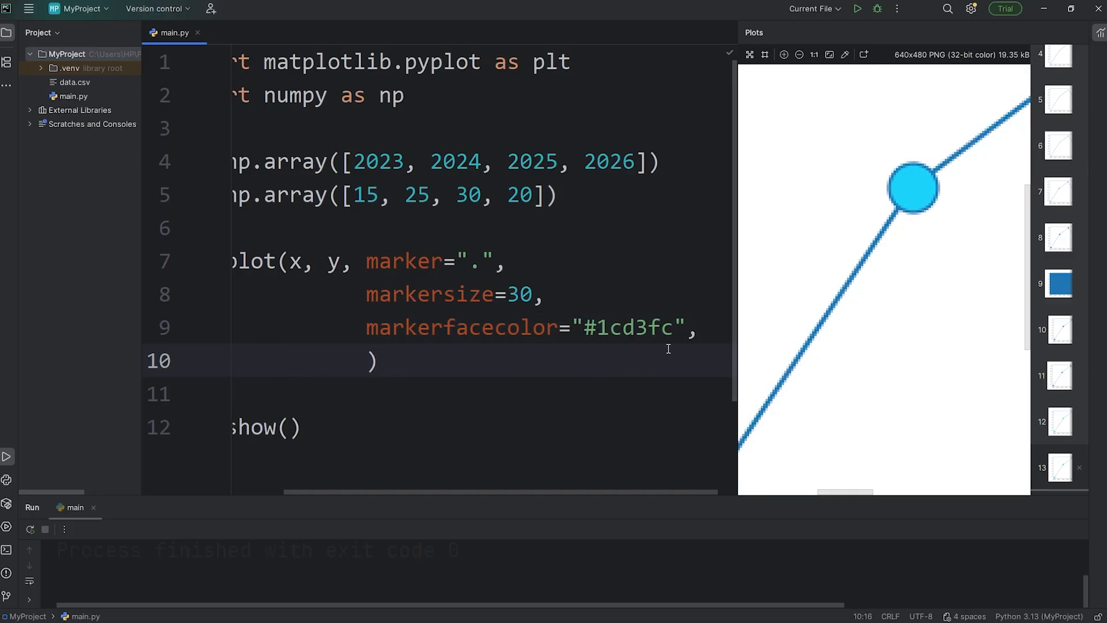
Add markeredgecolor="#1cd3fc", rerun for solid light-blue dots, and shorten it to mec
type("marker")
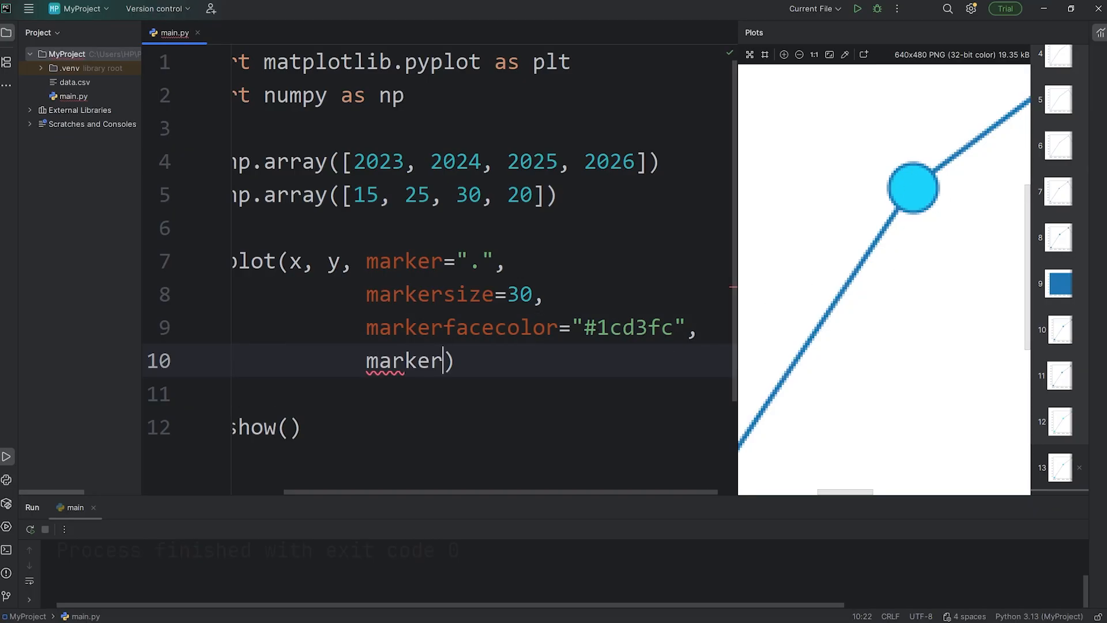
type("edgecolor=\"")
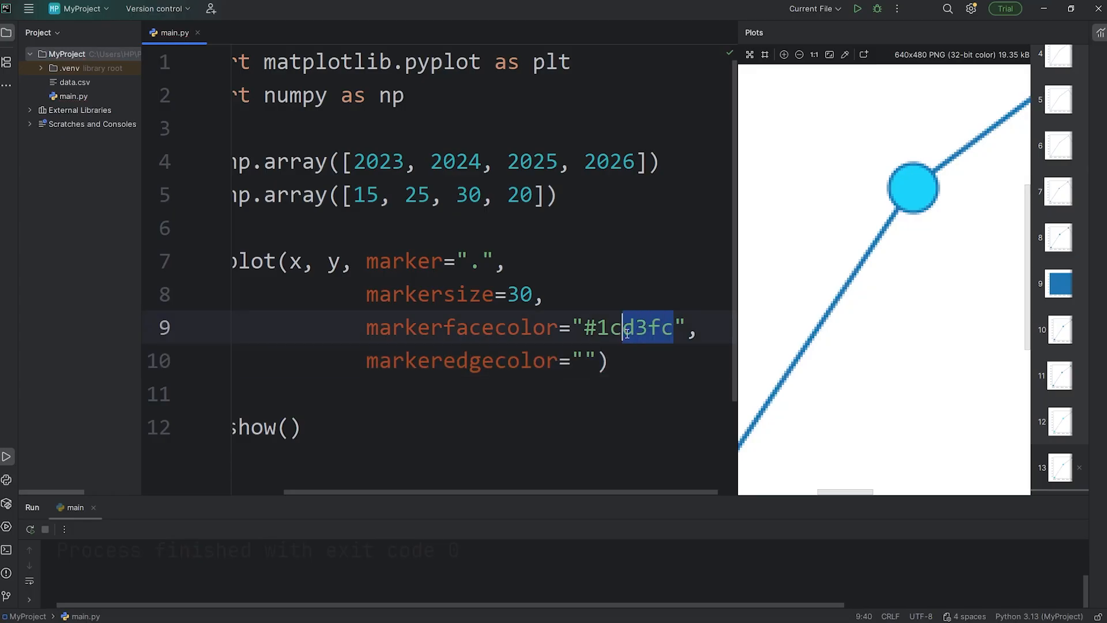
type("#1cd3fc")
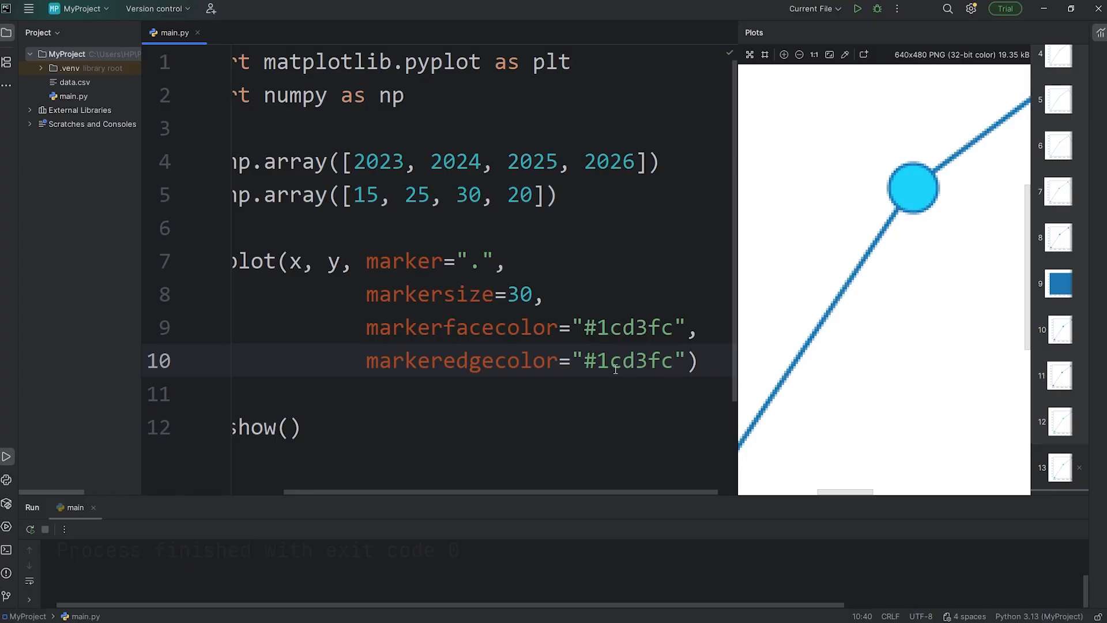
left_click(857, 8)
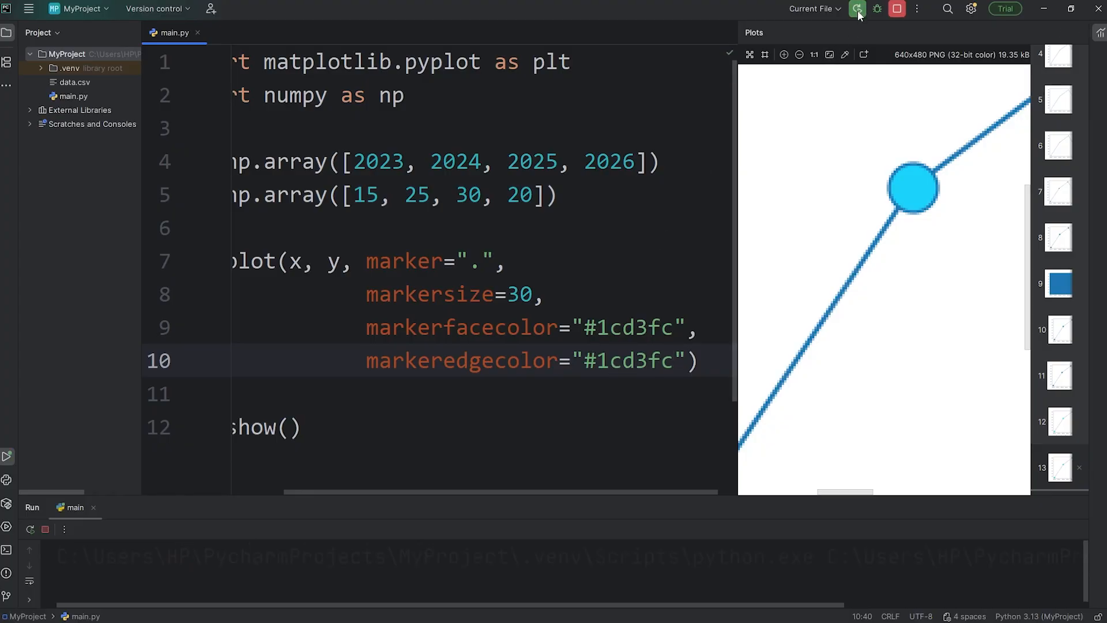
left_click(856, 9)
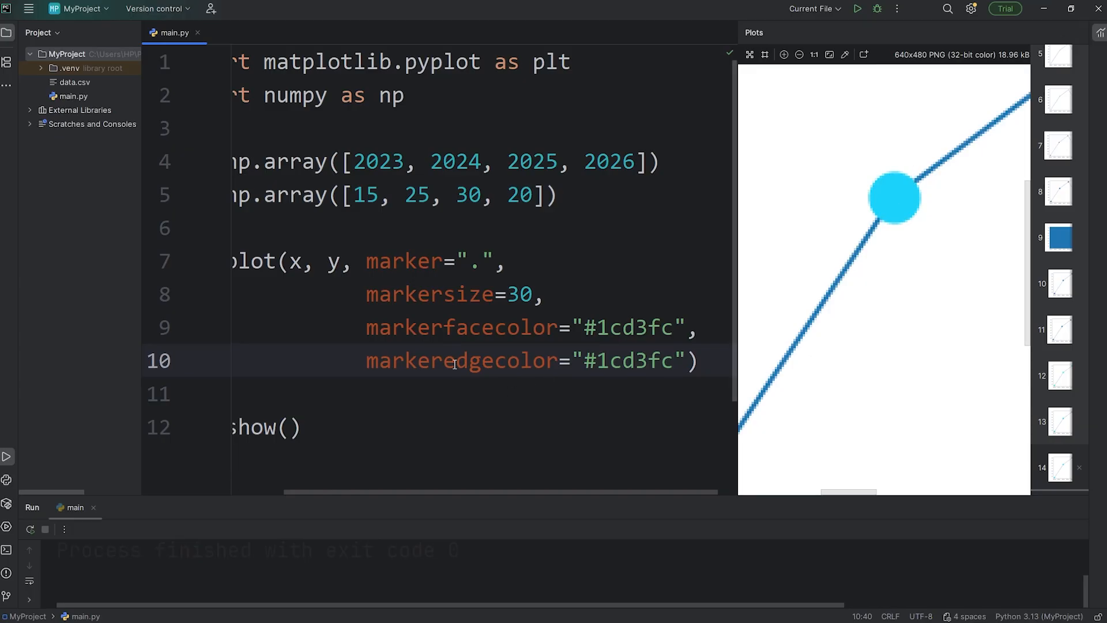
double_click(461, 360)
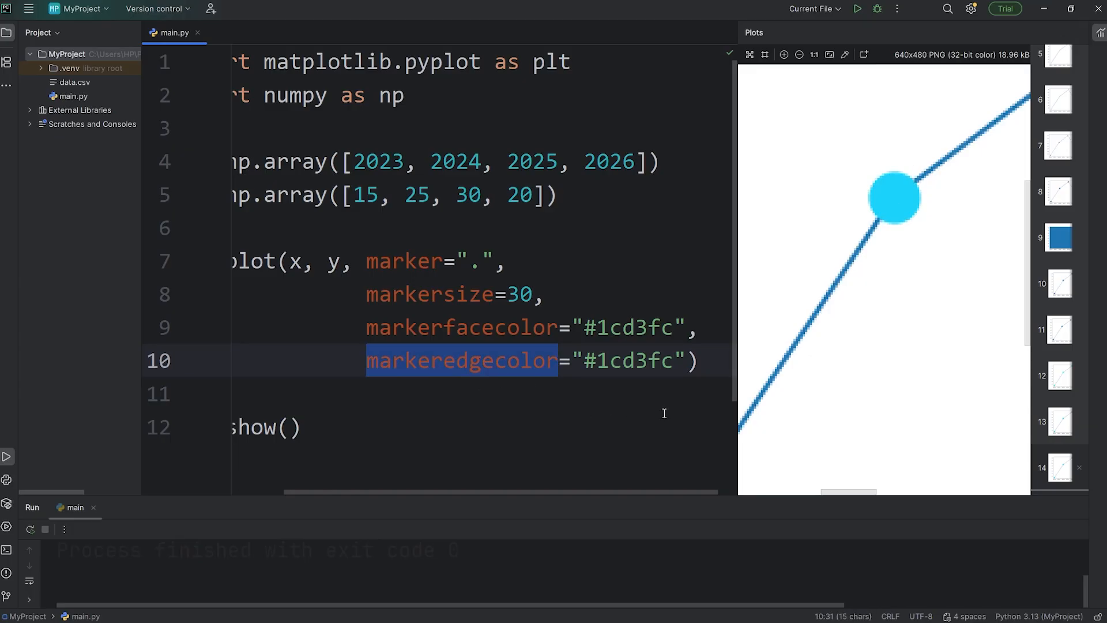
type("mec")
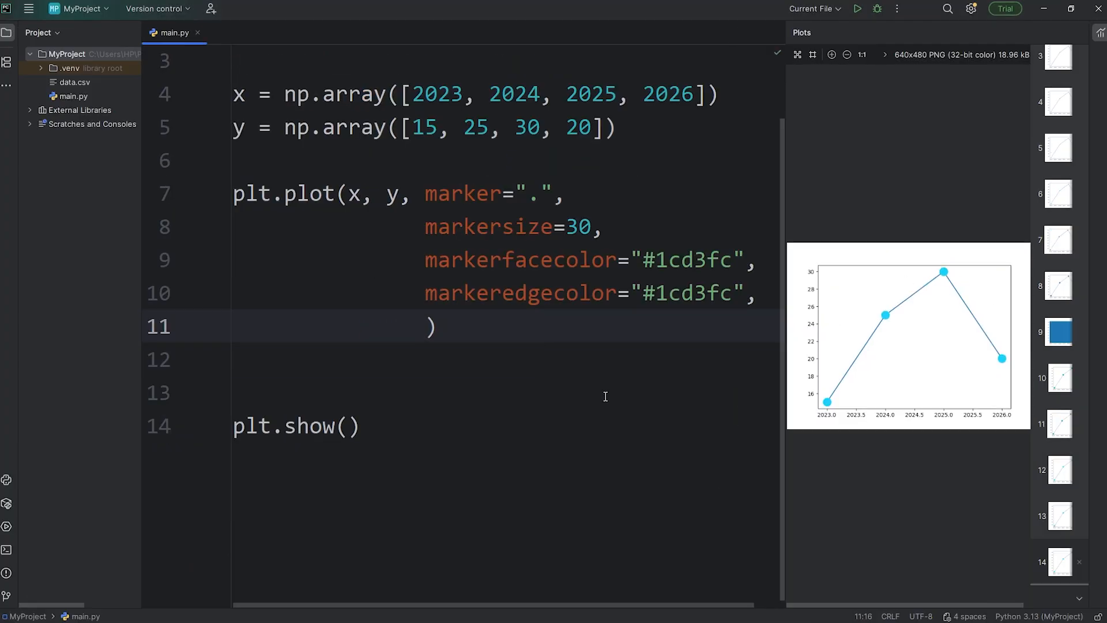
Add linestyle="dashed" to the plot call and rerun
type("linest")
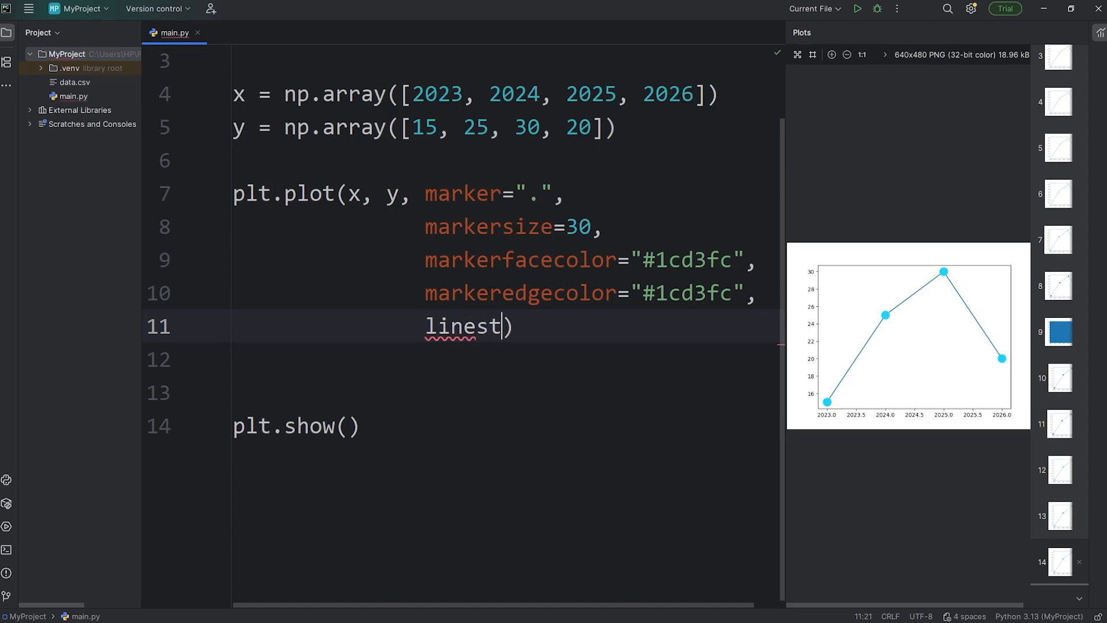
type("yle=")
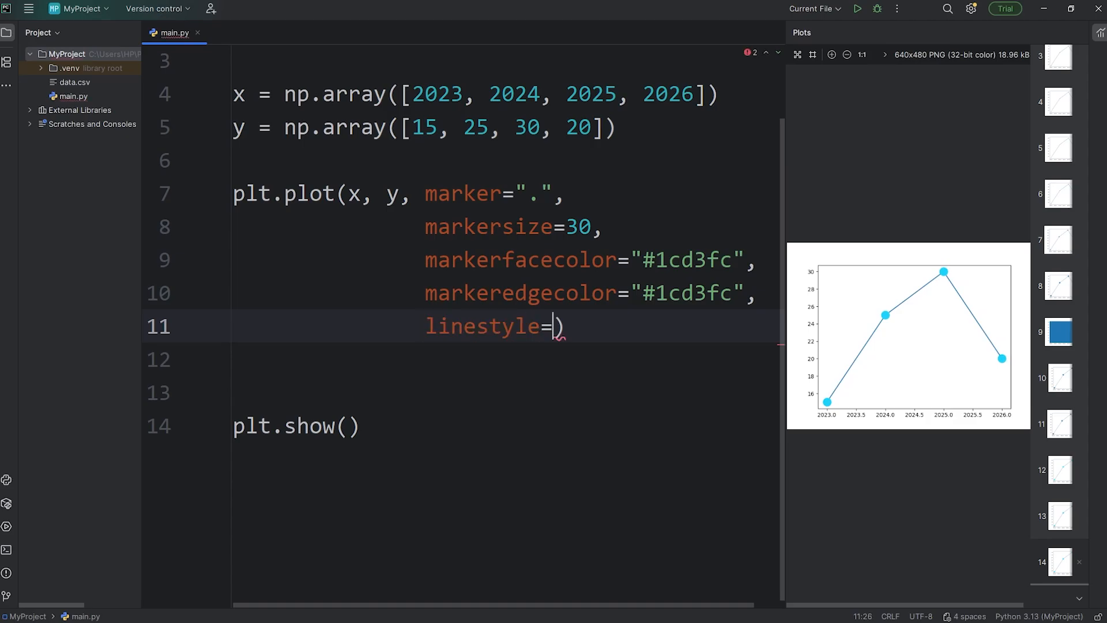
type("\"d\"")
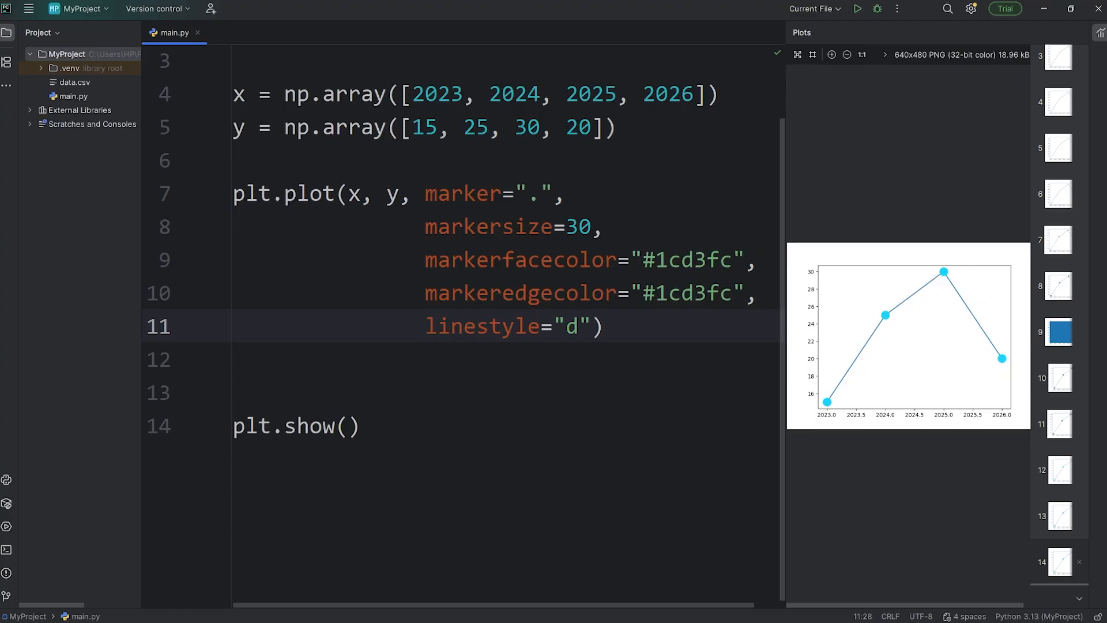
type("ashed")
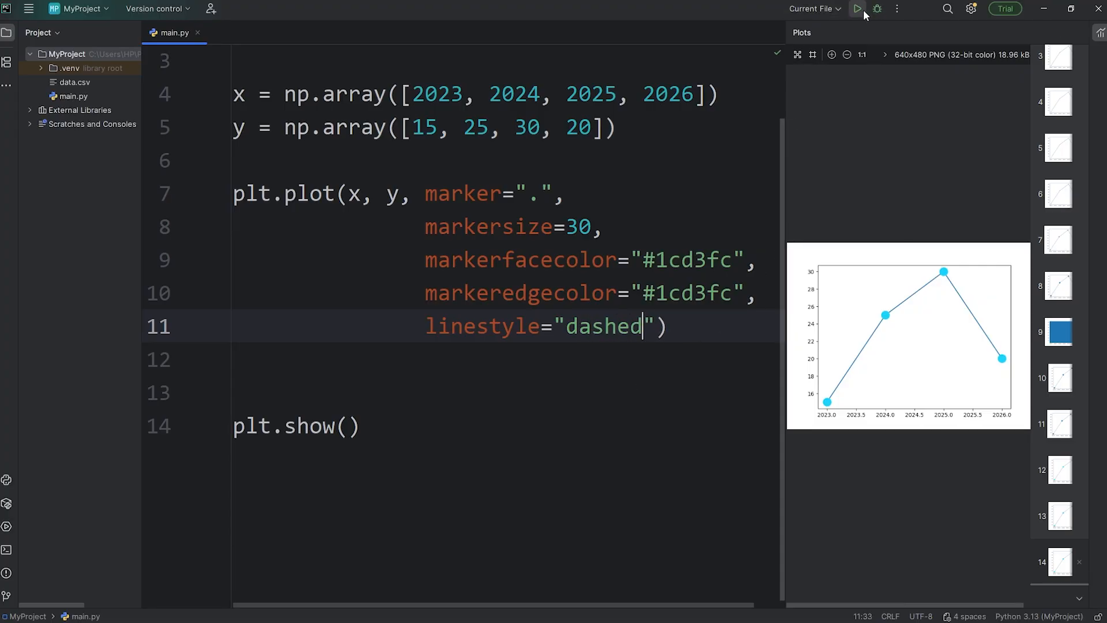
left_click(856, 9)
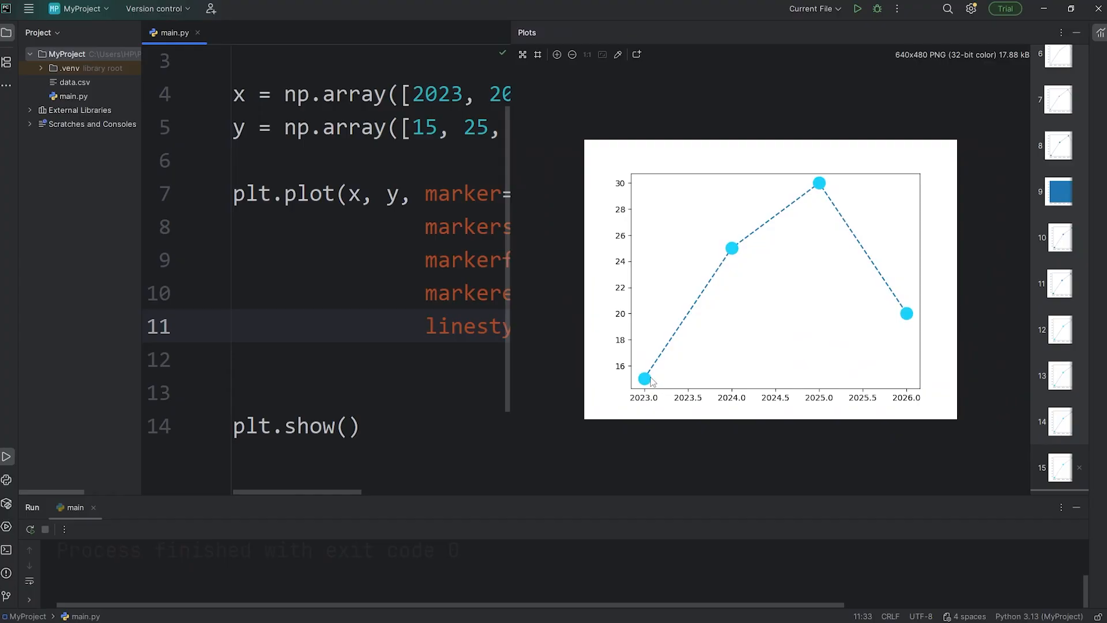
mouse_move(507, 288)
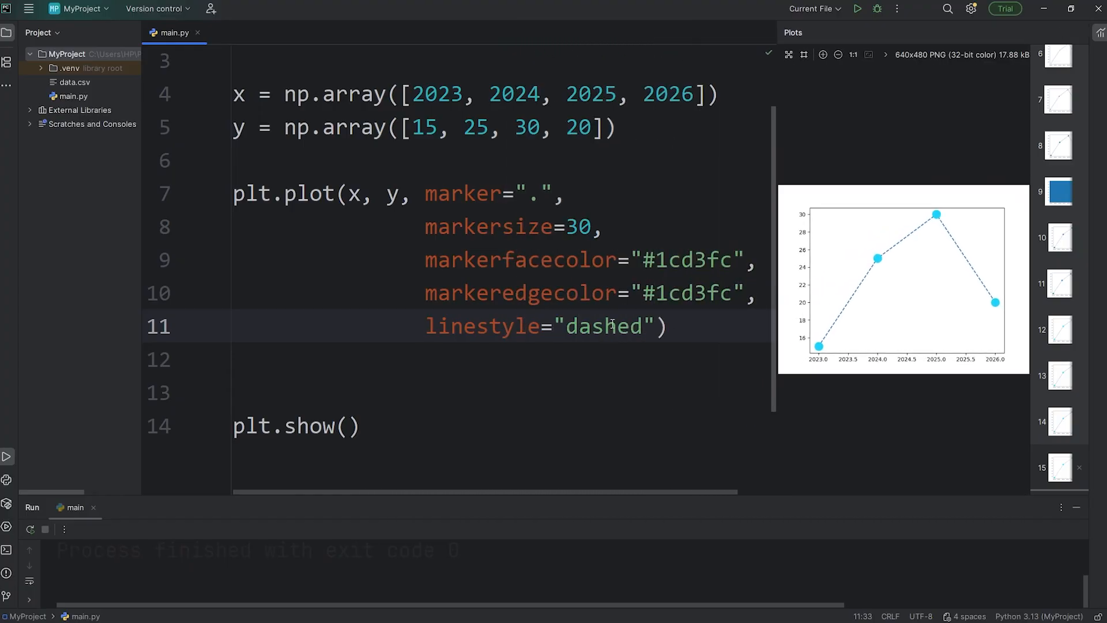
Try dotted, dashdot and None line styles, then set linestyle to solid
type("dotted")
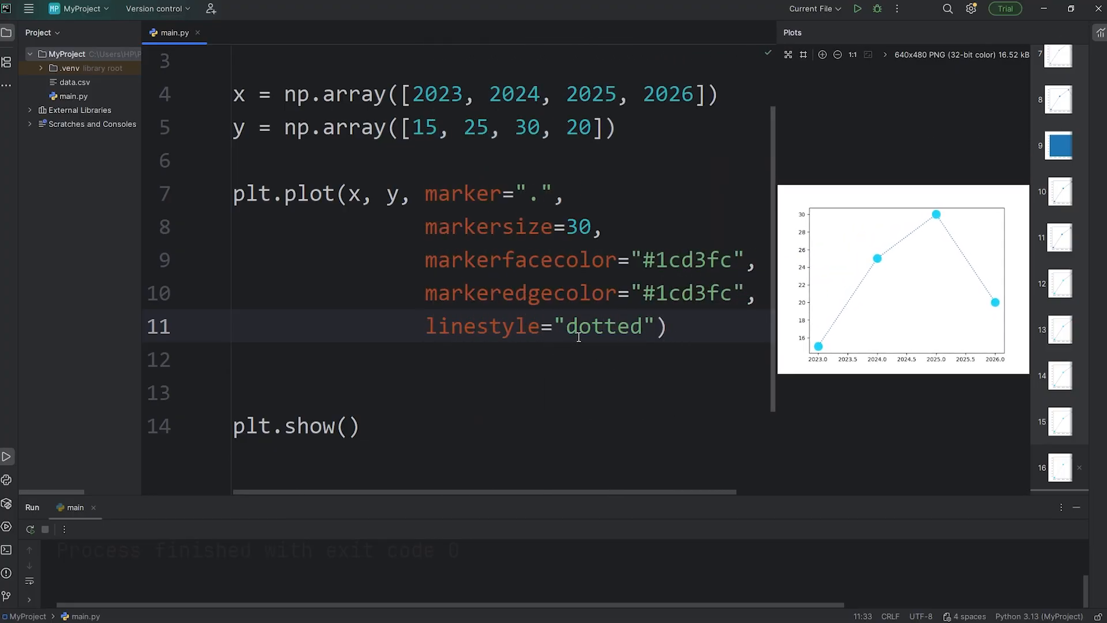
type("dash")
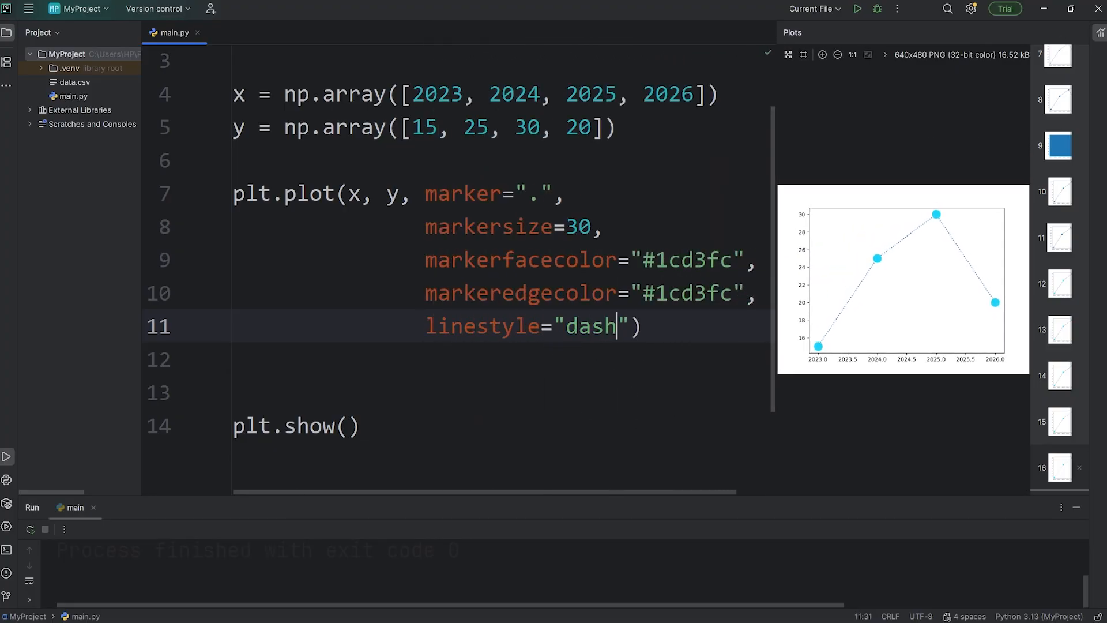
type("dot")
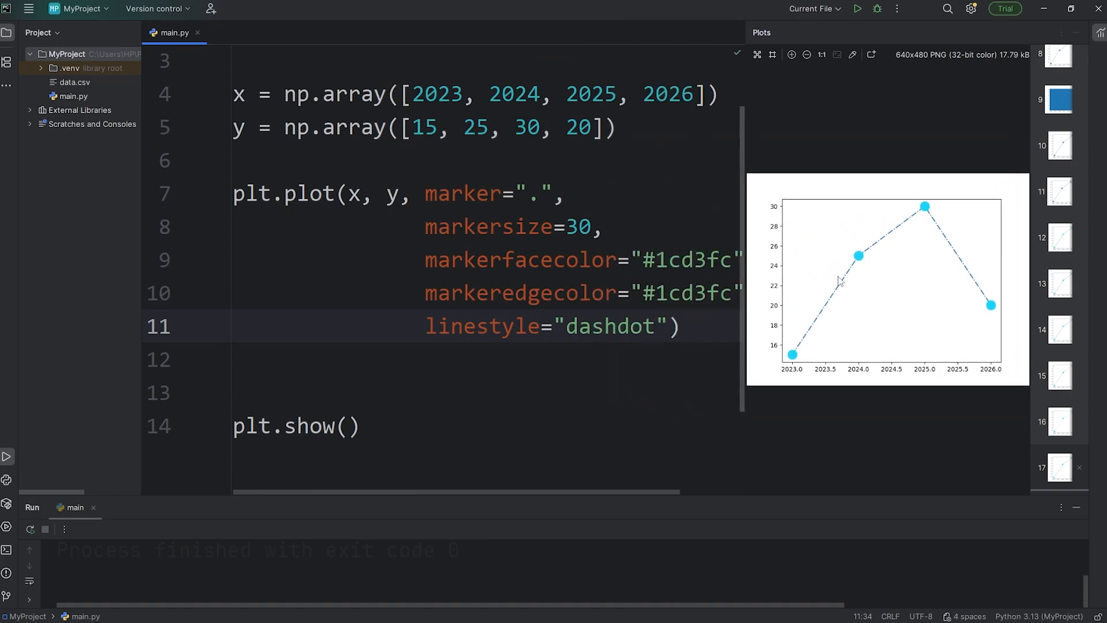
left_click(628, 325)
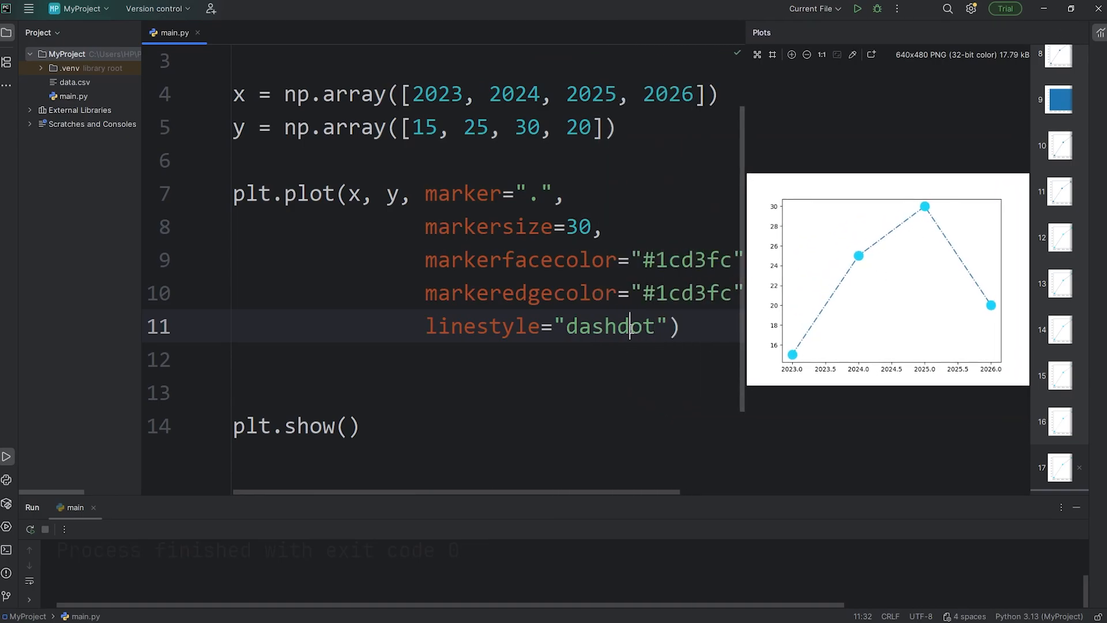
type("None")
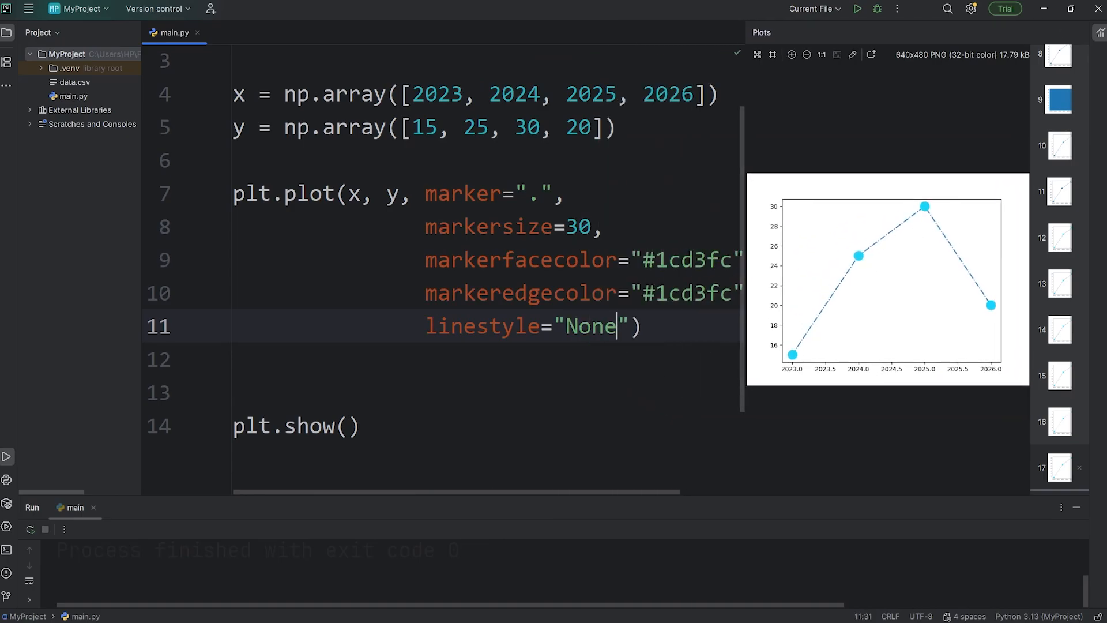
left_click(857, 9)
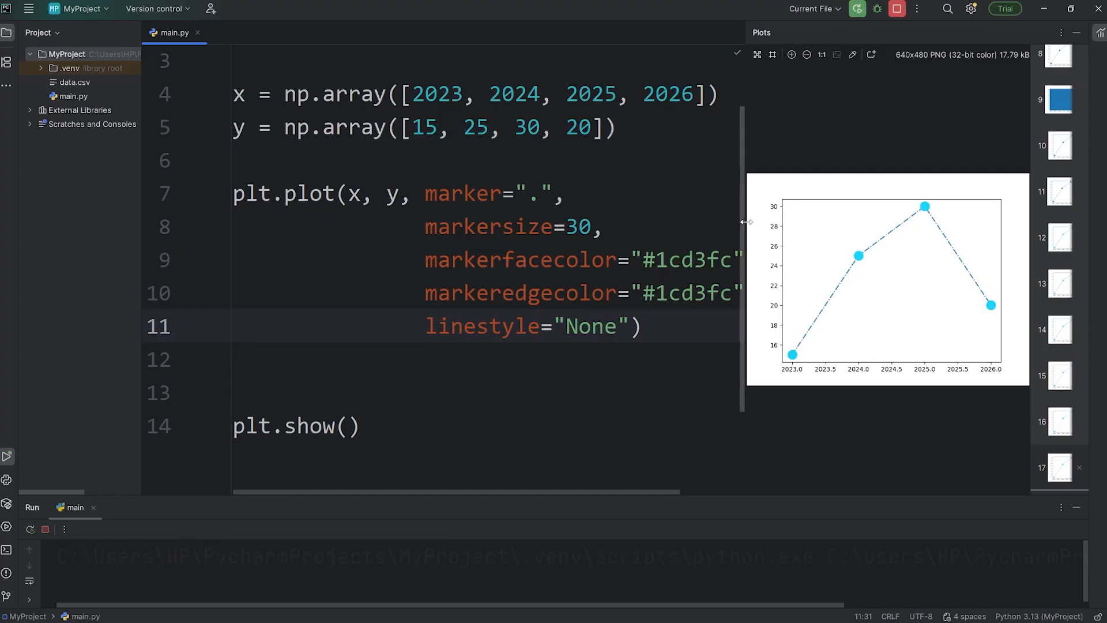
left_click(856, 9)
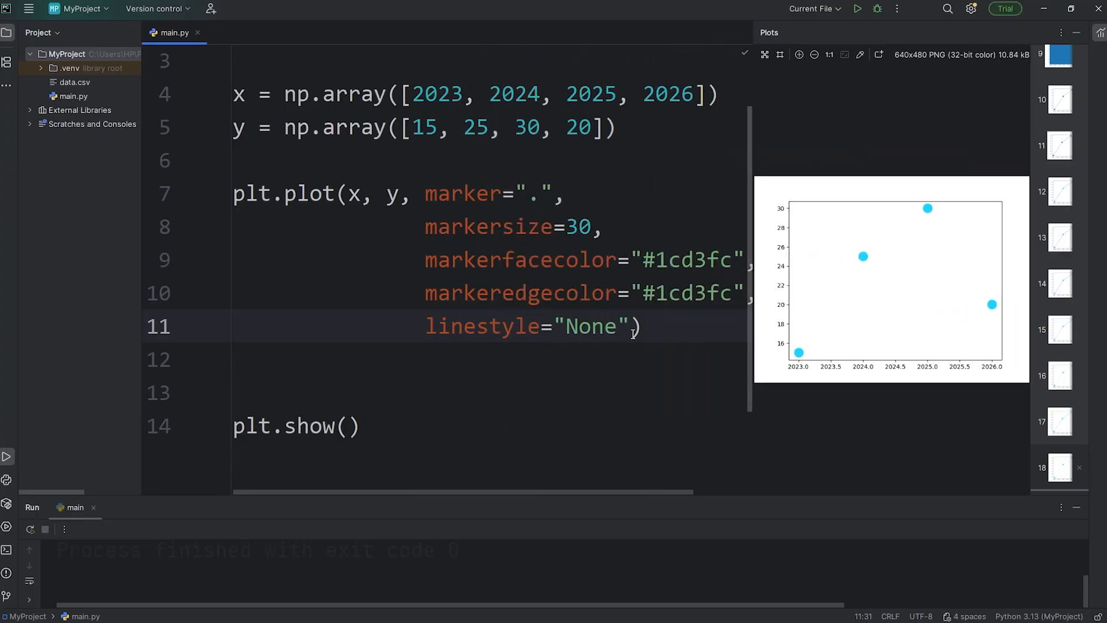
type("solid")
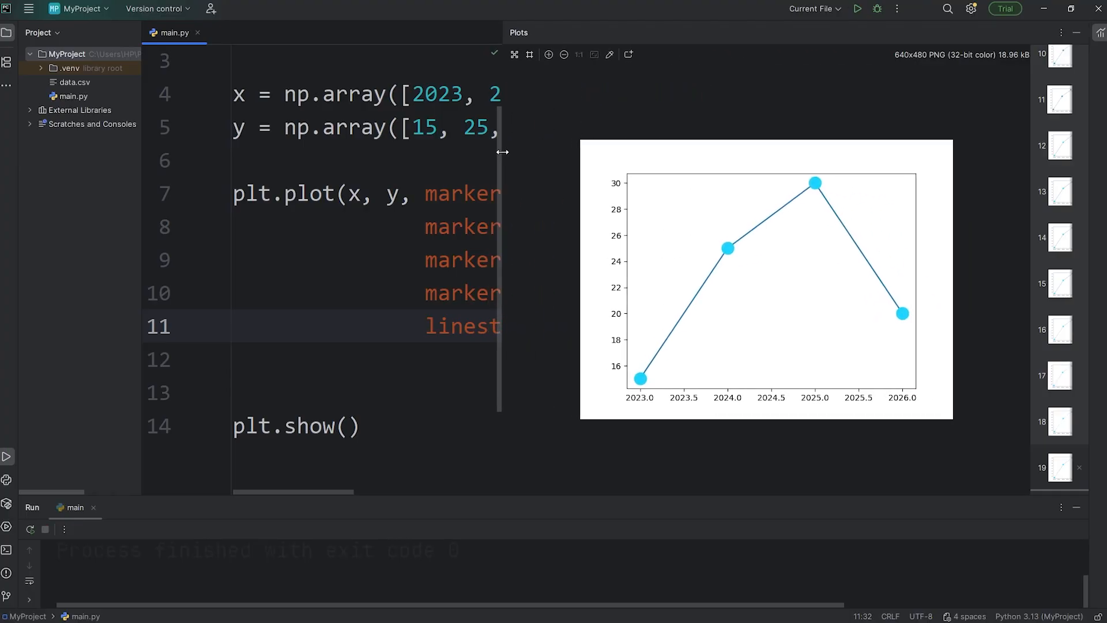
mouse_move(704, 333)
type(",")
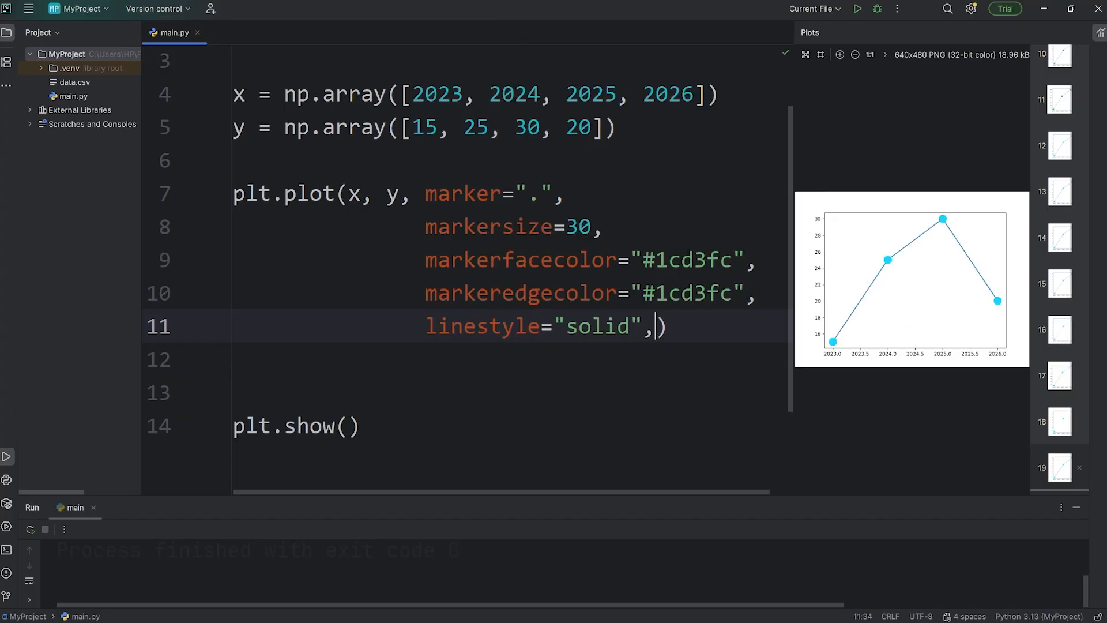
Set linewidth to 4 after testing 10, rerun, and start a color= argument
type("line)")
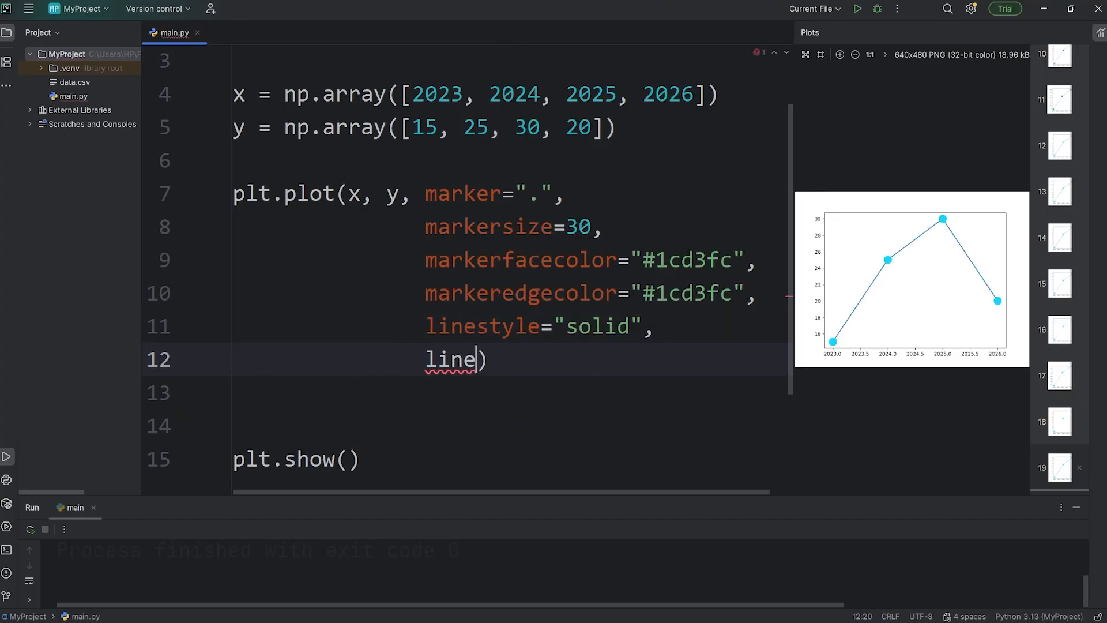
type("width=")
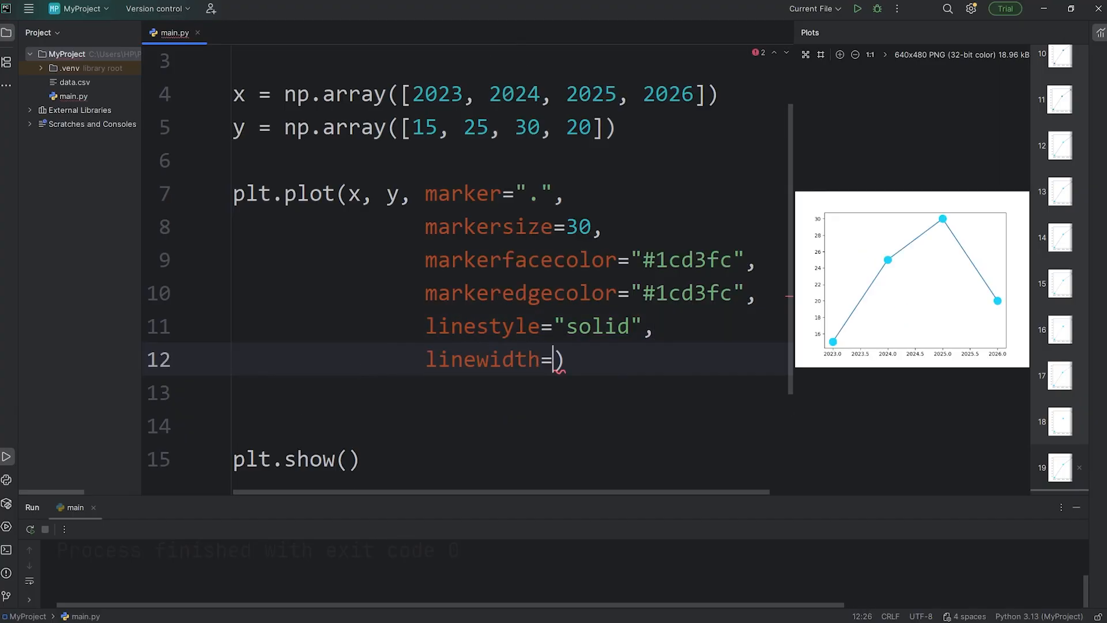
type("2")
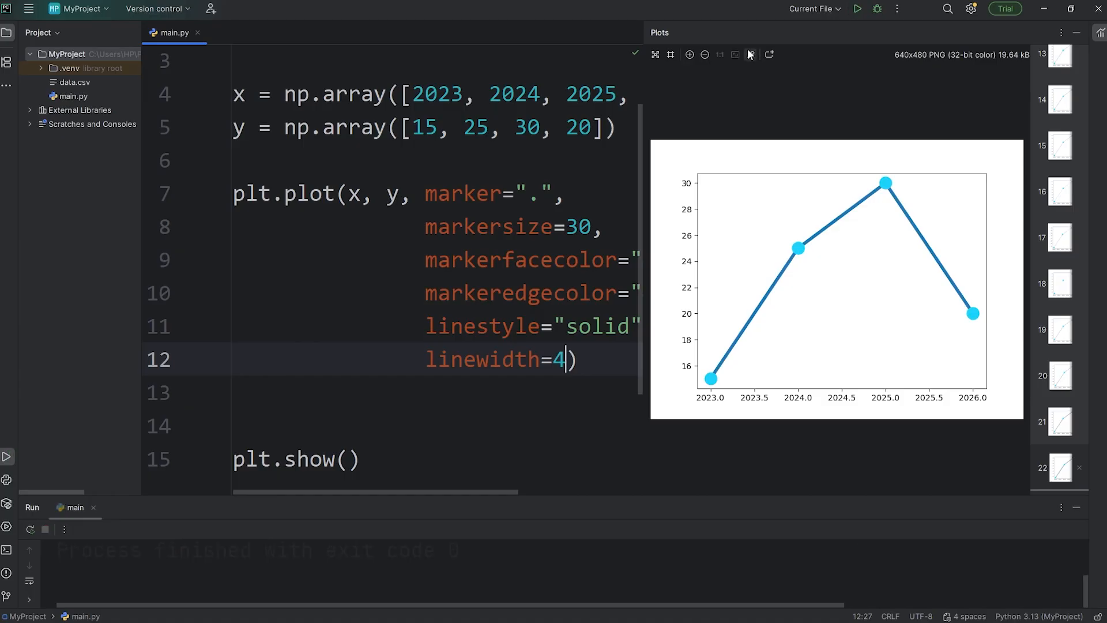
type("0")
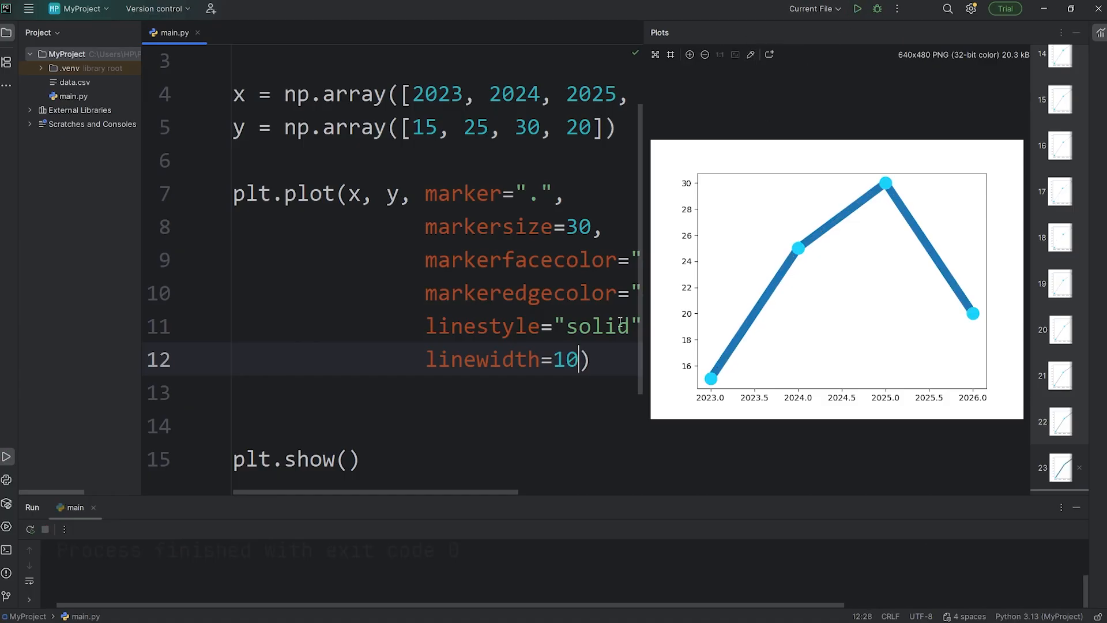
double_click(563, 359)
type("4")
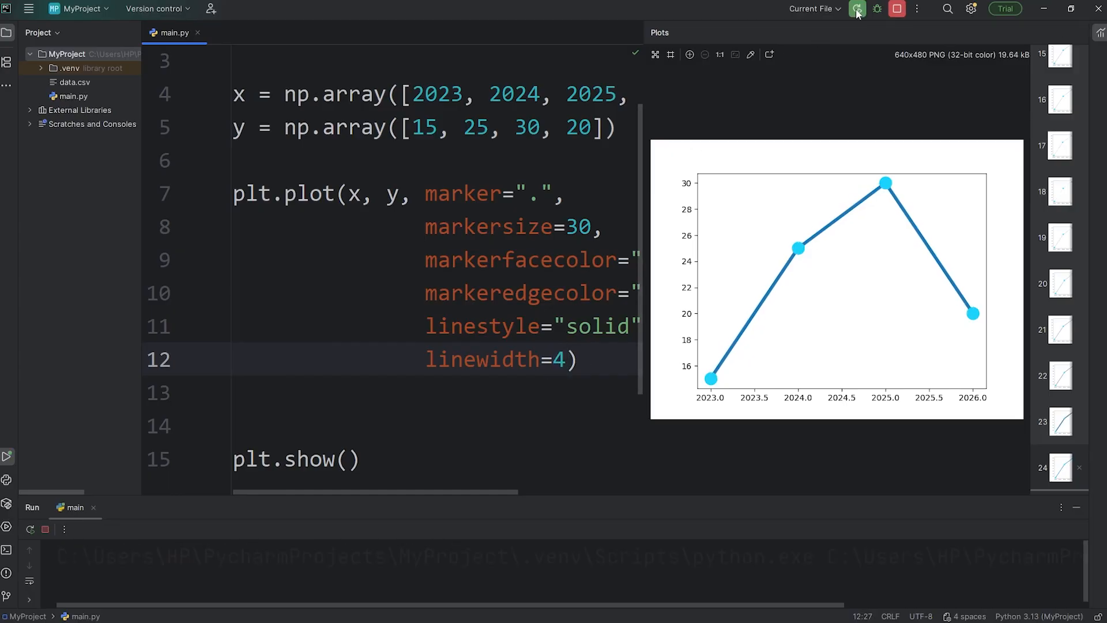
left_click(856, 9)
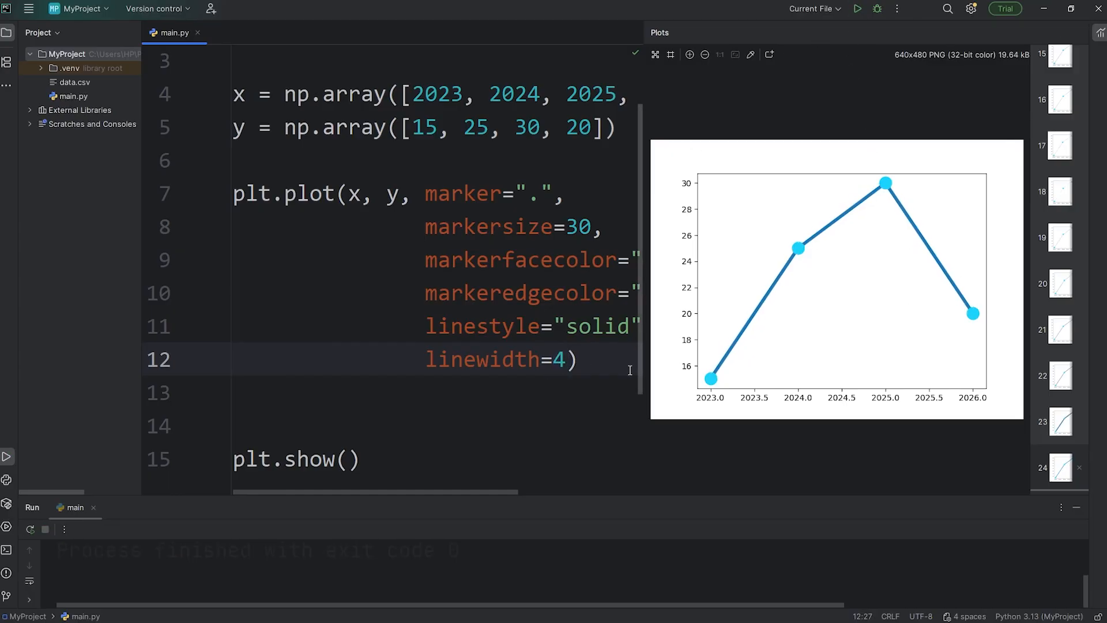
type(",")
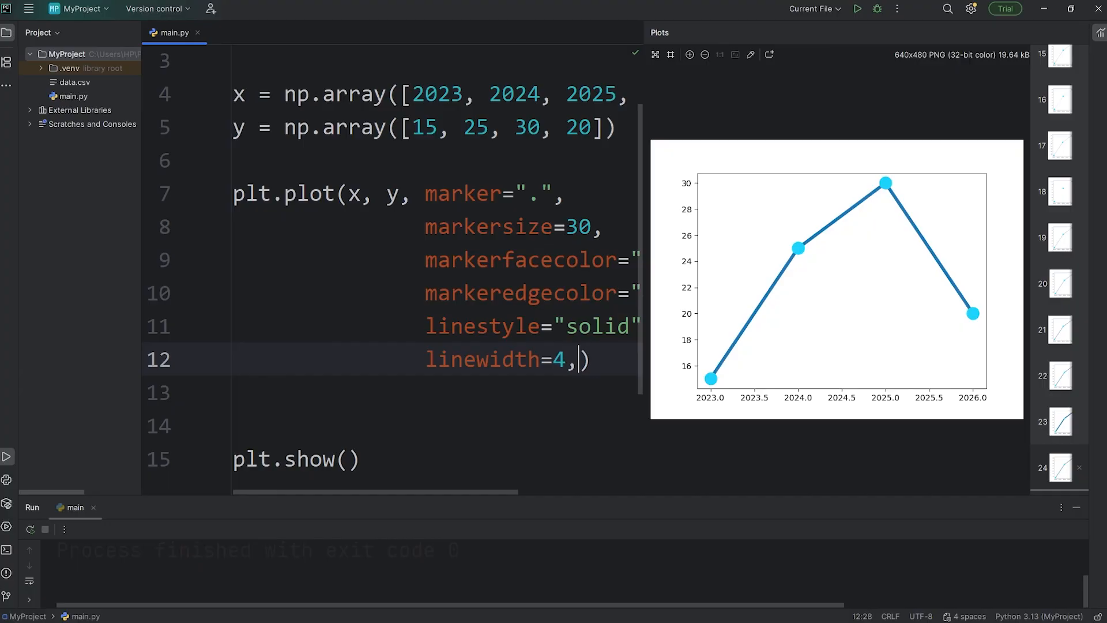
key("Enter")
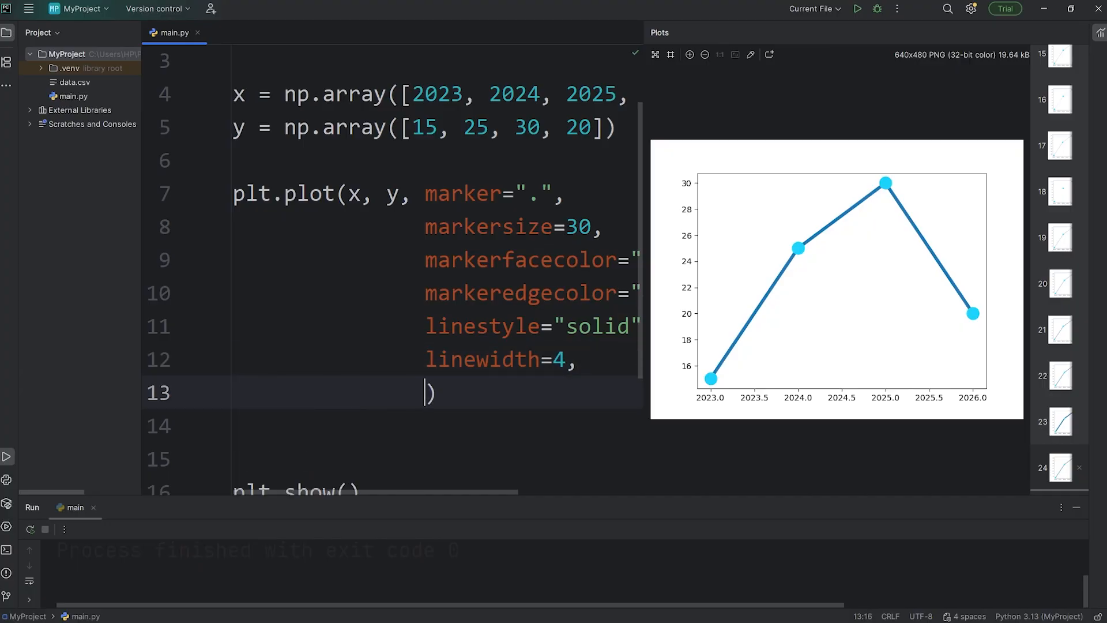
type("color=")
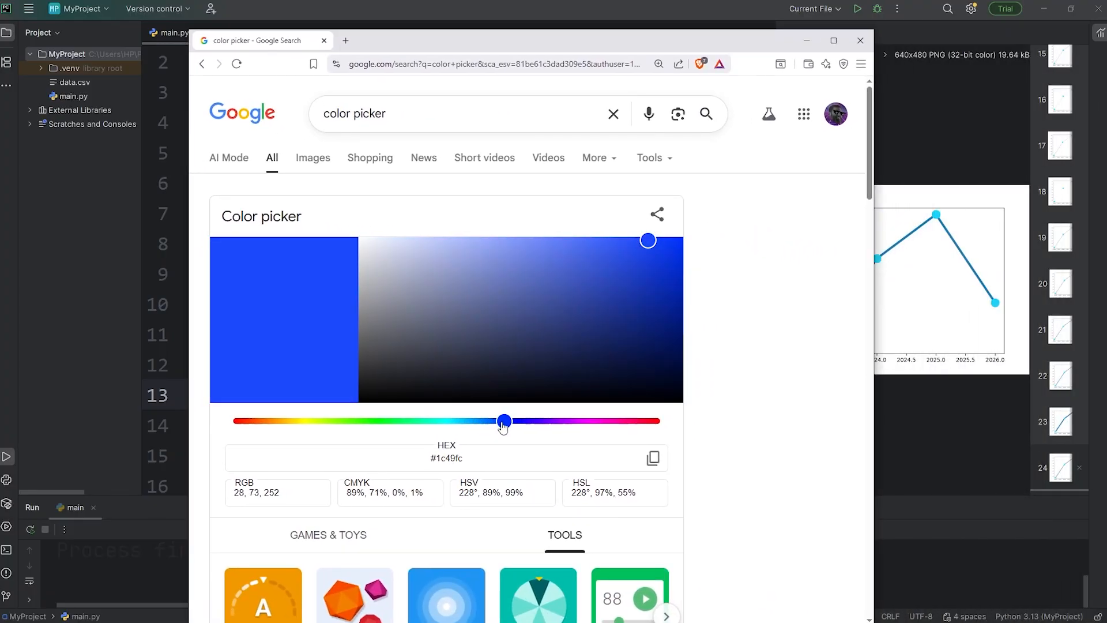
Slide the Google color picker hue to a bright blue
left_click_drag(503, 420, 497, 421)
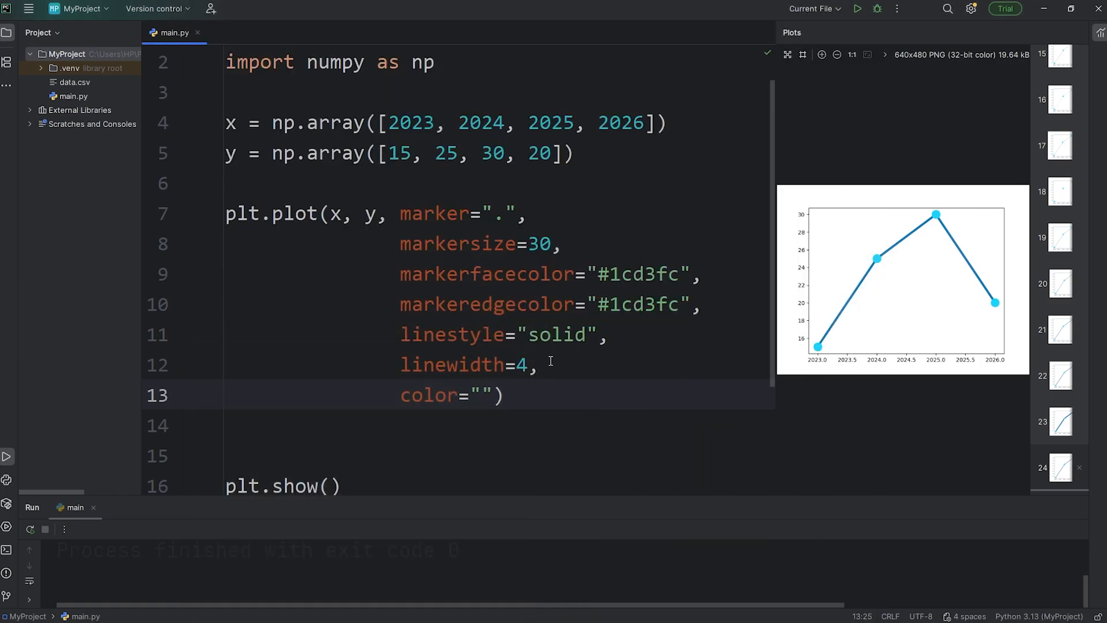
Enter #1c5bfc as the line colour and rerun to draw it in deeper blue
type("#1c5bfc")
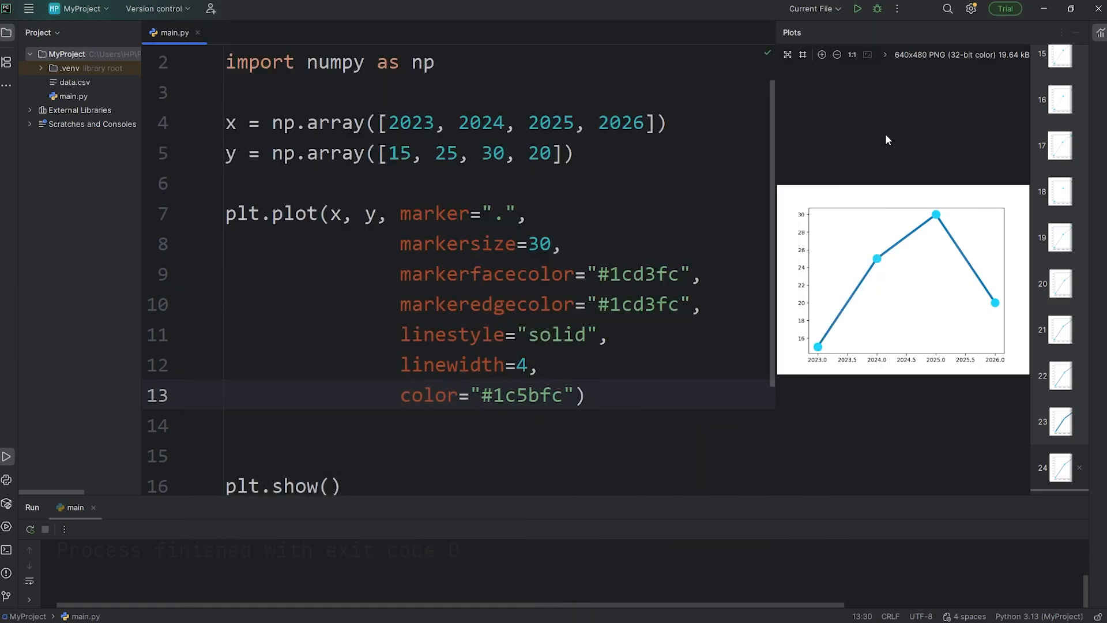
left_click(856, 8)
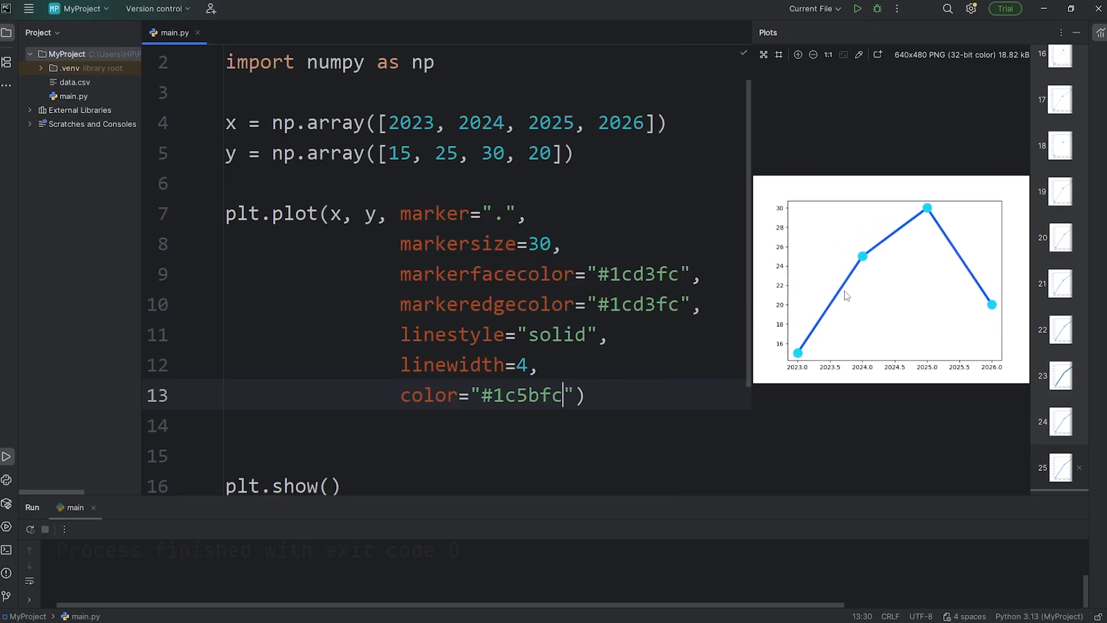
mouse_move(893, 283)
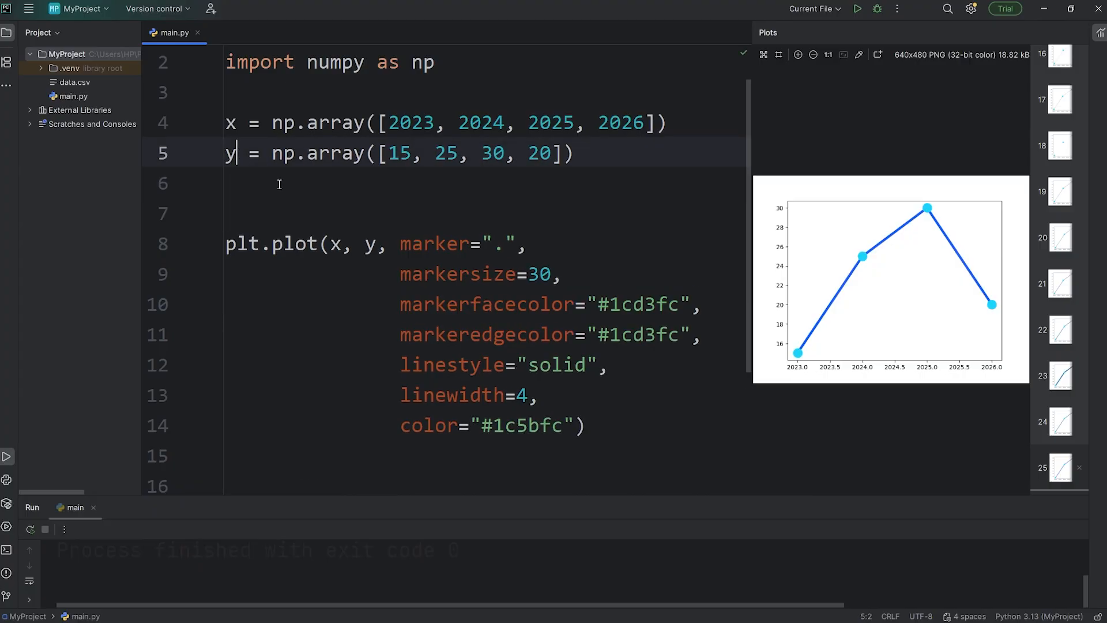
Duplicate the y1 data line into a y2 array holding 17, 23, 38, 5
type("1")
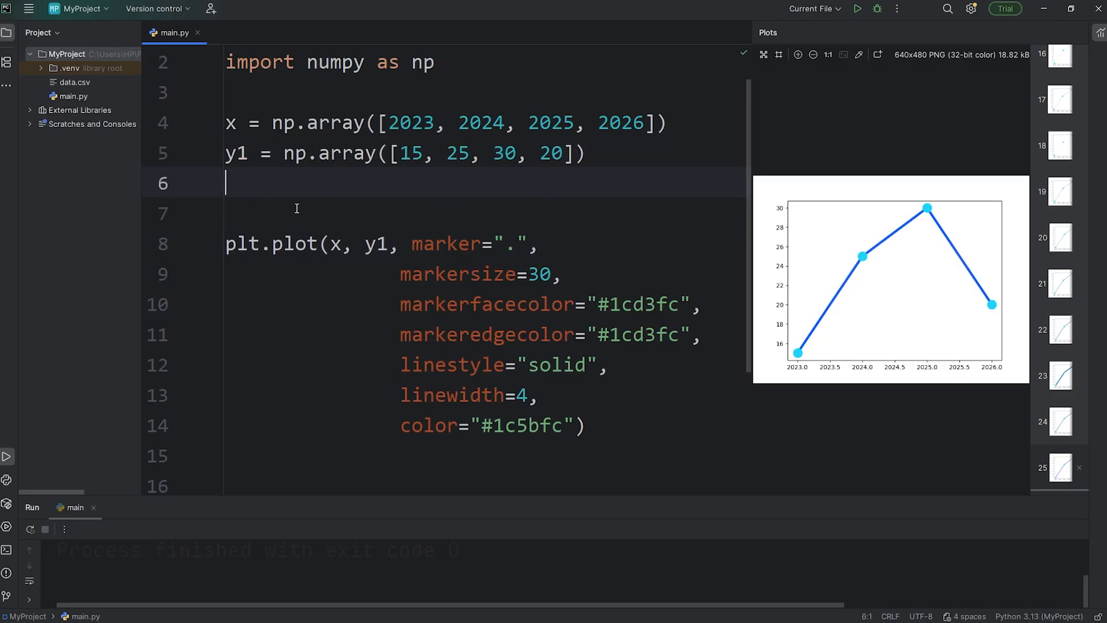
type("y1 = np.array([15, 25, 30, 20])")
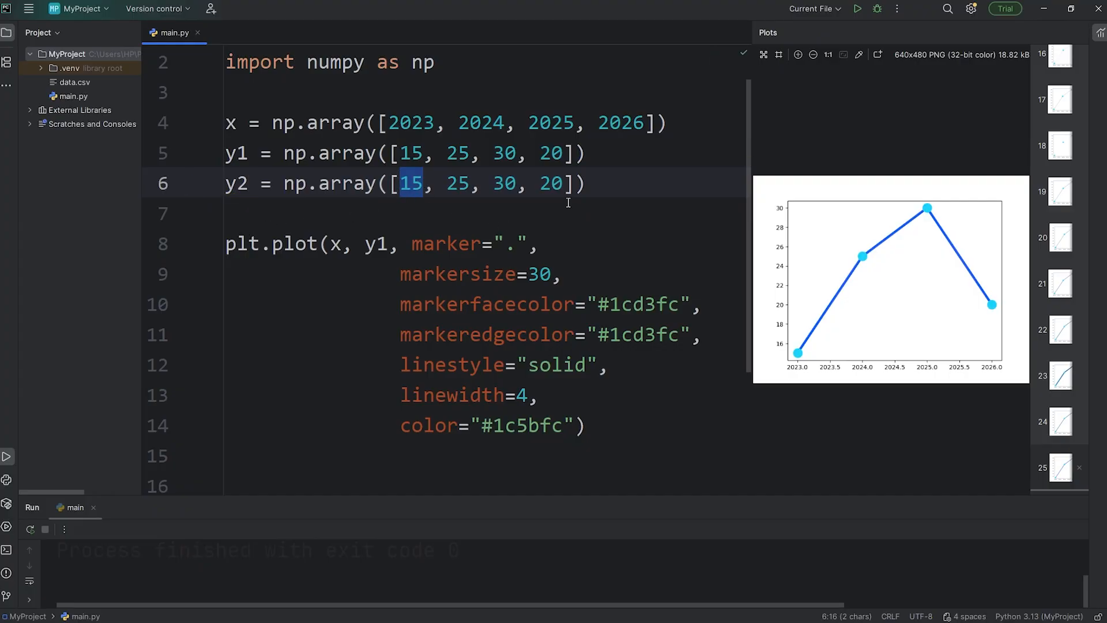
type("17")
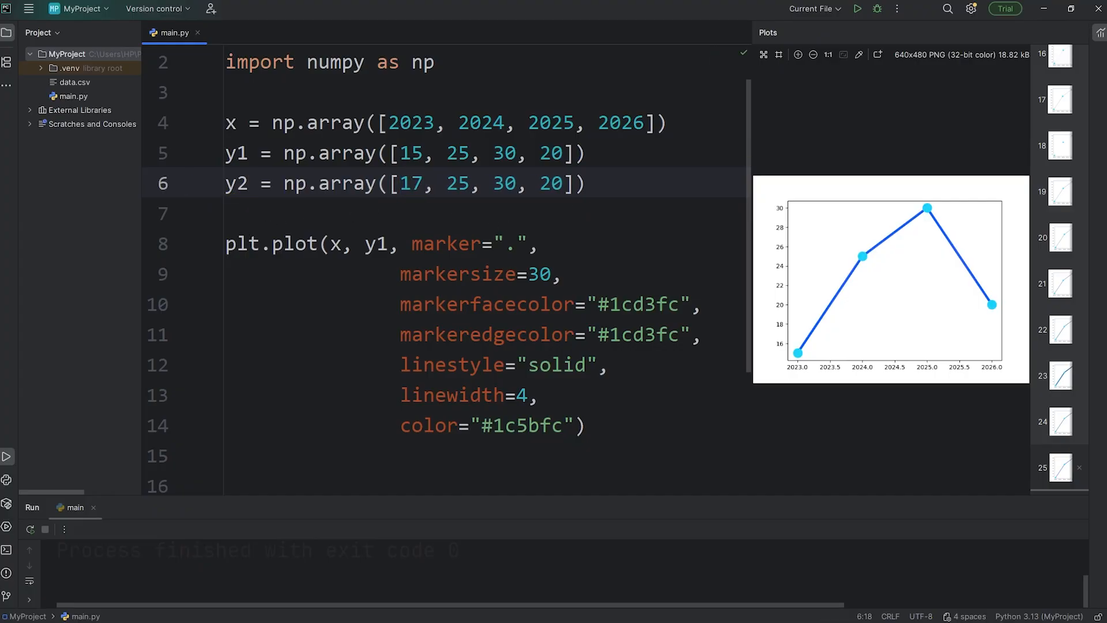
double_click(457, 183)
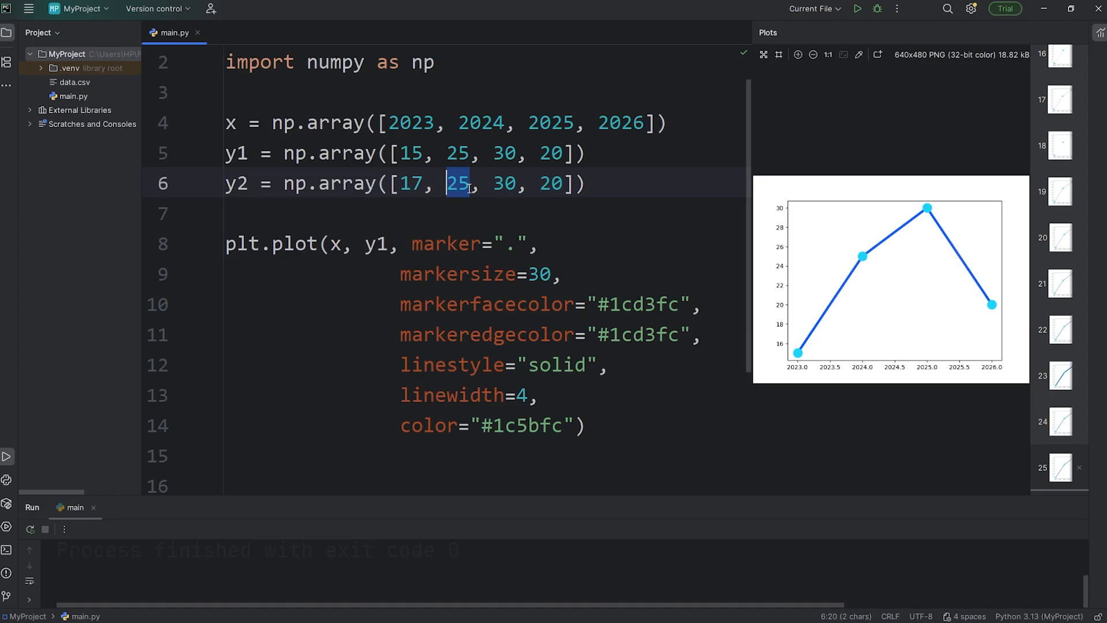
type("23")
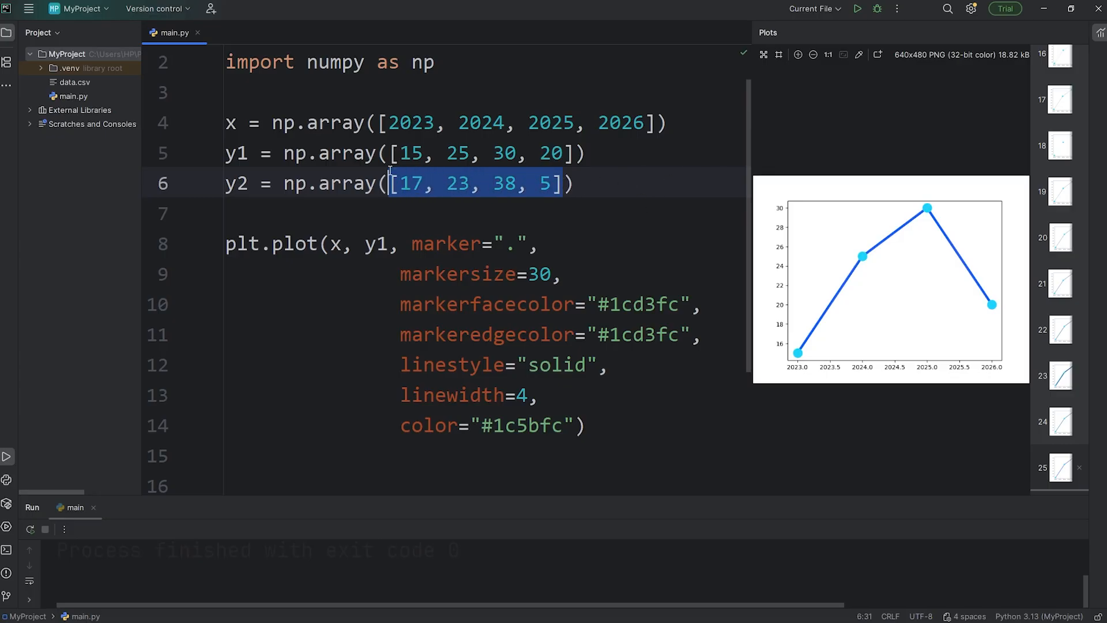
mouse_move(857, 9)
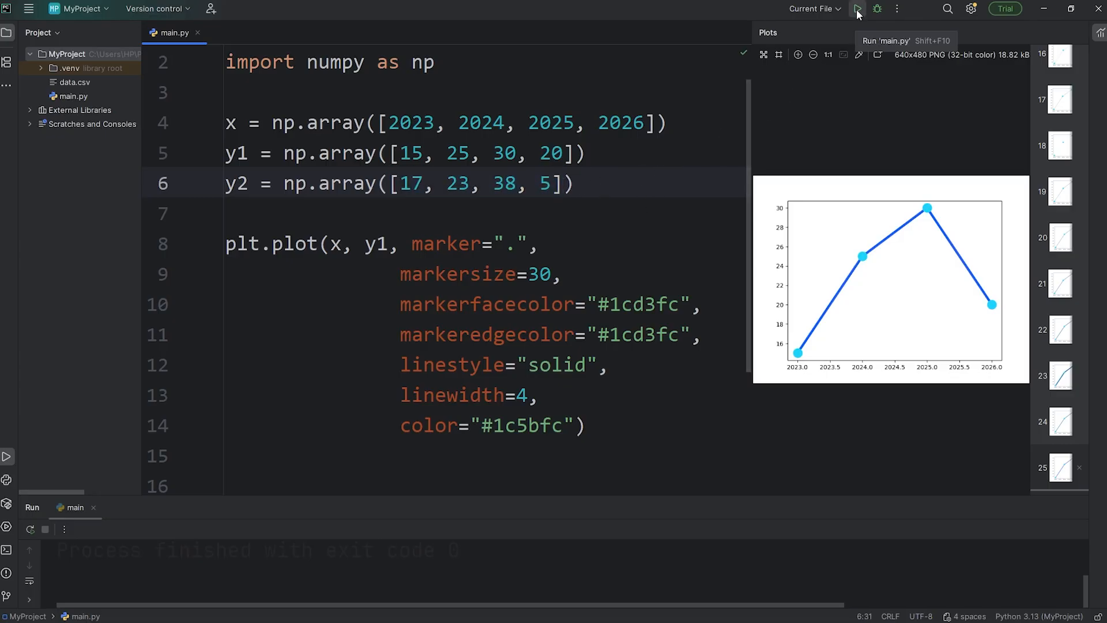
mouse_move(477, 261)
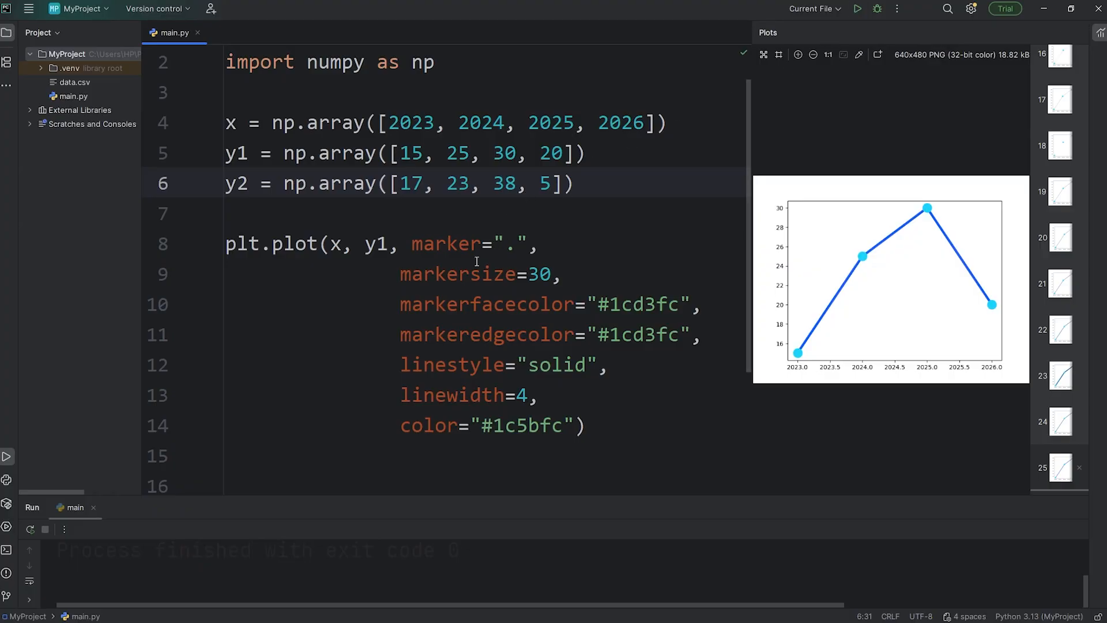
left_click_drag(330, 243, 392, 243)
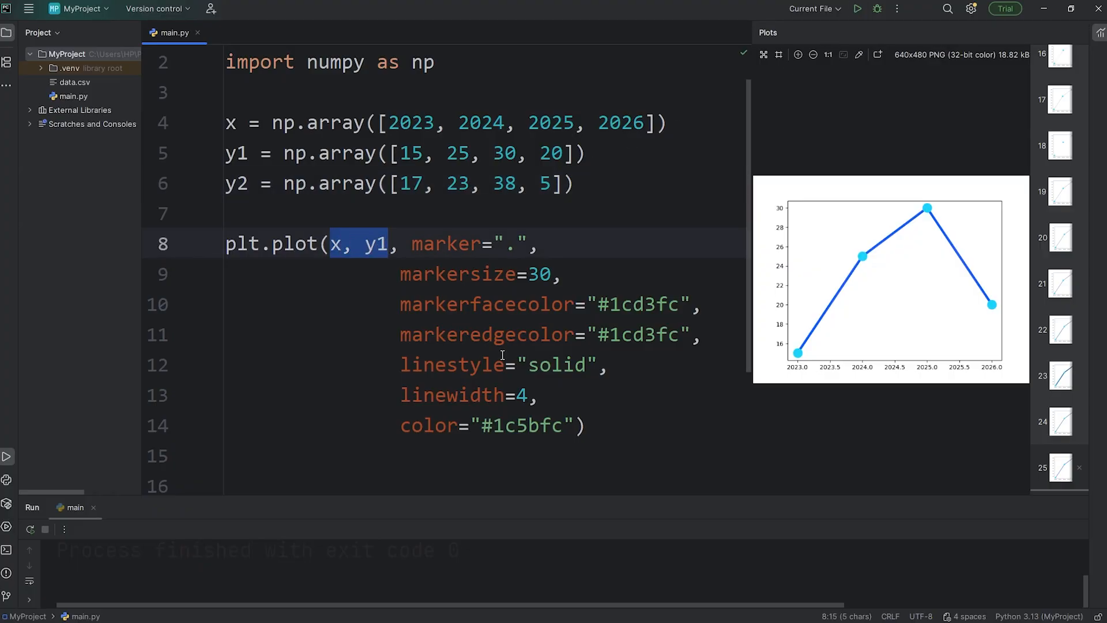
left_click(229, 122)
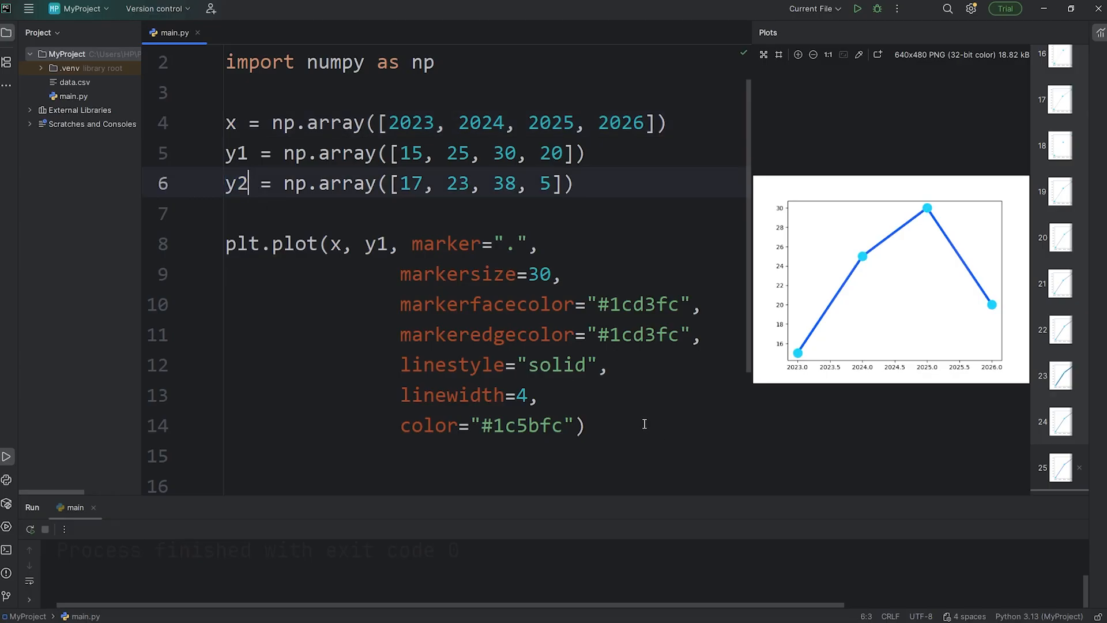
Add plt.plot(x, y2) below the first plot call and rerun the script
type("p")
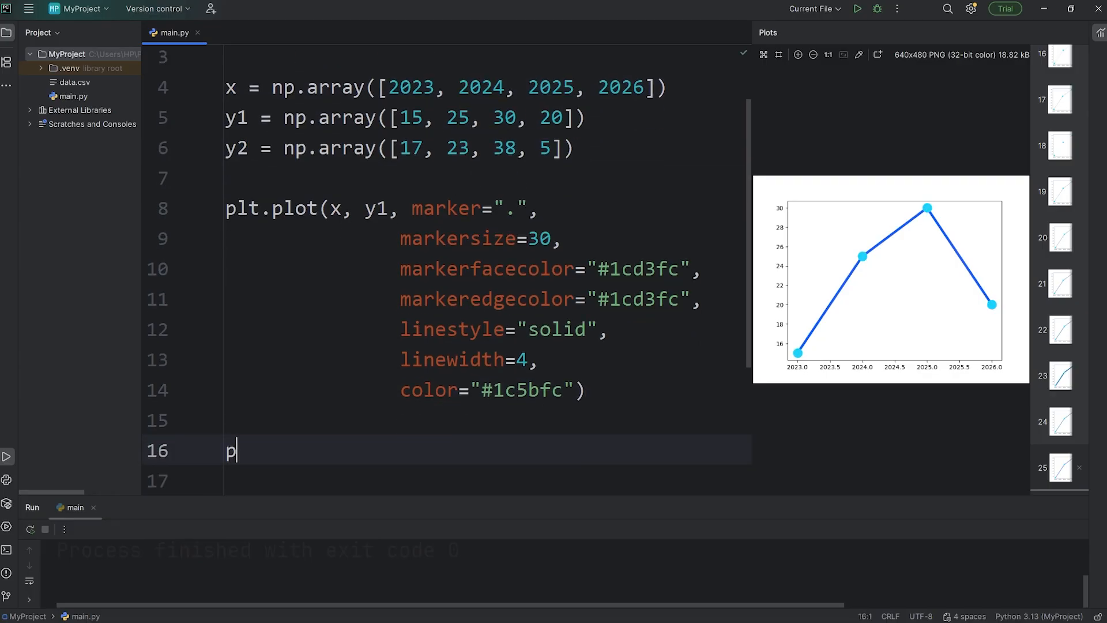
type("lt.plot")
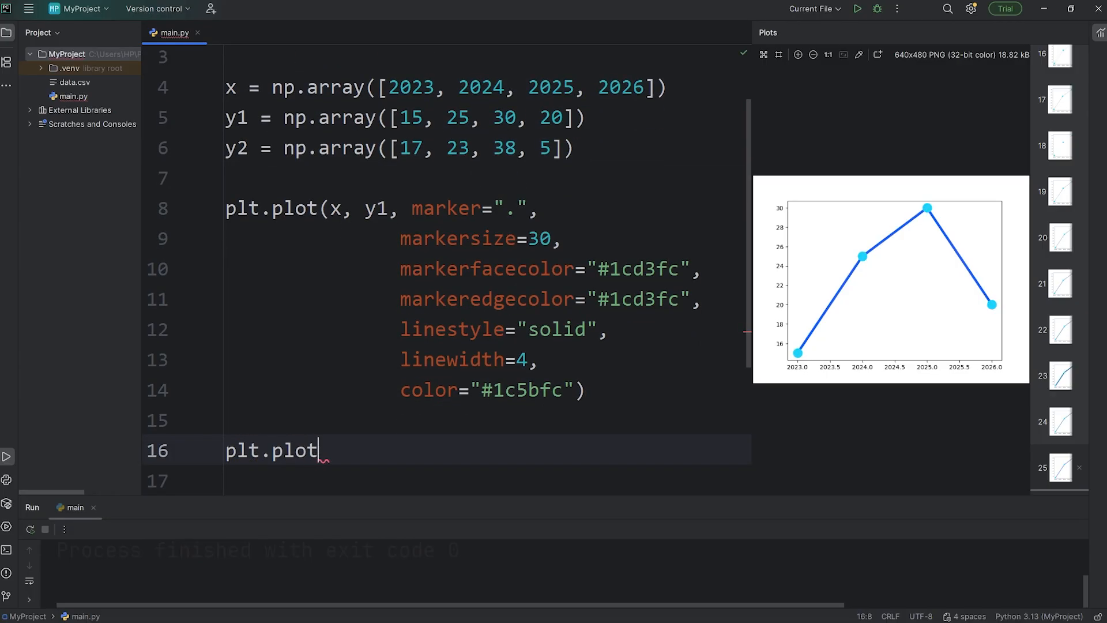
type("()")
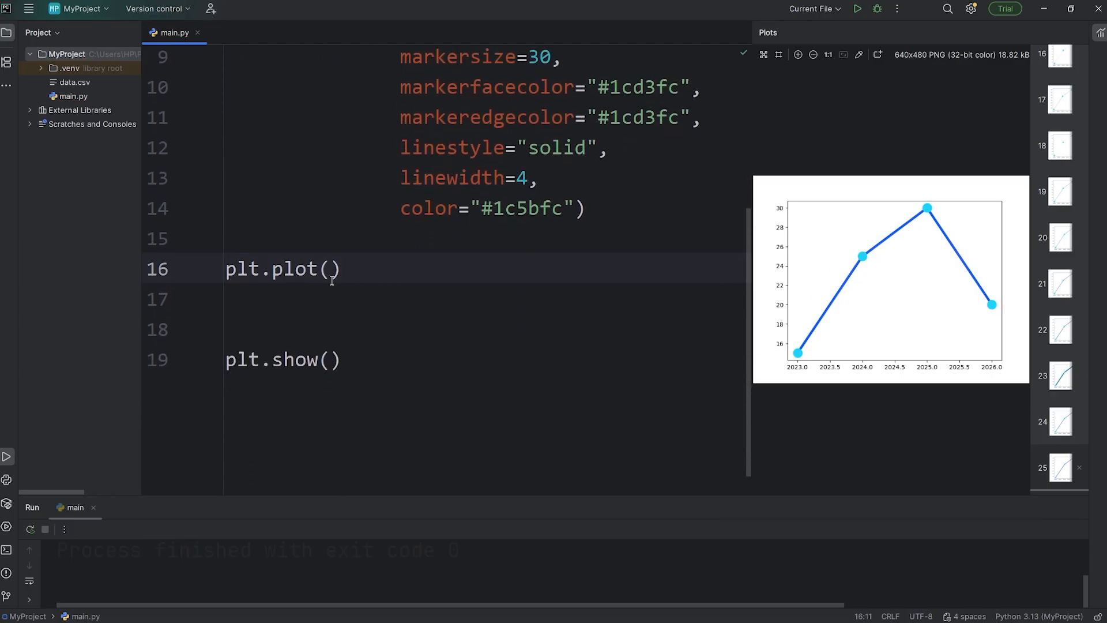
type("x, y2")
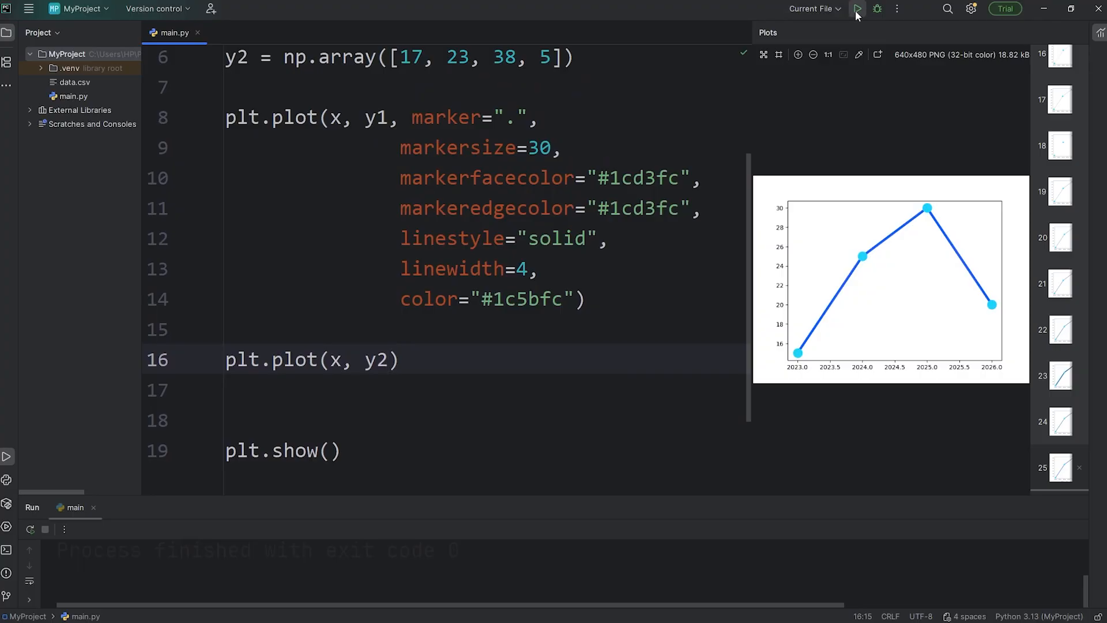
left_click(857, 9)
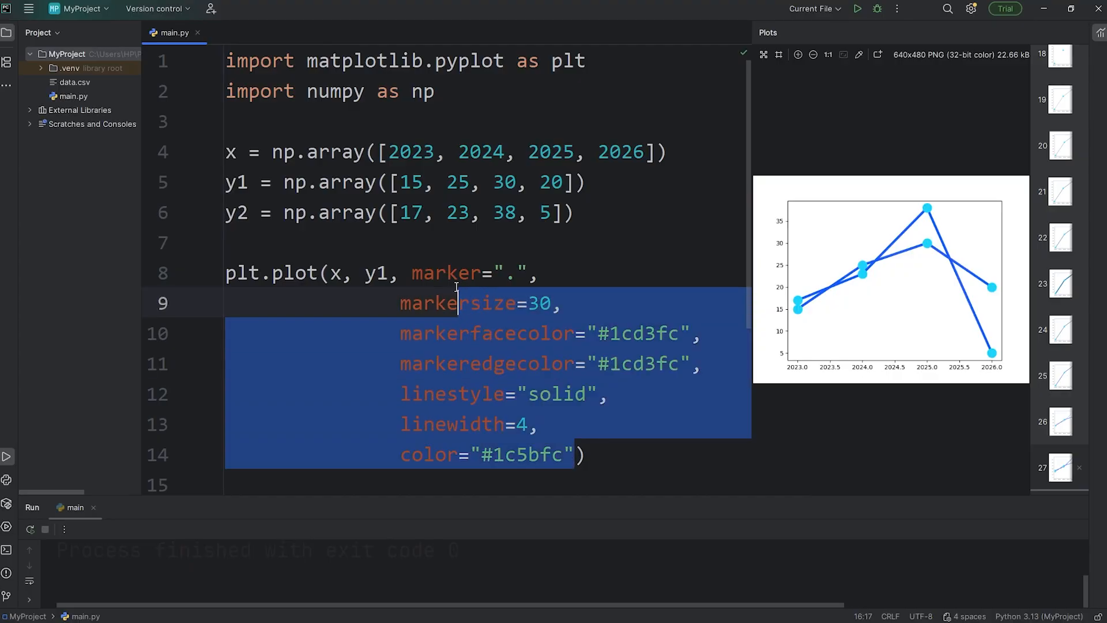
left_click(573, 213)
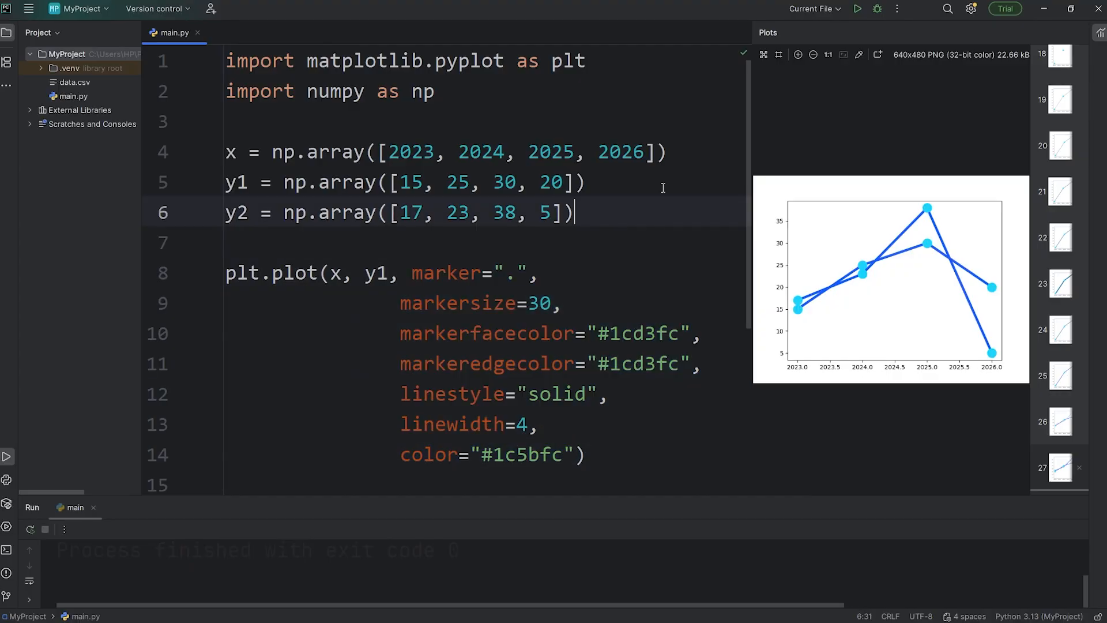
double_click(294, 273)
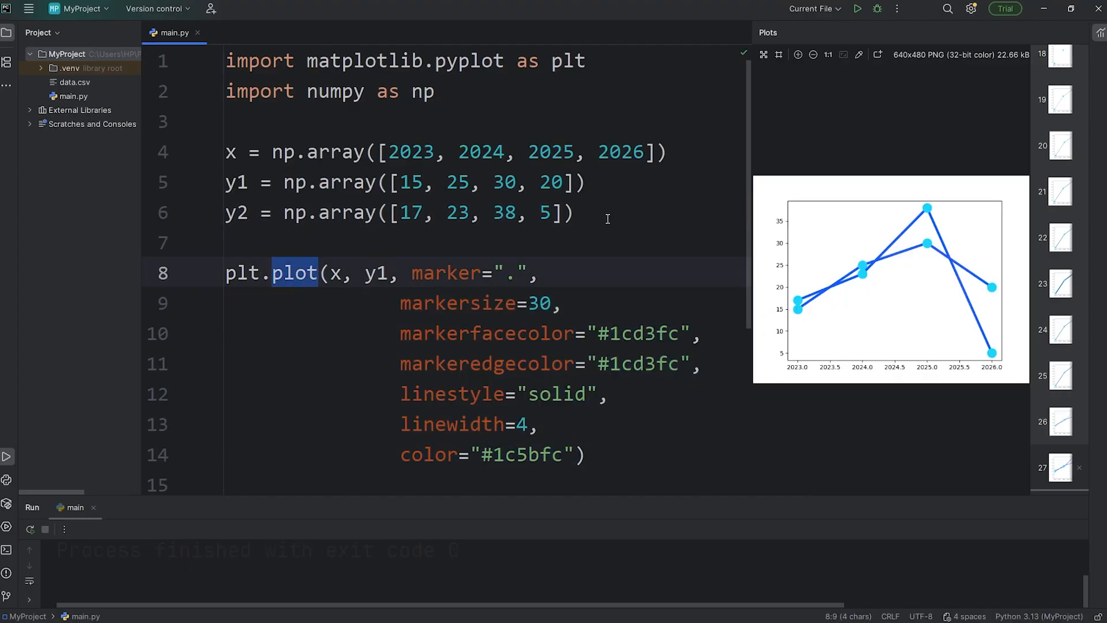
Create an empty line_style = dict() above the first plot call
key("Enter")
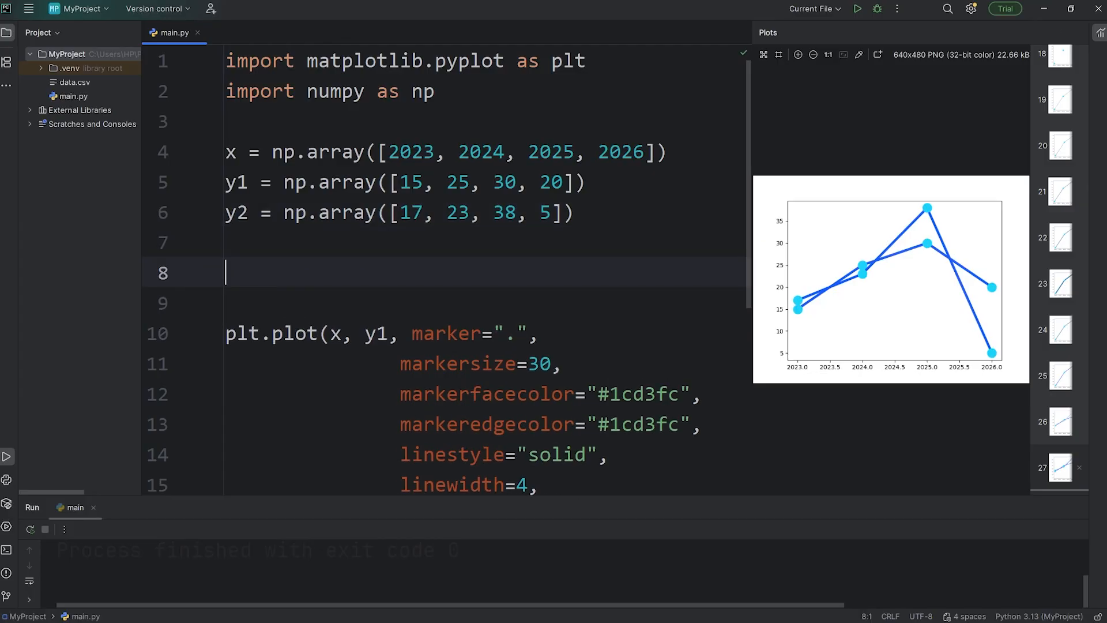
type("line")
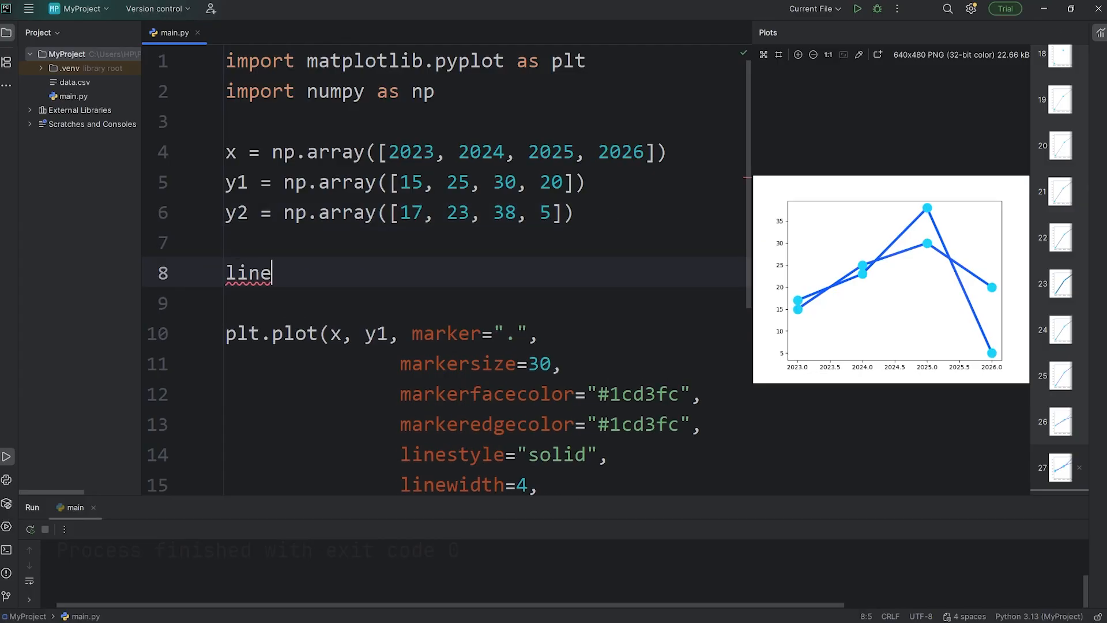
type("_style")
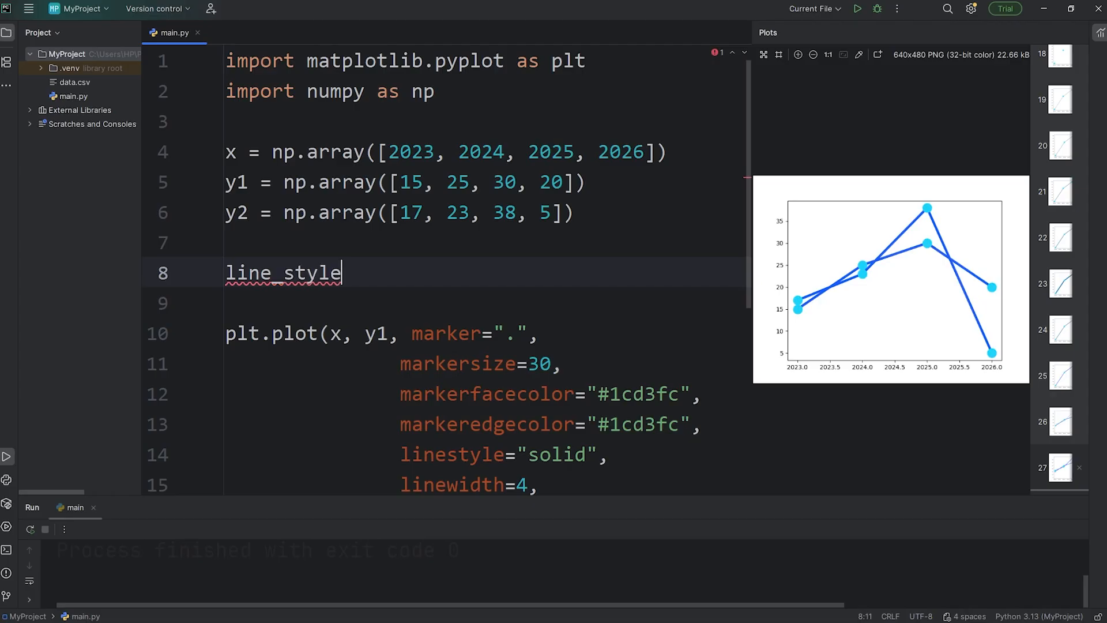
type("=")
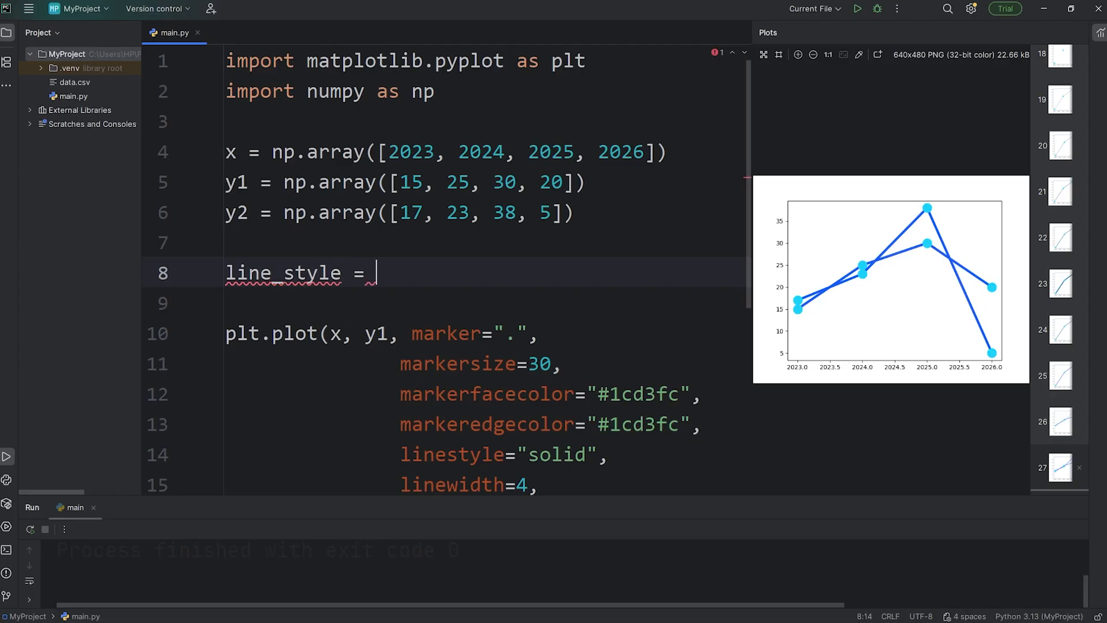
type("dict()")
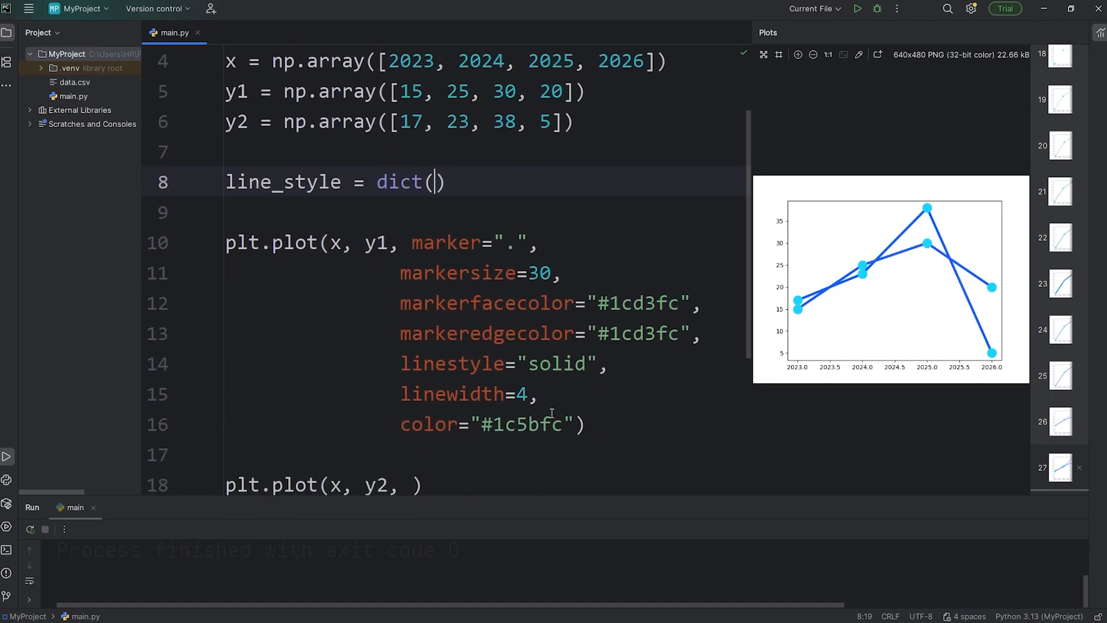
Move the styling arguments into line_style, pass **line_style to both plot calls, and rerun
left_click_drag(412, 242, 575, 424)
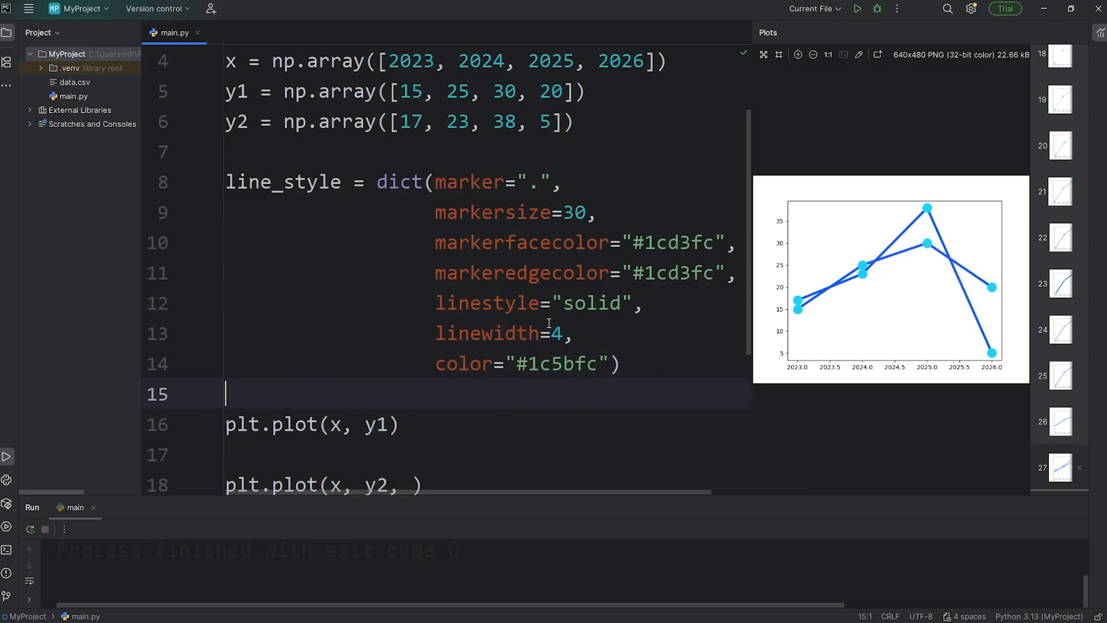
double_click(283, 182)
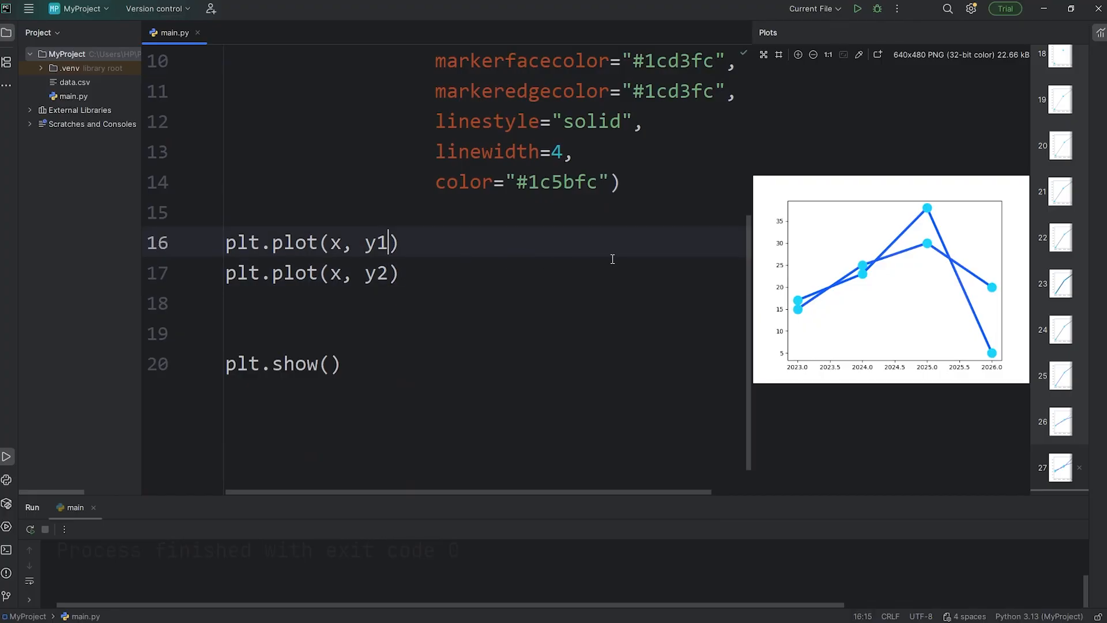
type(", **")
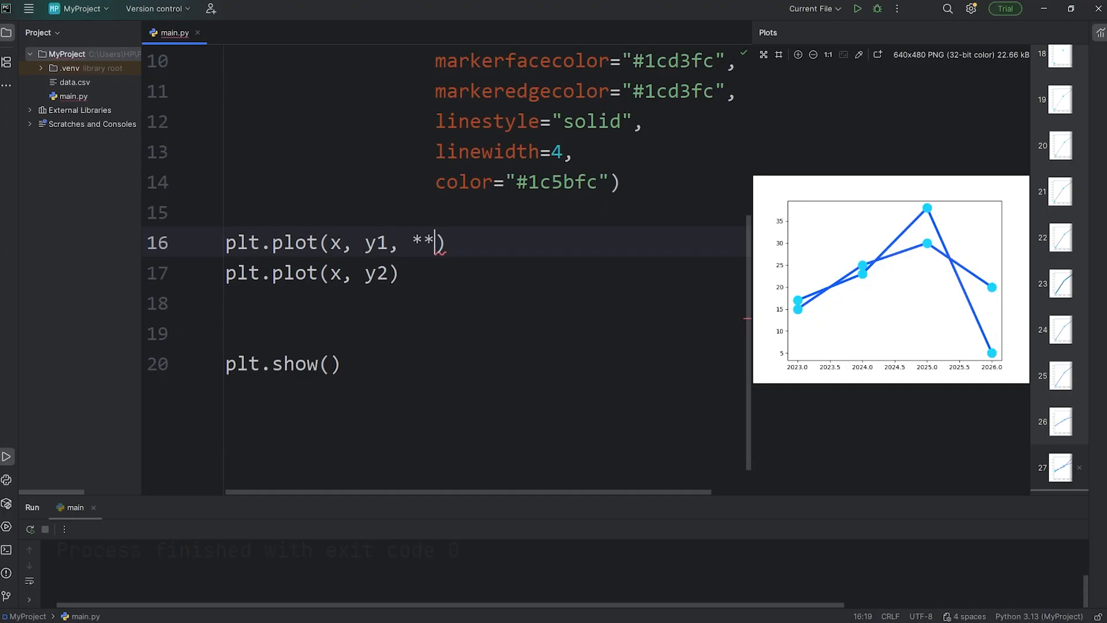
type("line_style")
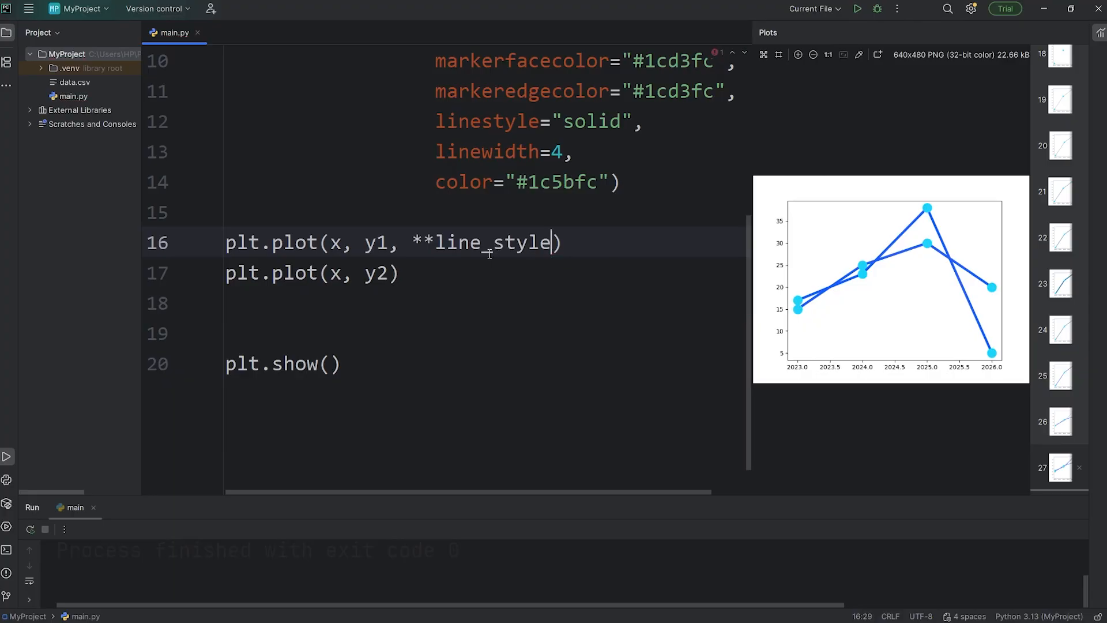
mouse_move(702, 292)
type(", ")
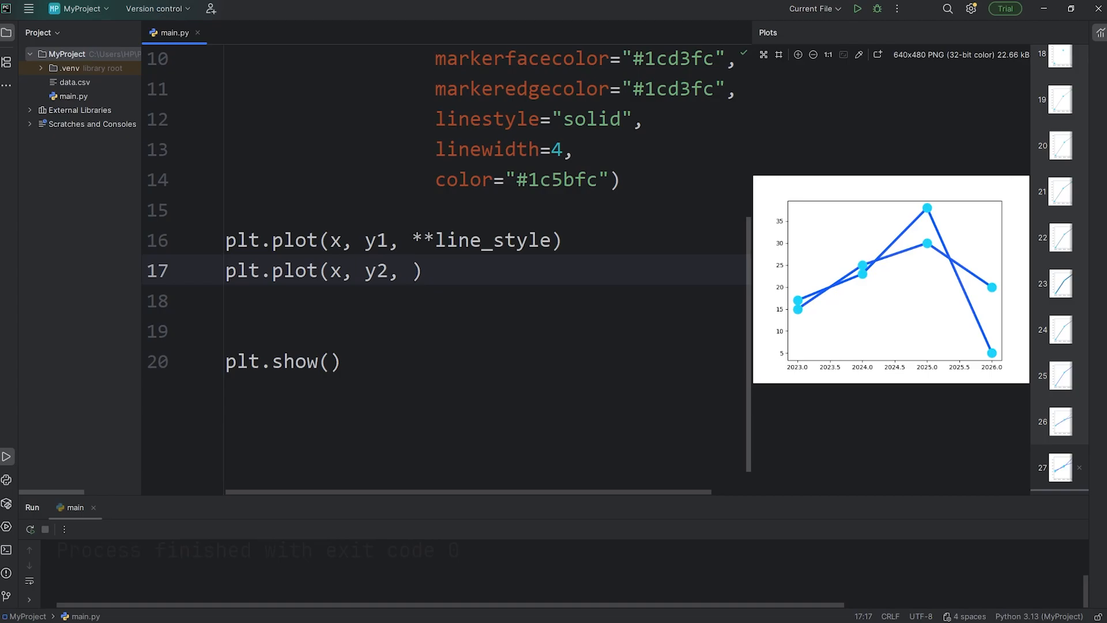
type("**line_style")
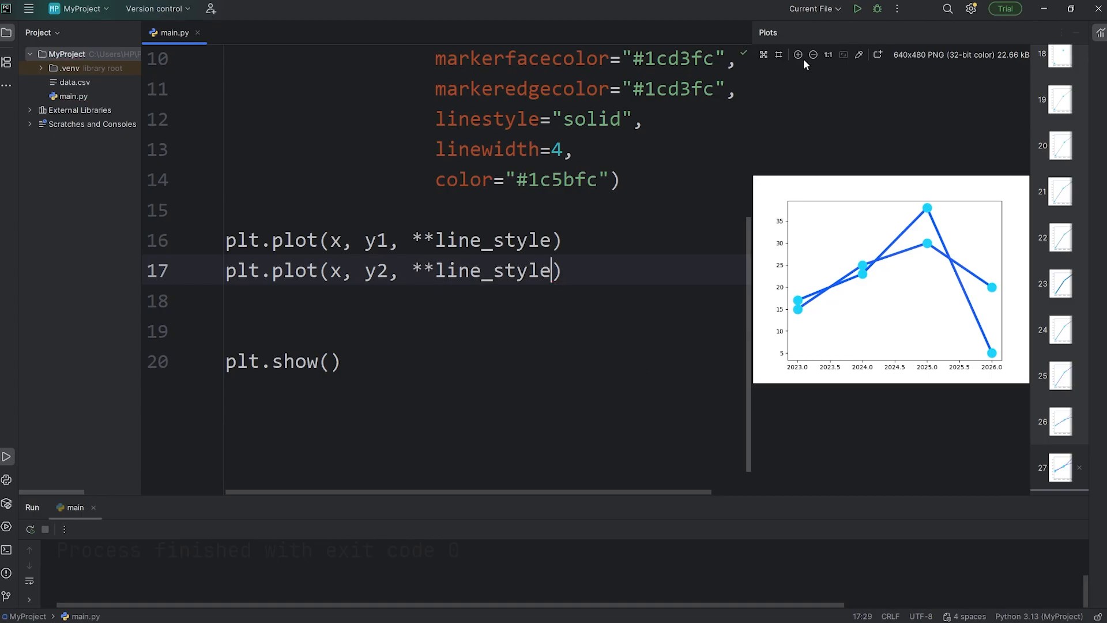
left_click(857, 9)
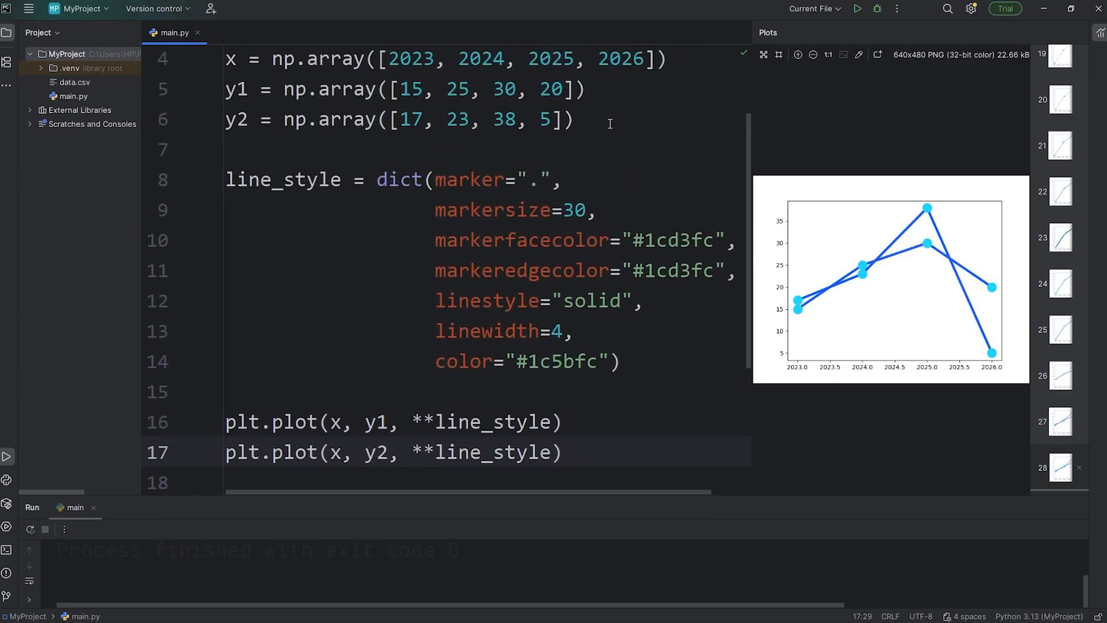
Add a y3 data array by copying the y2 values and editing them
type("y3 =")
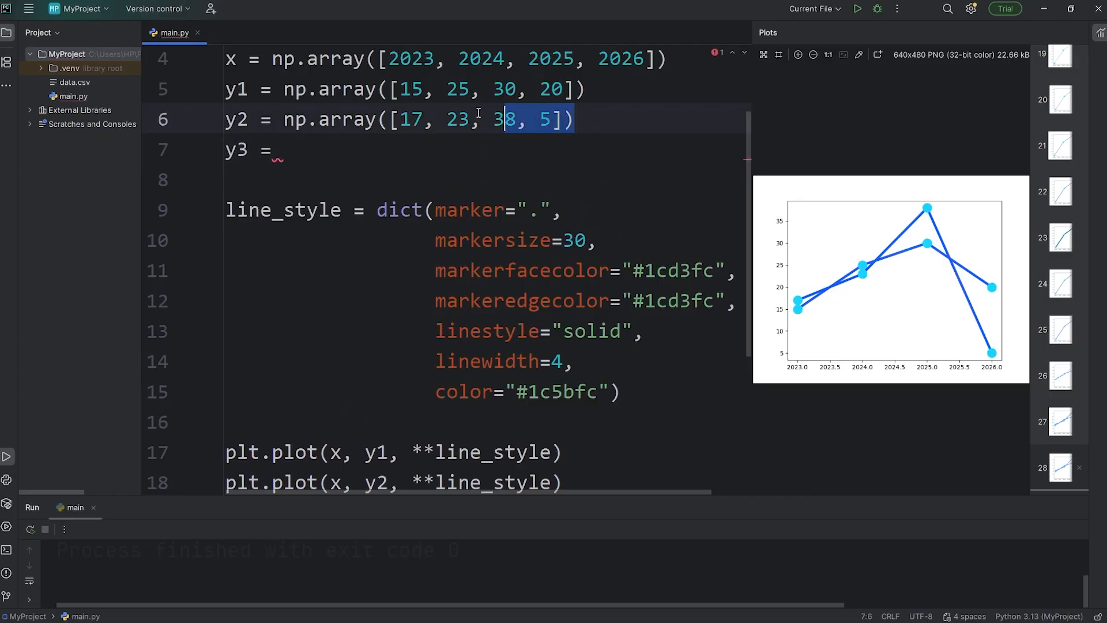
type("np.array([17, 23, 38, 5])")
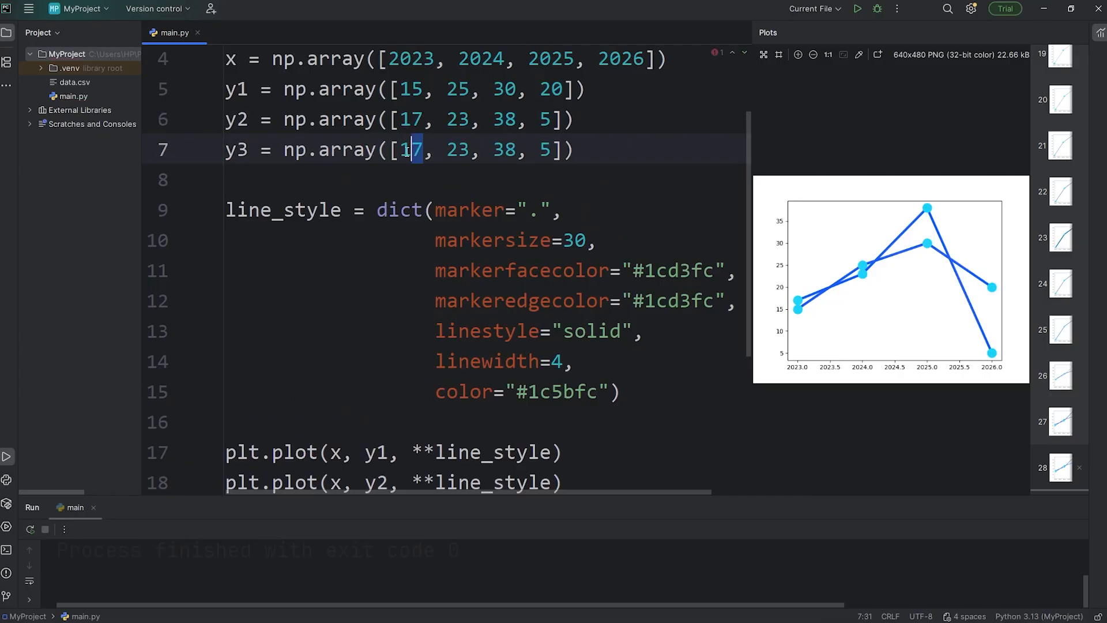
type("3")
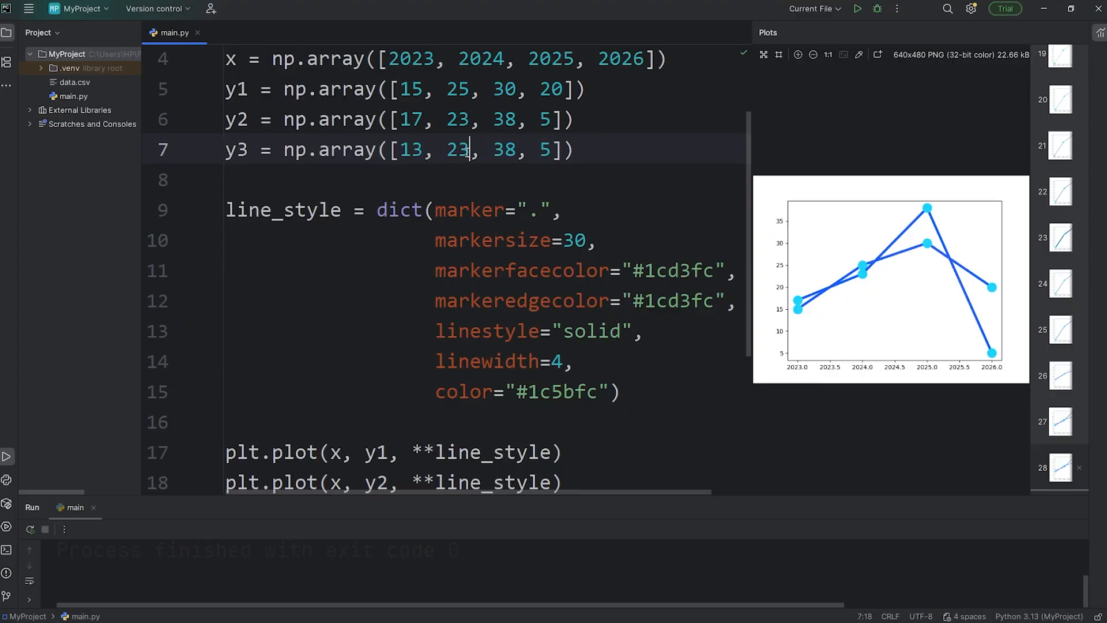
type("15")
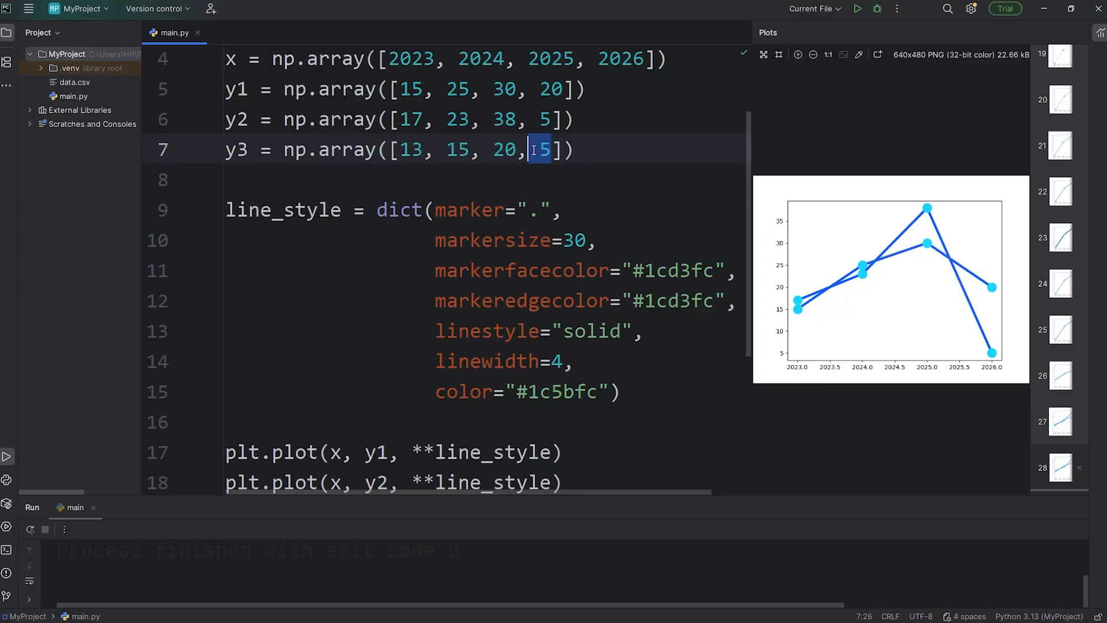
type("30")
type("plt")
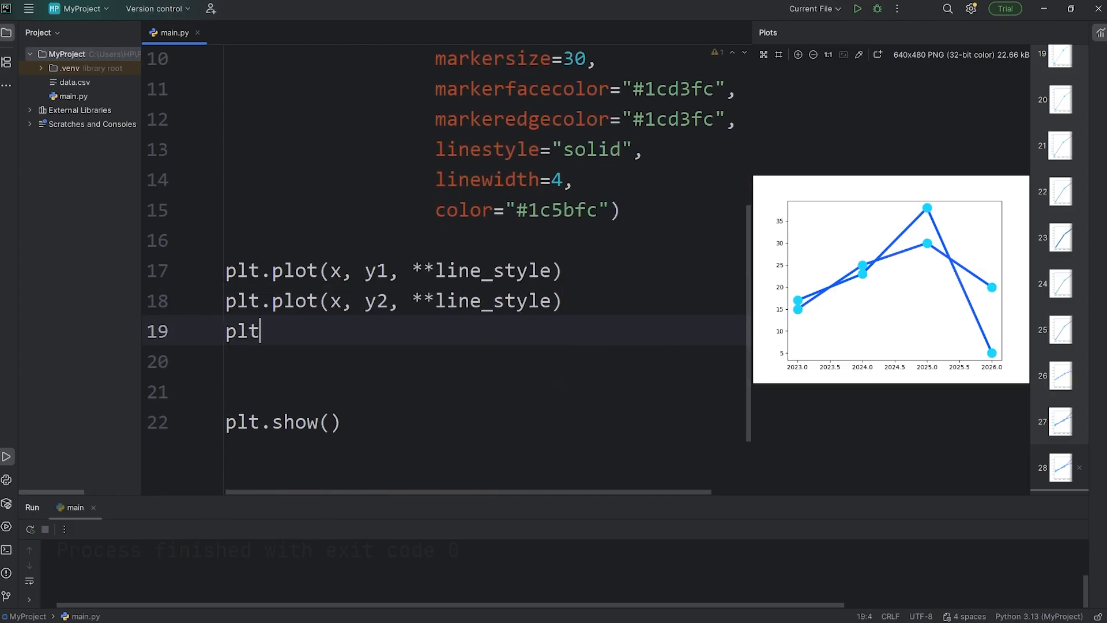
Add plt.plot(x, y3, **line_style) and rerun to show three lines
type(".plot()")
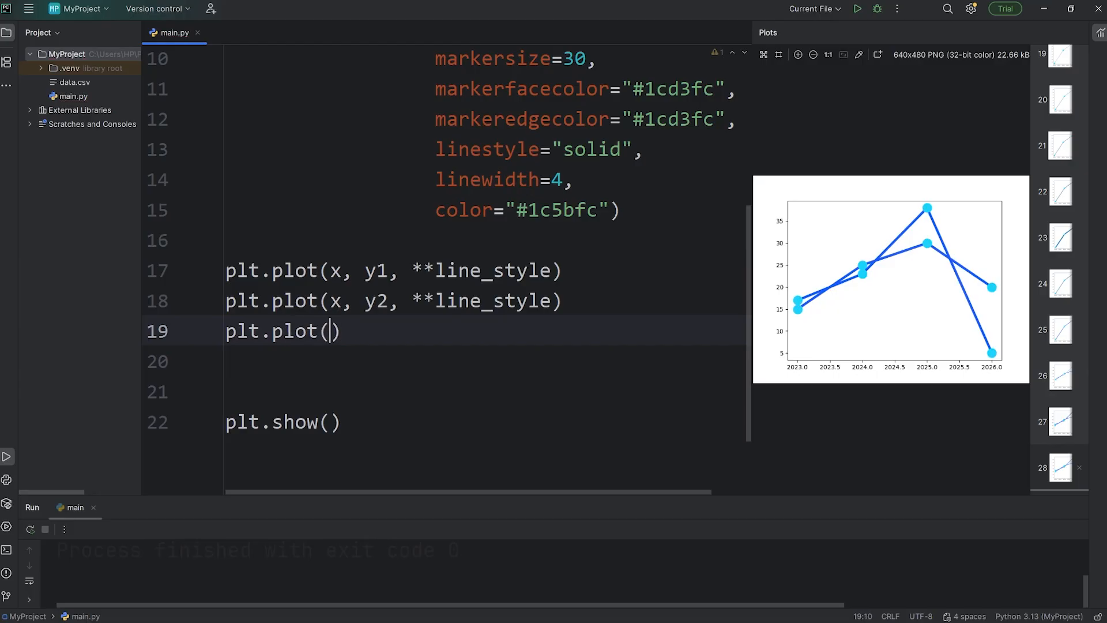
type("x,")
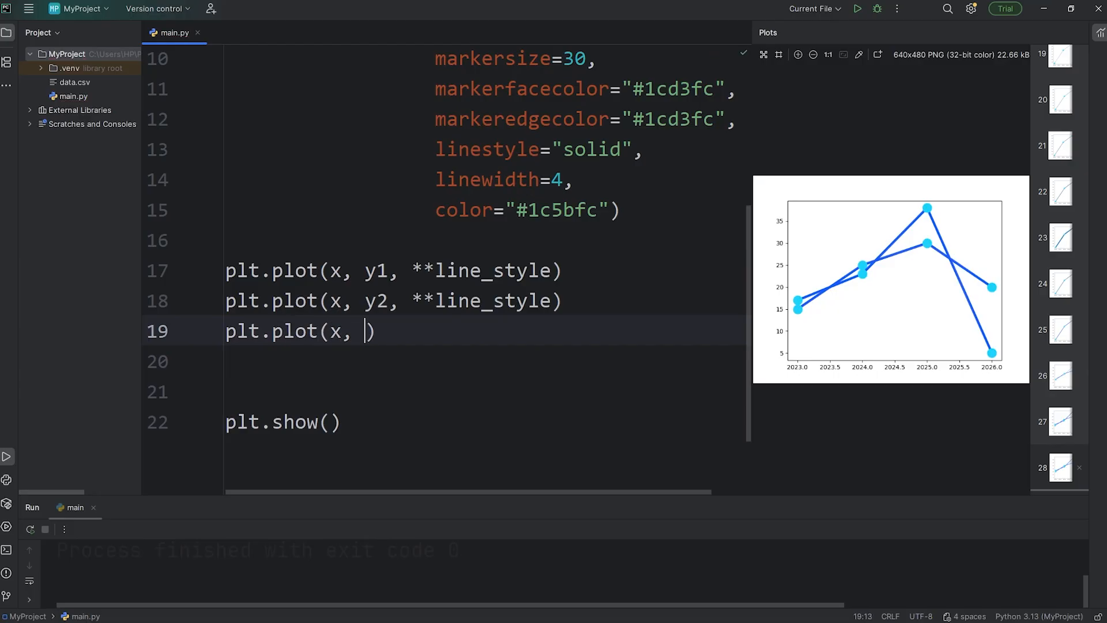
type("y3,")
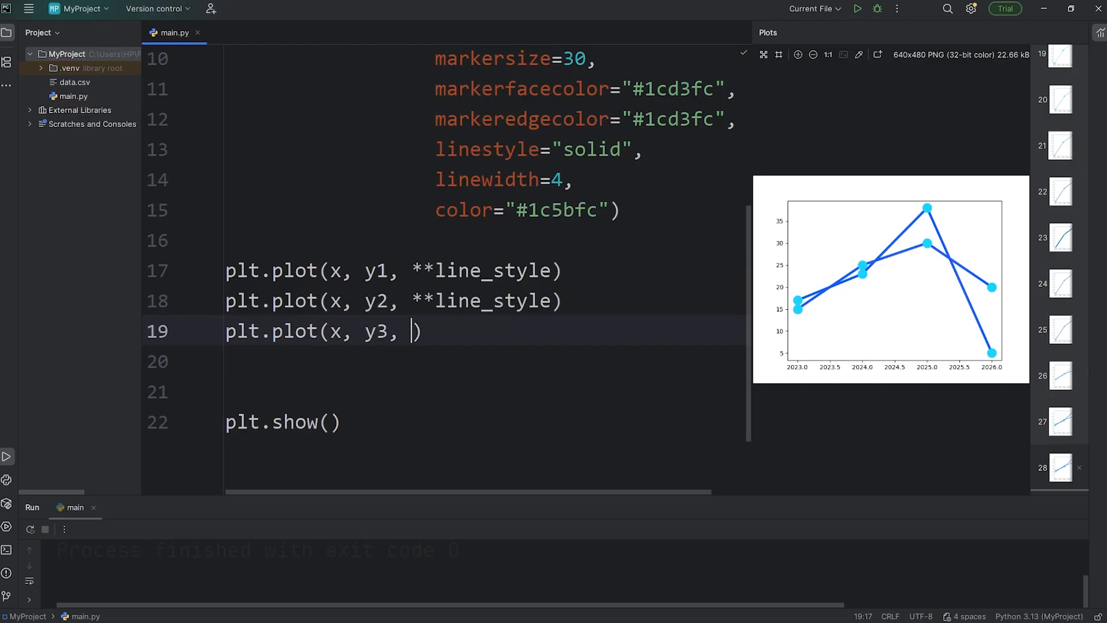
type("**lin")
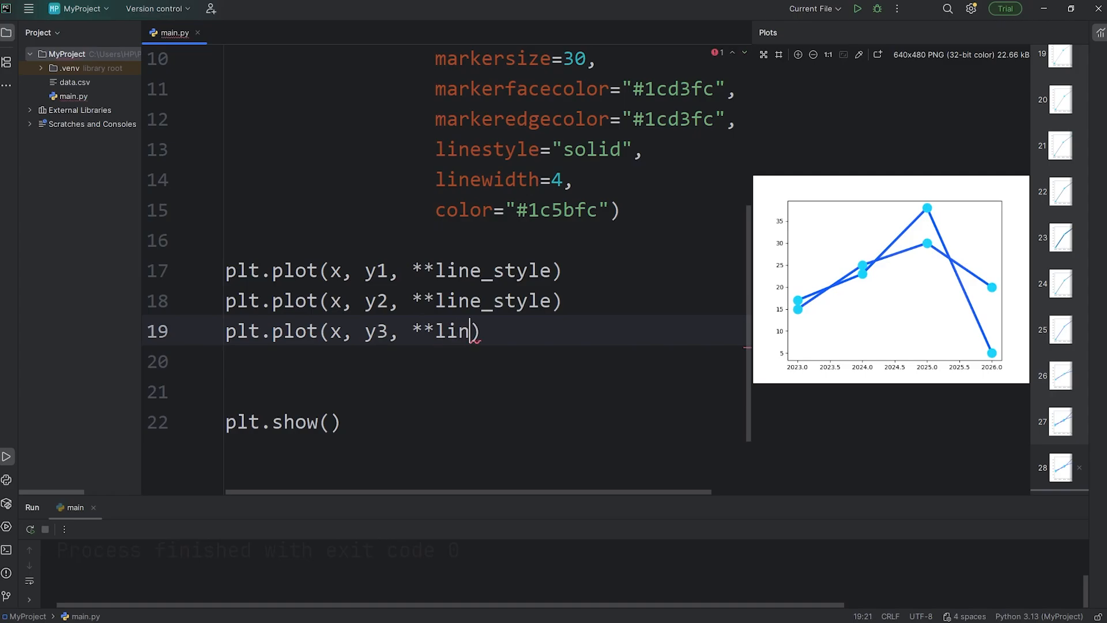
type("e_style")
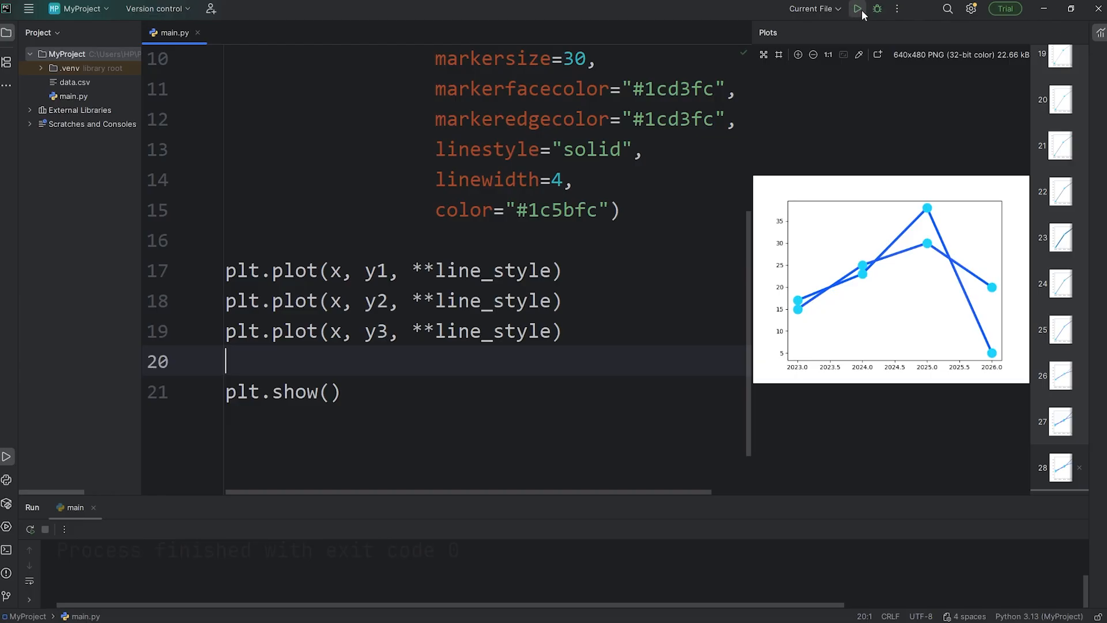
left_click(857, 9)
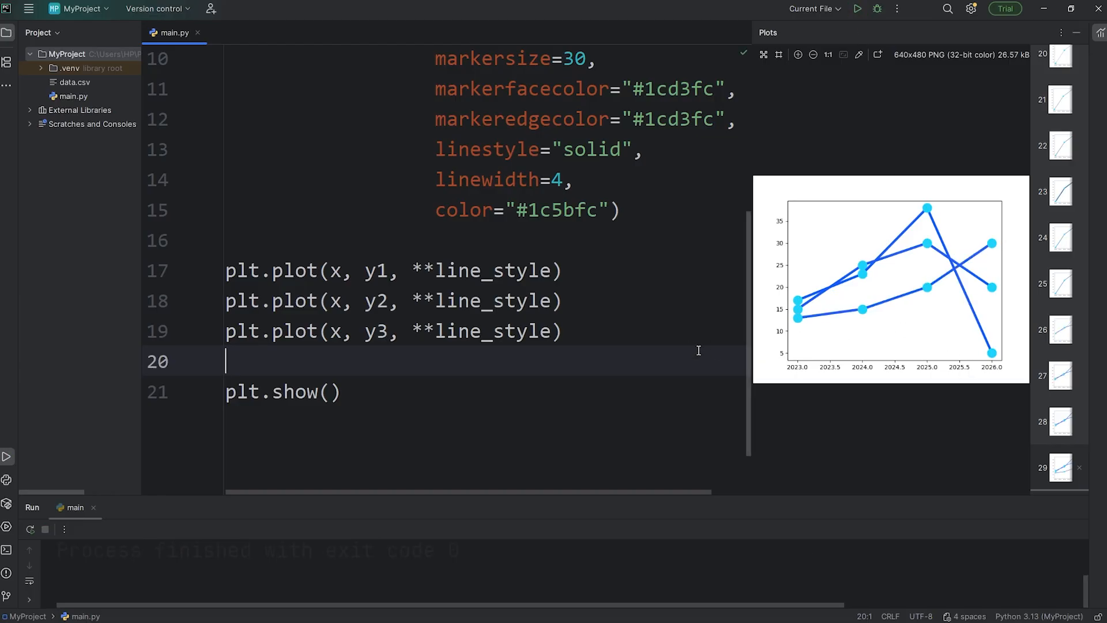
Remove the colour from line_style and pass color="#1c5bfc" in the y1 plot call
double_click(399, 209)
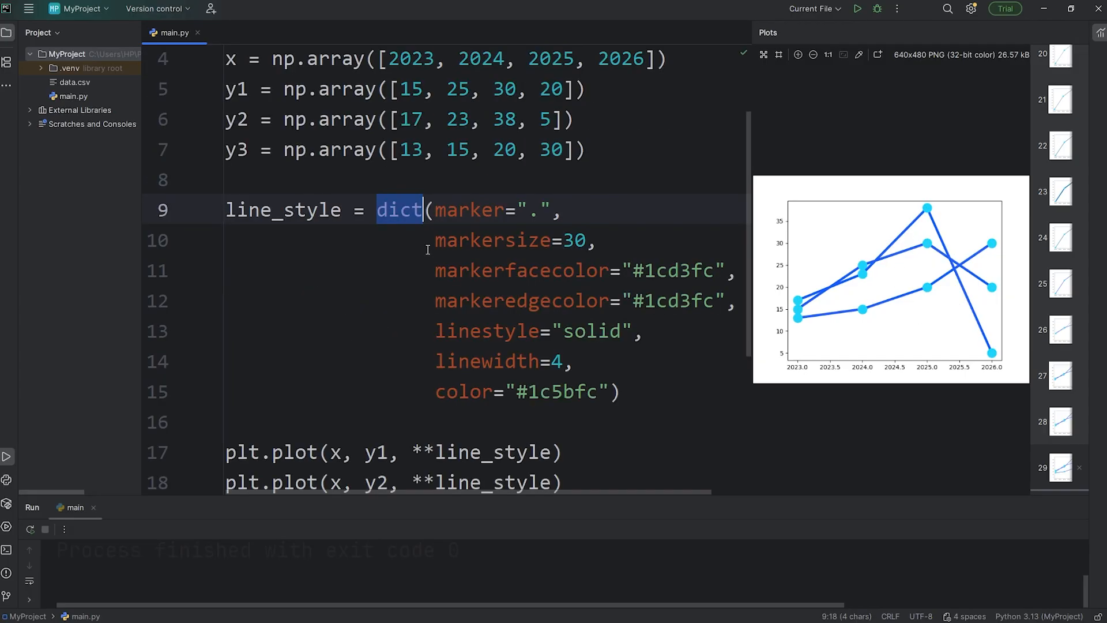
double_click(283, 210)
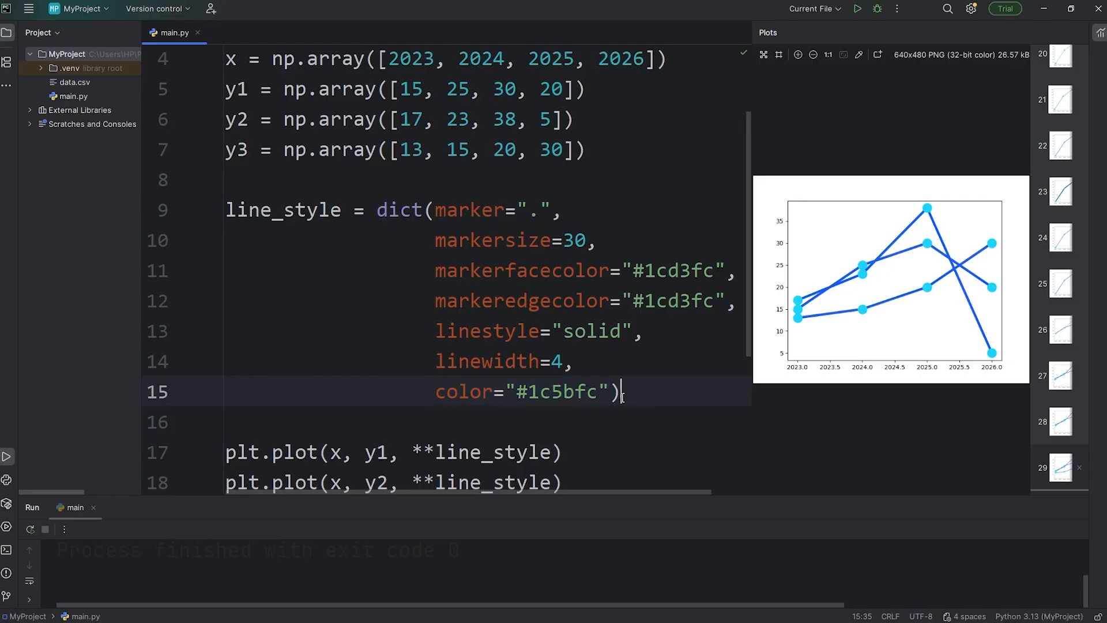
scroll("down", 3)
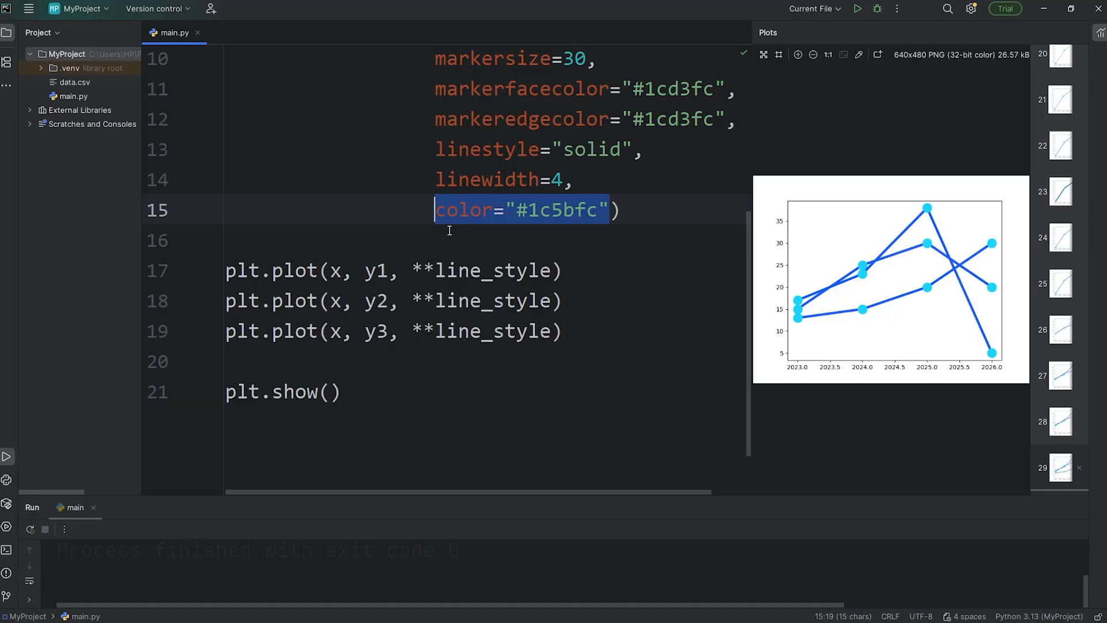
key("Delete")
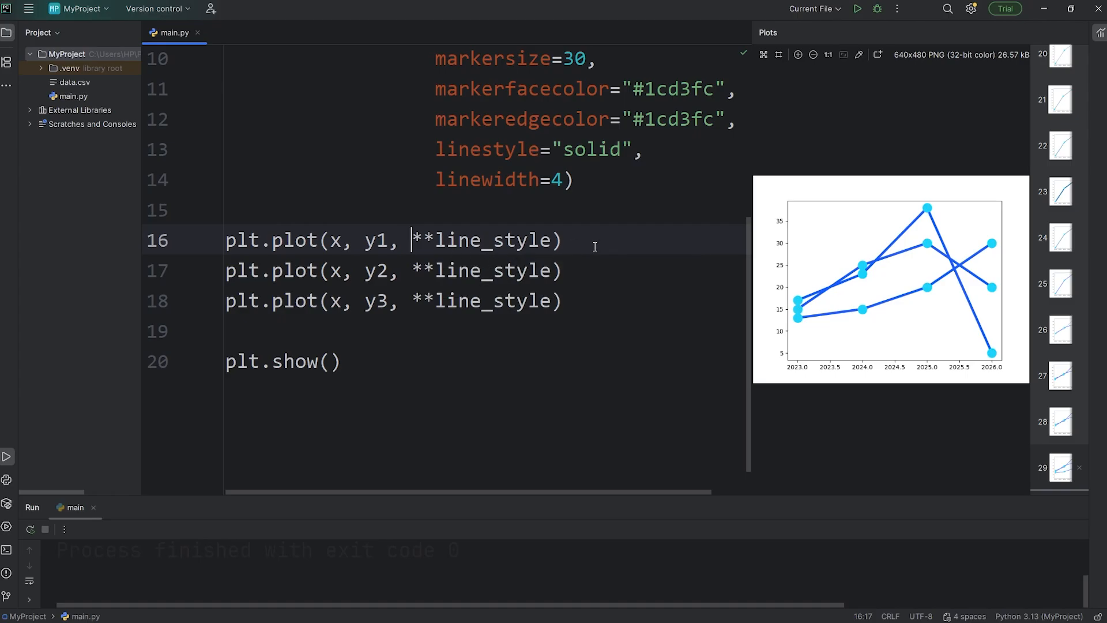
type("color=\"#1c5bfc\",")
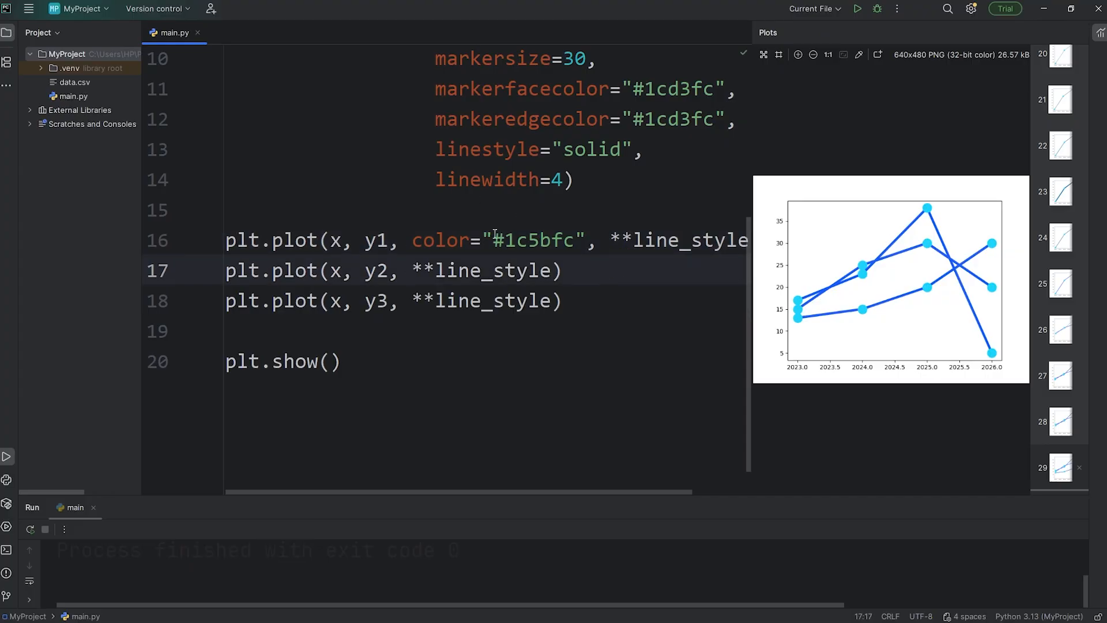
type("color=\"#1c5bfc\",")
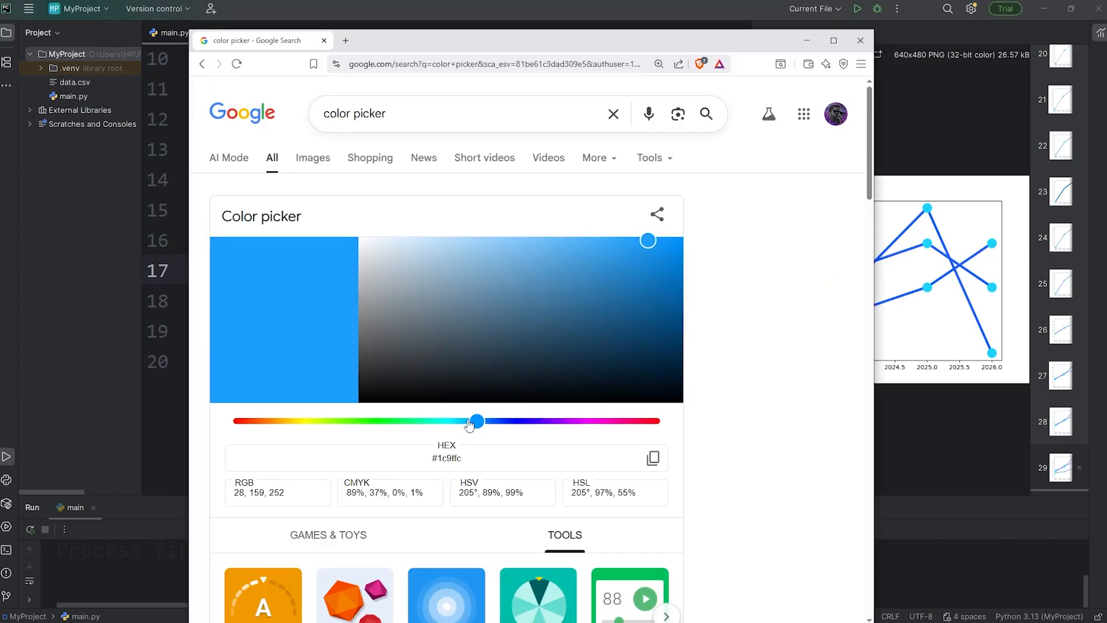
Pick a green shade and give the y2 plot call color="#1cfc45"
left_click_drag(475, 421, 403, 421)
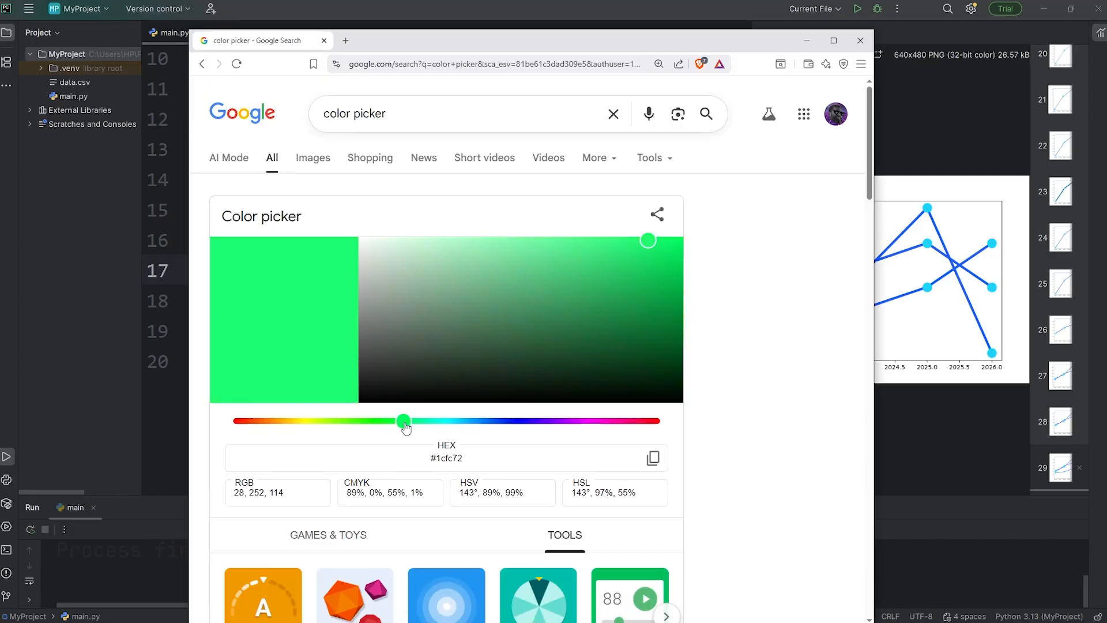
left_click_drag(402, 421, 389, 422)
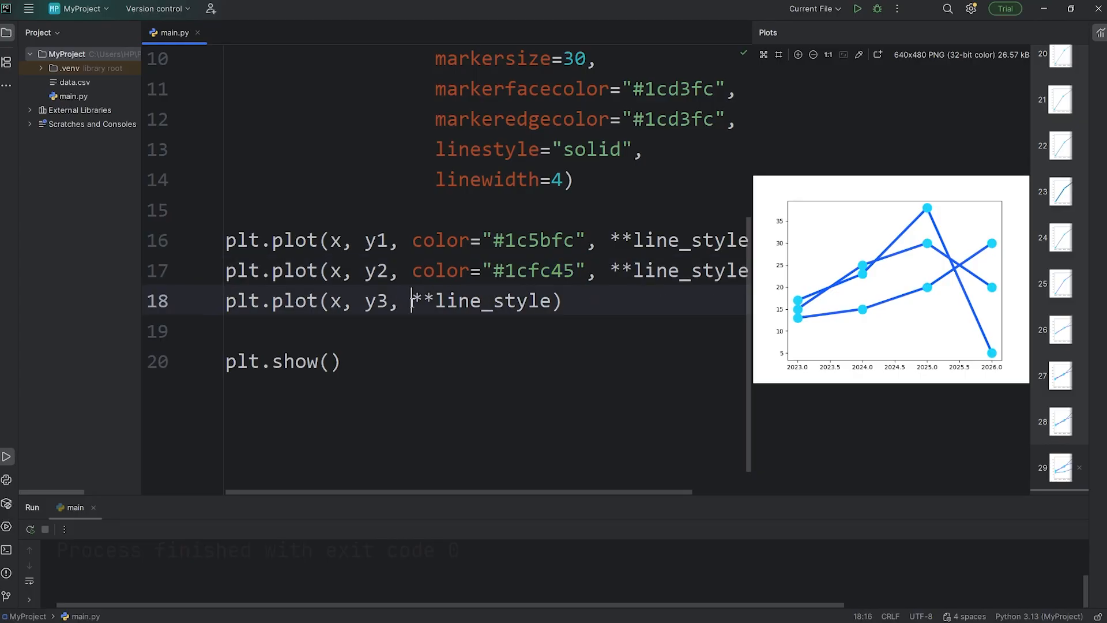
type("color=\"#1cfc45\",")
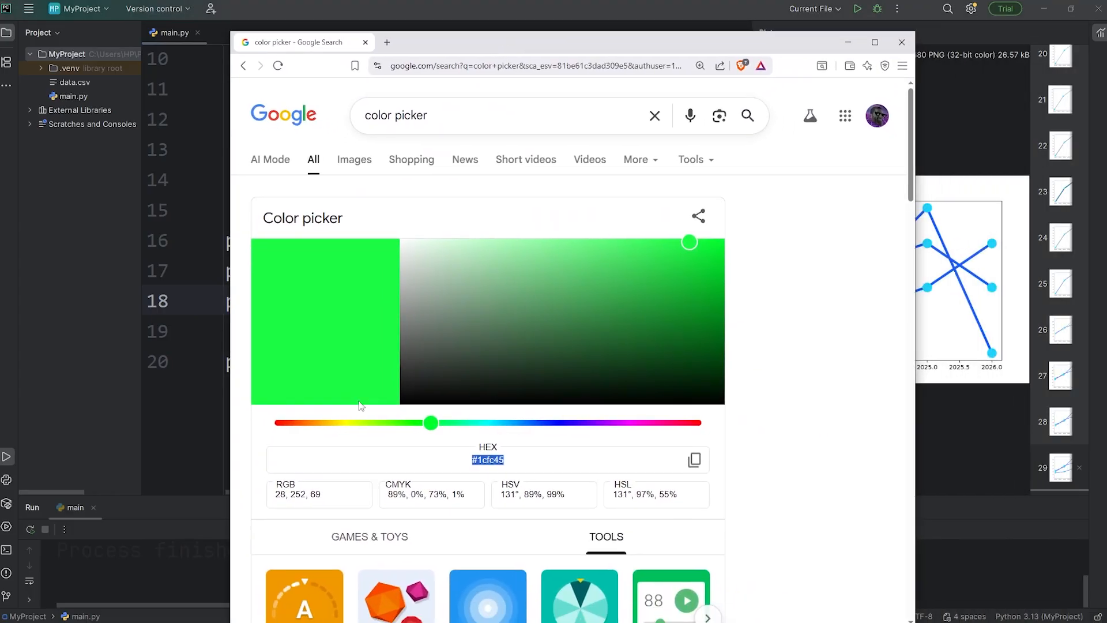
Set the y3 line's colour to #fc1c1c and rerun the chart
left_click_drag(431, 422, 276, 421)
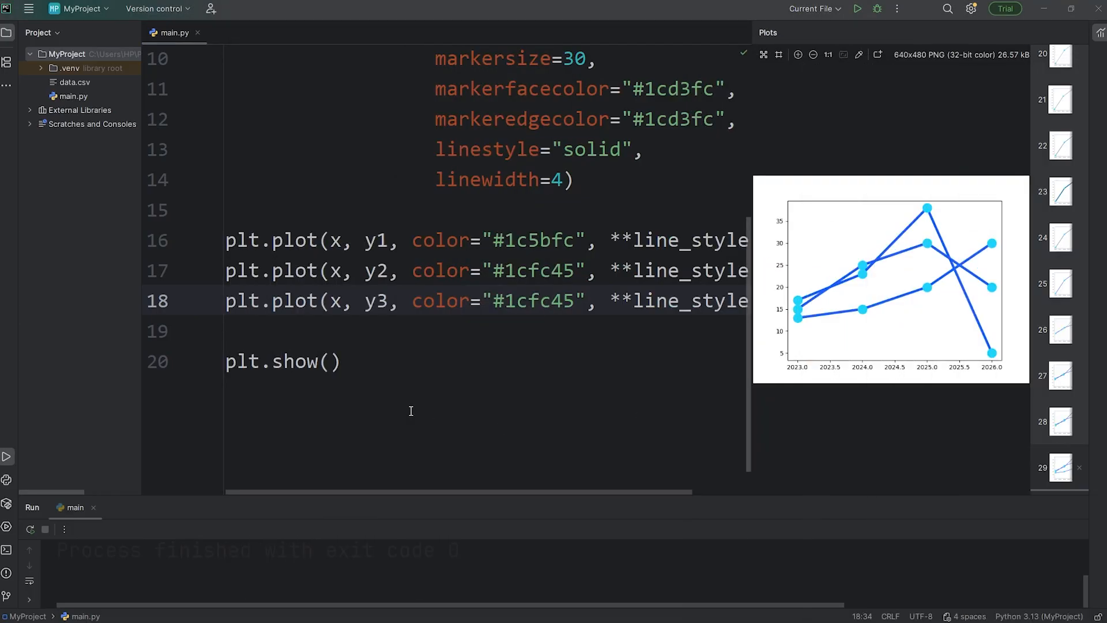
double_click(533, 301)
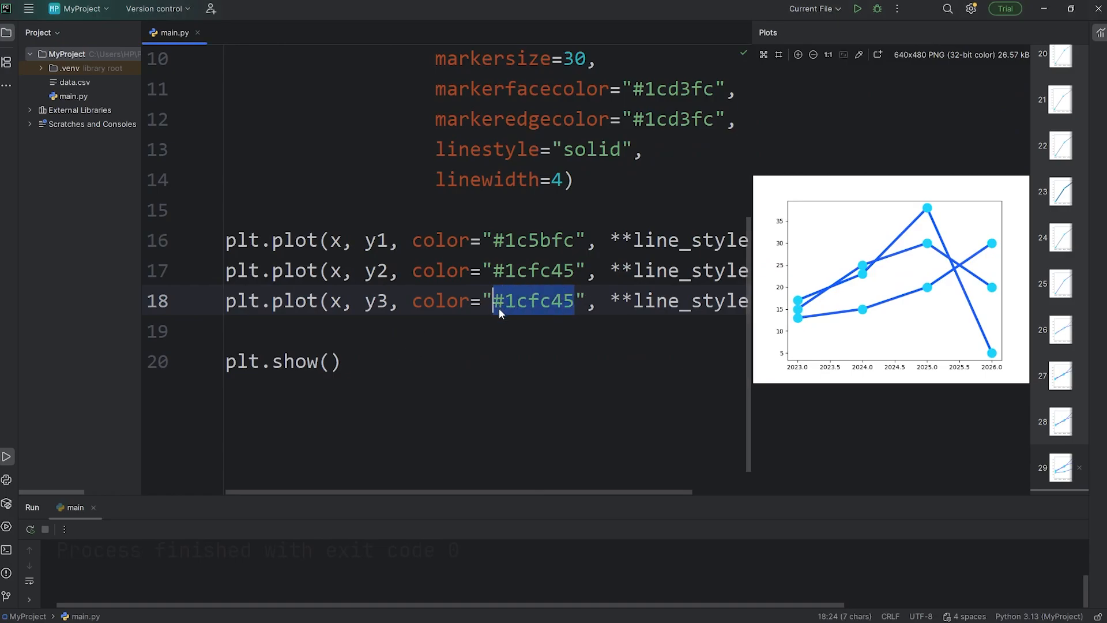
type("fc1c1c")
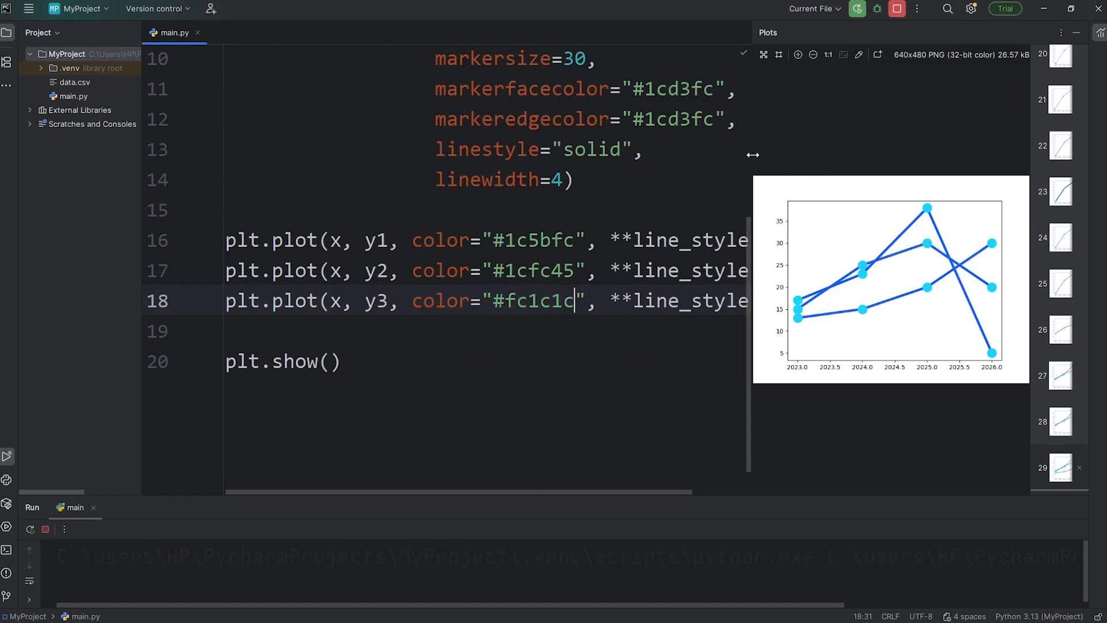
left_click(856, 8)
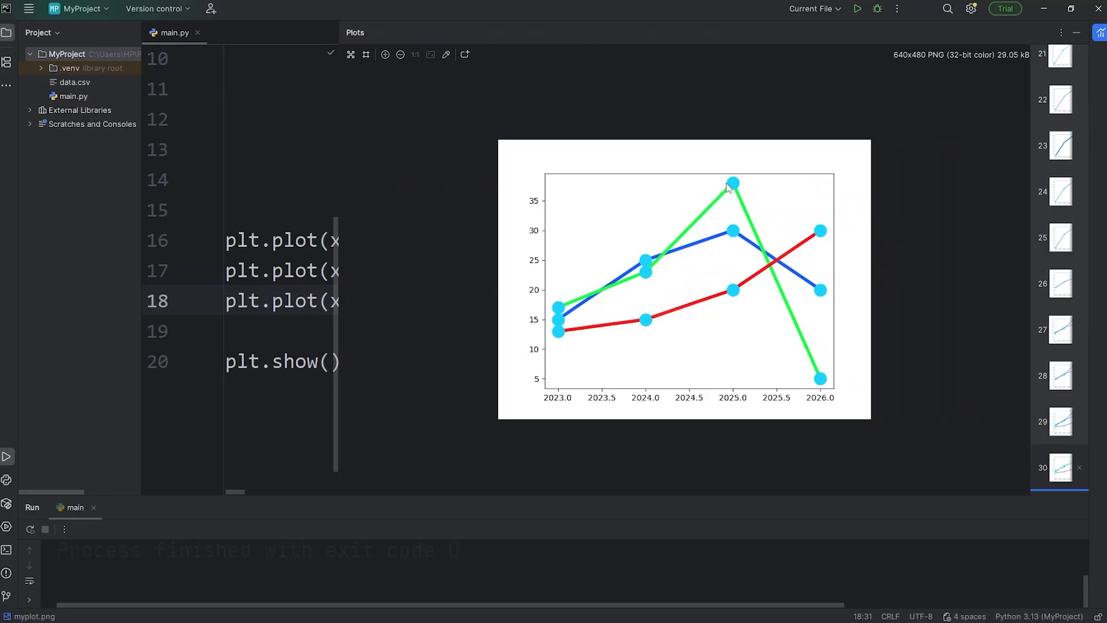
mouse_move(613, 371)
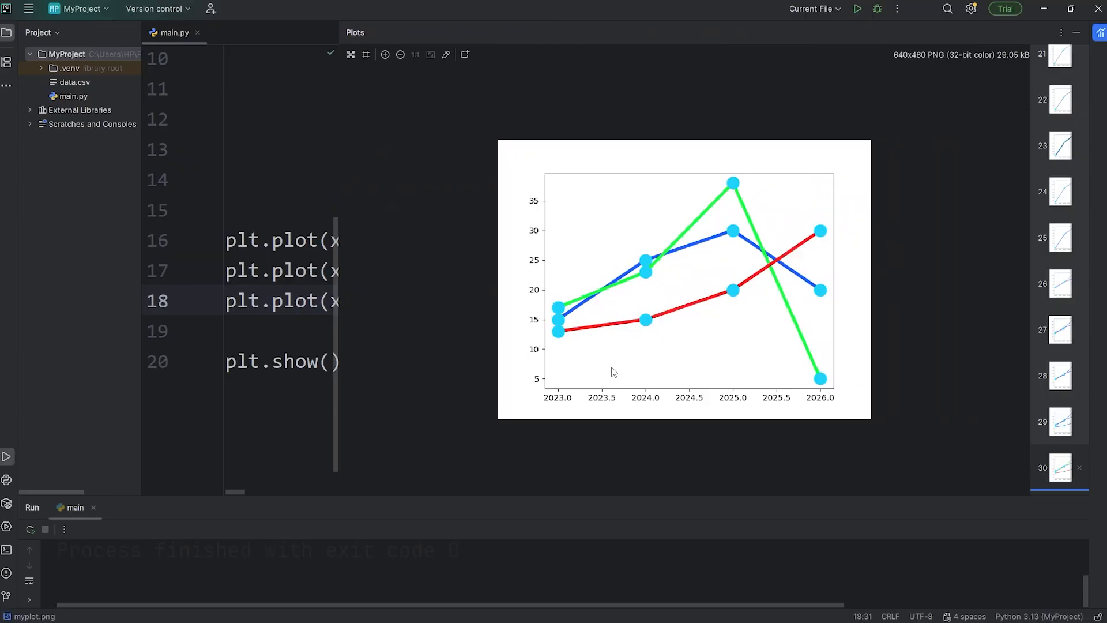
mouse_move(617, 368)
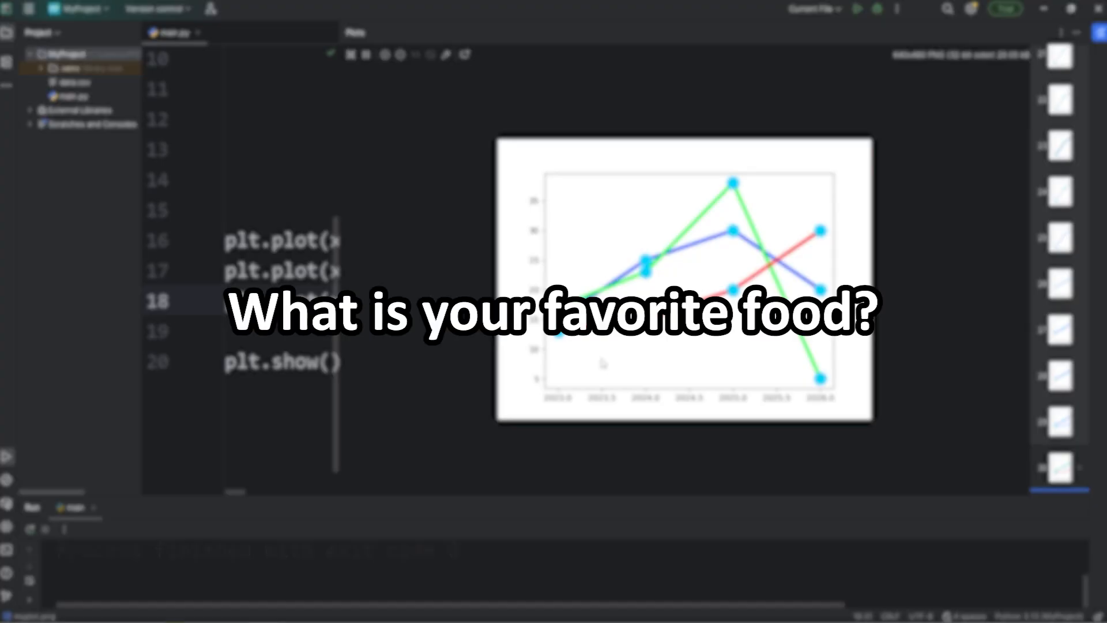
mouse_move(601, 353)
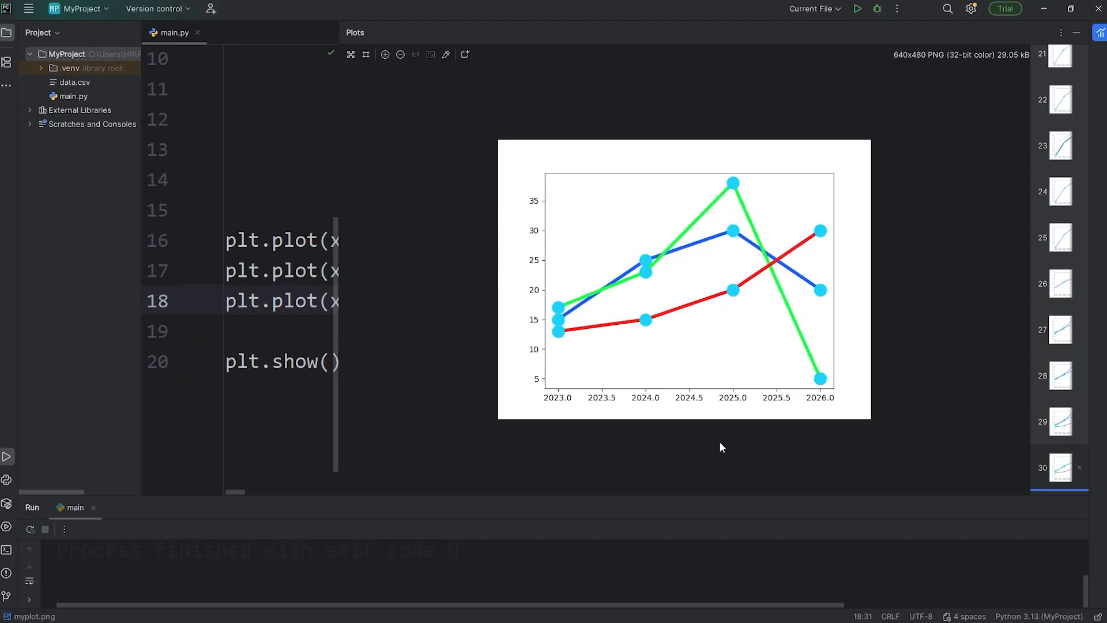
mouse_move(723, 334)
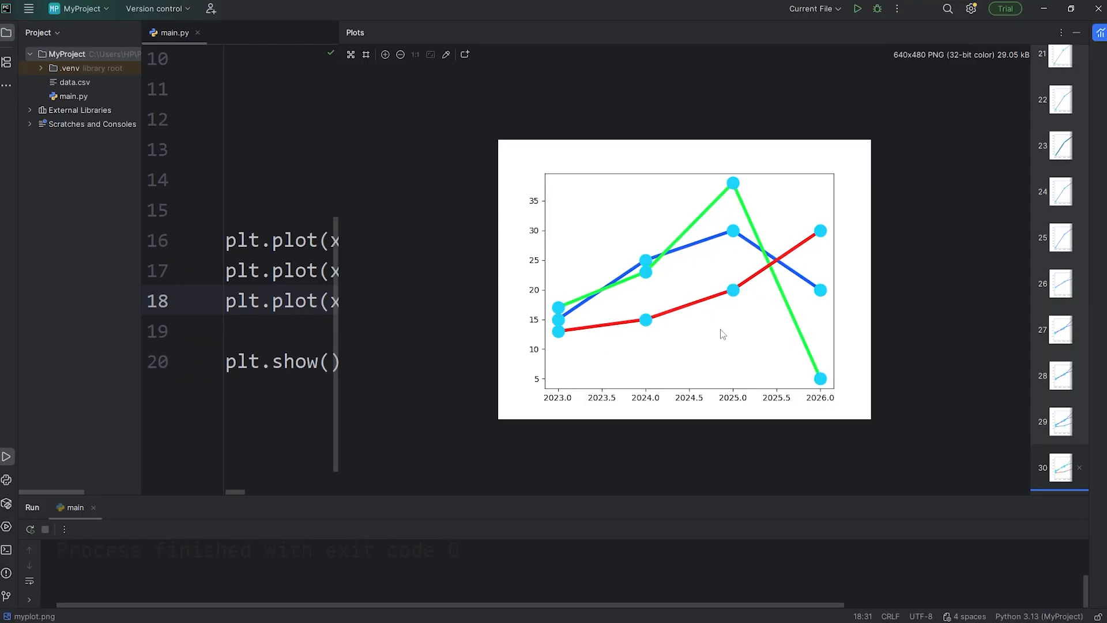